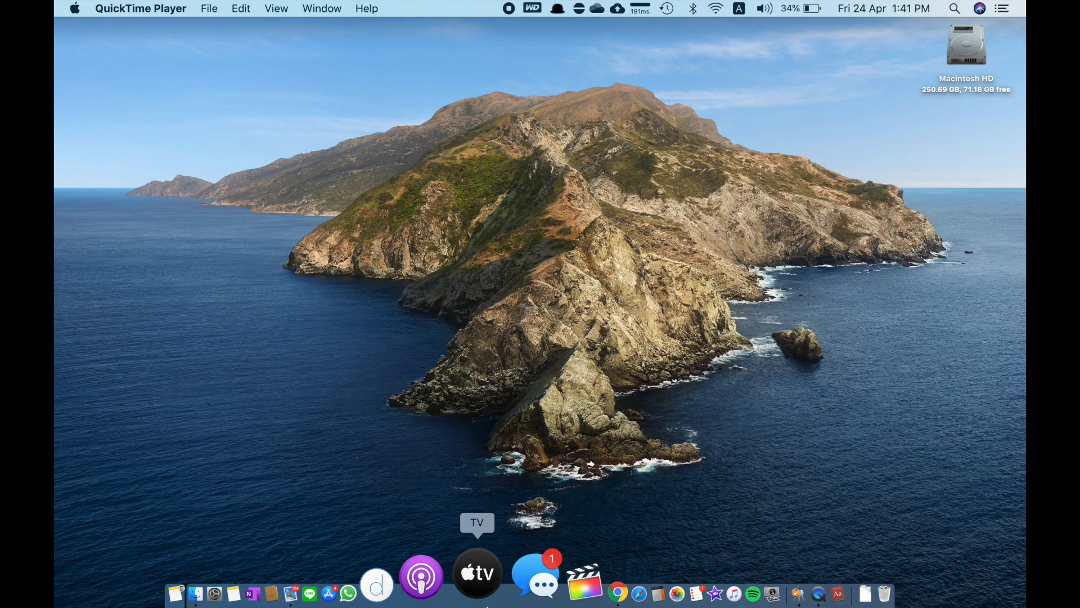
pyautogui.moveTo(420, 574)
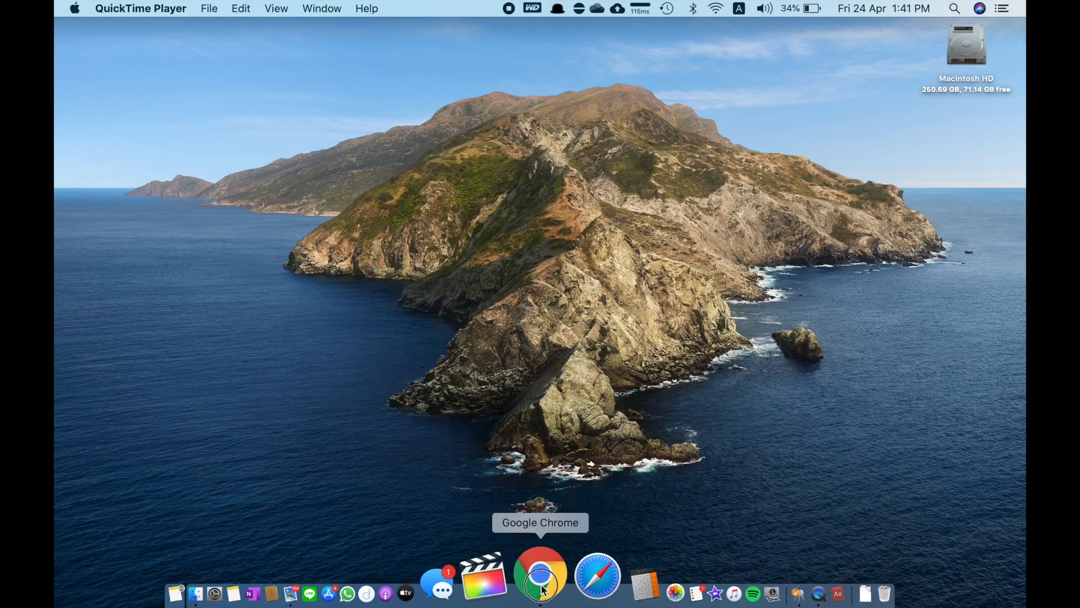
# Step: Launch Chrome and search Google for 'pixlr'
pyautogui.click(540, 575)
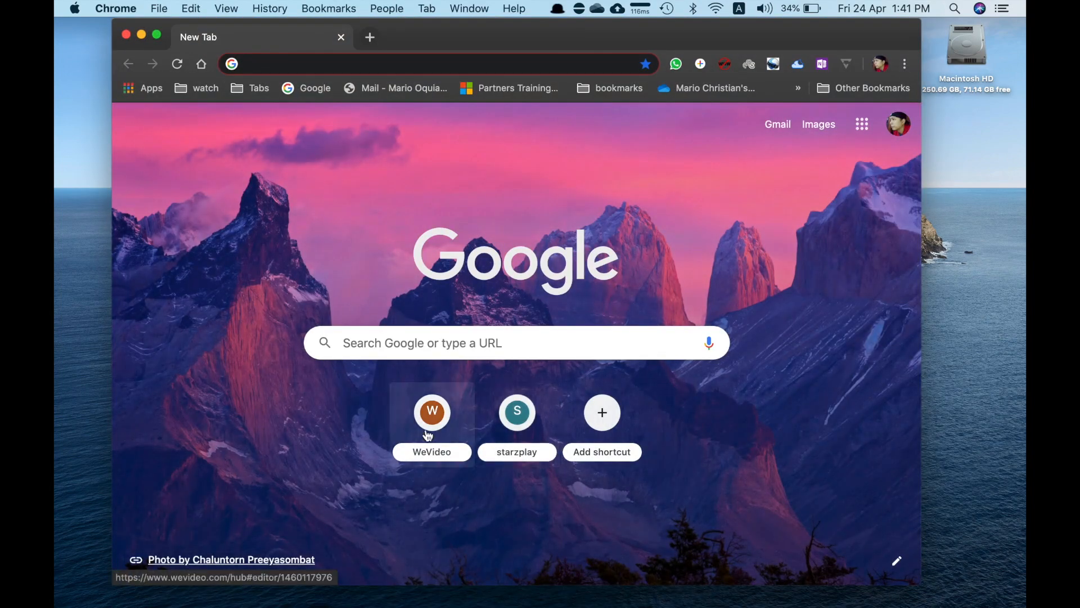
pyautogui.click(432, 343)
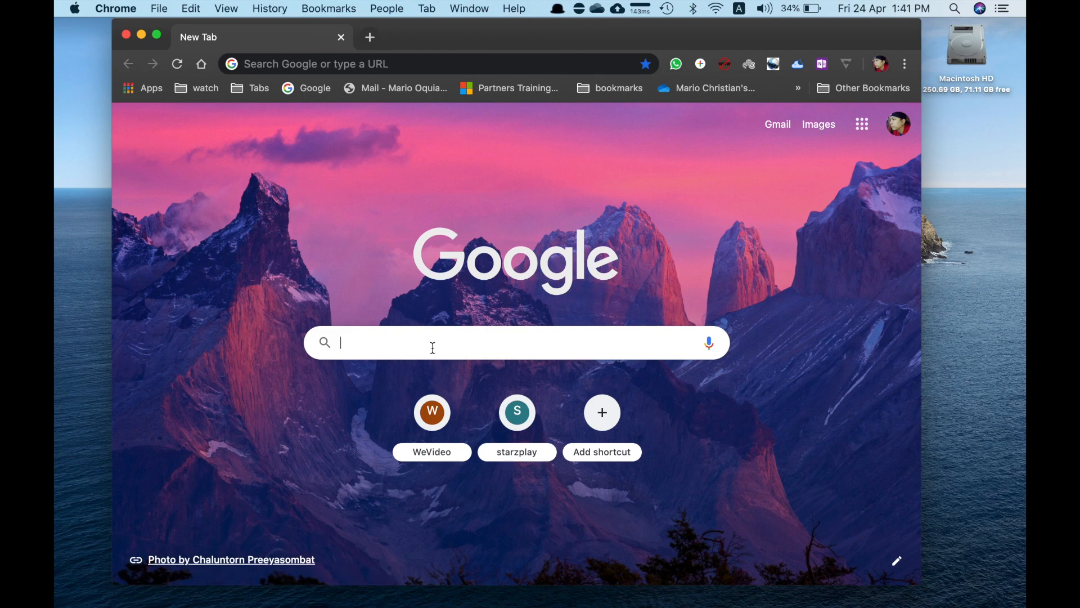
pyautogui.write('pixlr')
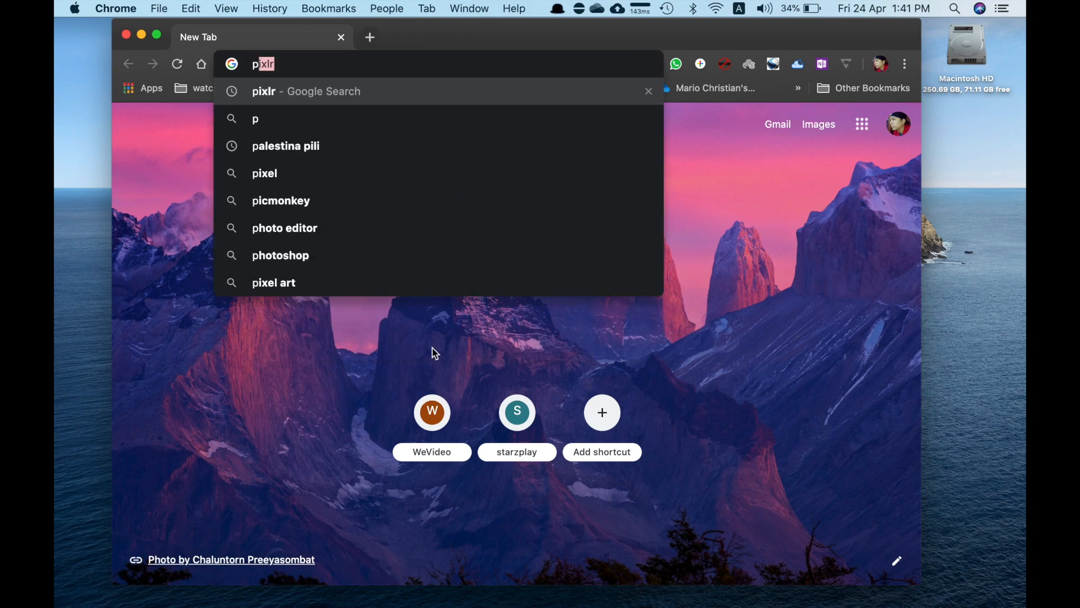
pyautogui.write('pixr&oq=pixr&aqs=chrome..69i57j0l7.3177j0j8&sou...')
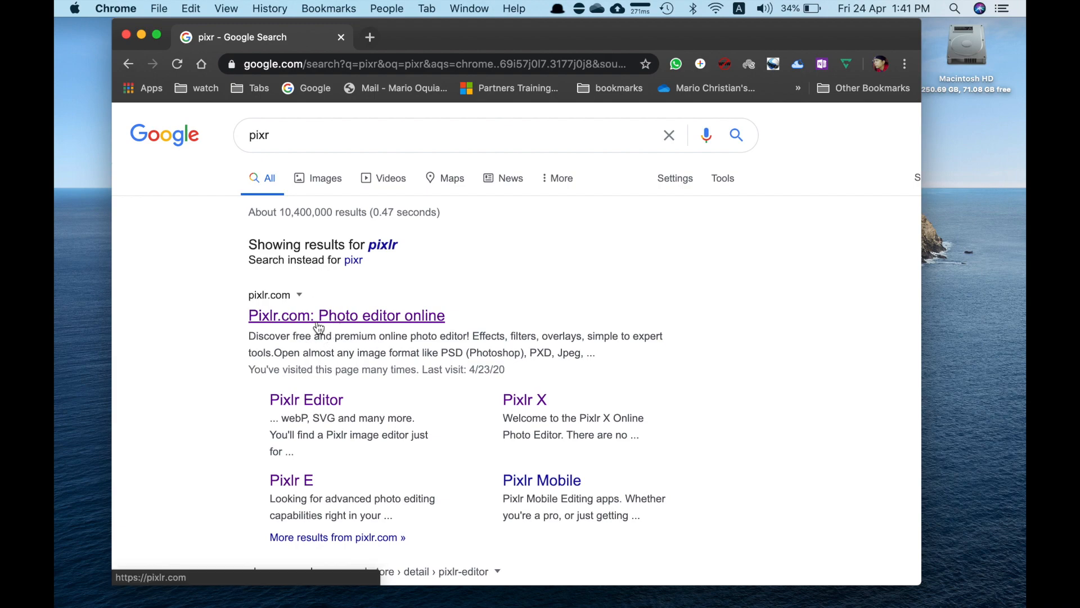
# Step: Go to the Pixlr.com photo editor site, view the account menu and scroll the homepage
pyautogui.click(346, 315)
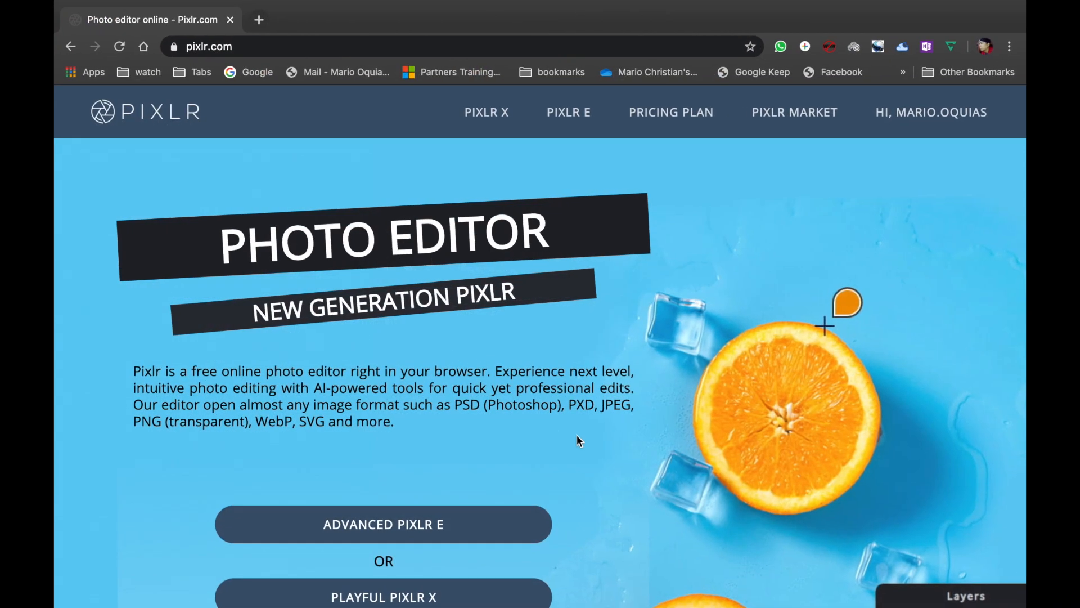
pyautogui.moveTo(962, 233)
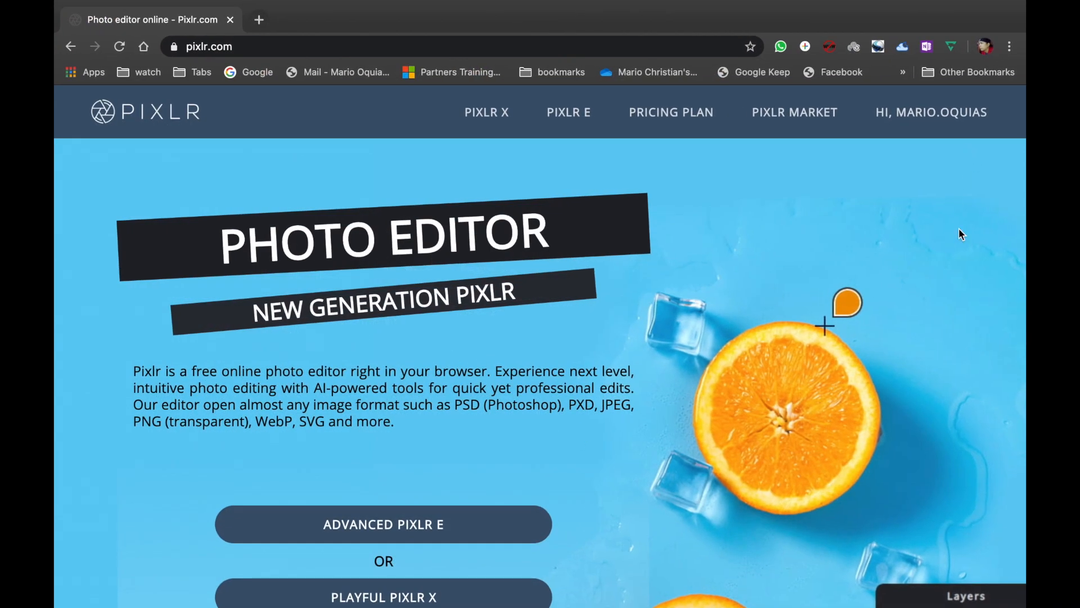
pyautogui.click(930, 111)
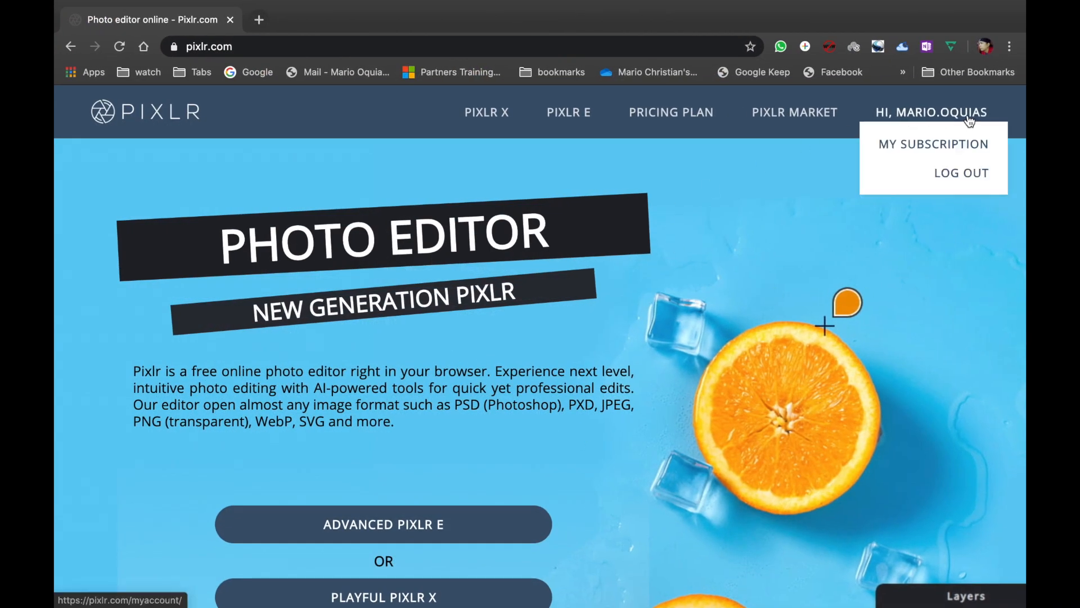
pyautogui.scroll(-3)
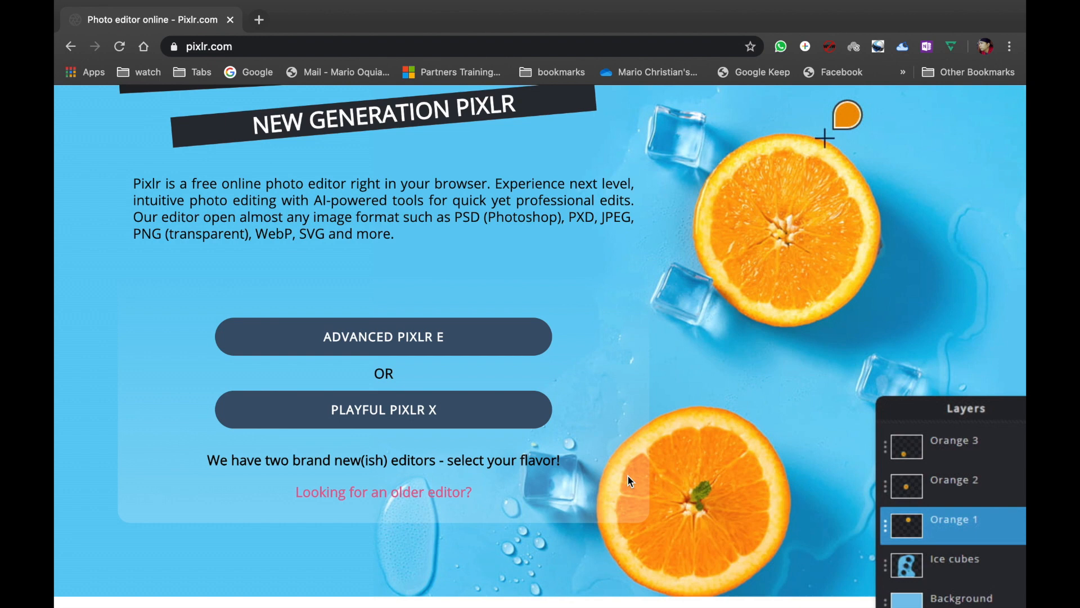
pyautogui.moveTo(414, 604)
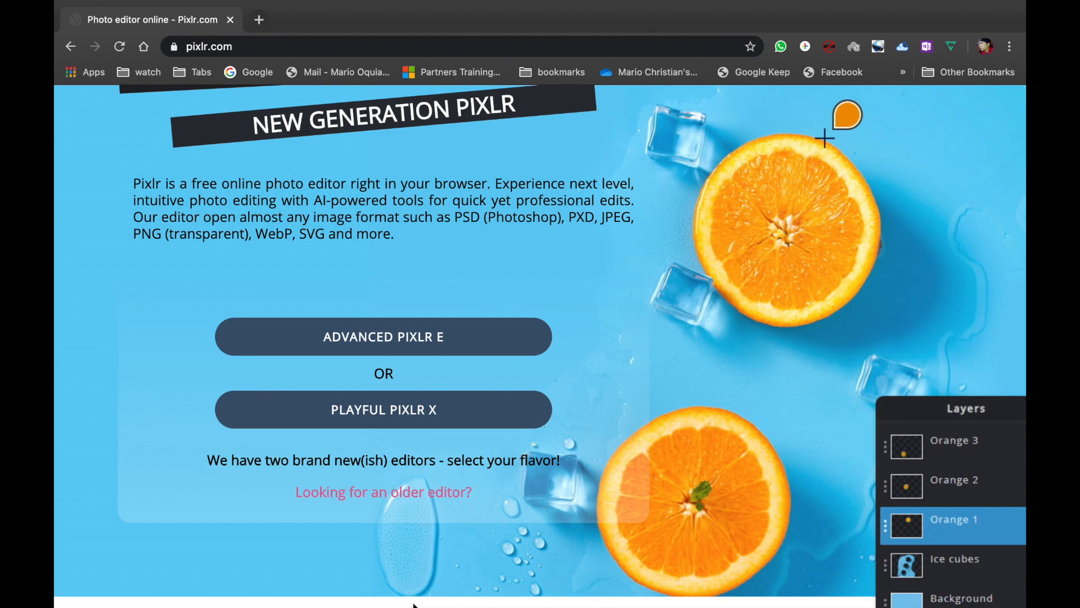
pyautogui.moveTo(234, 531)
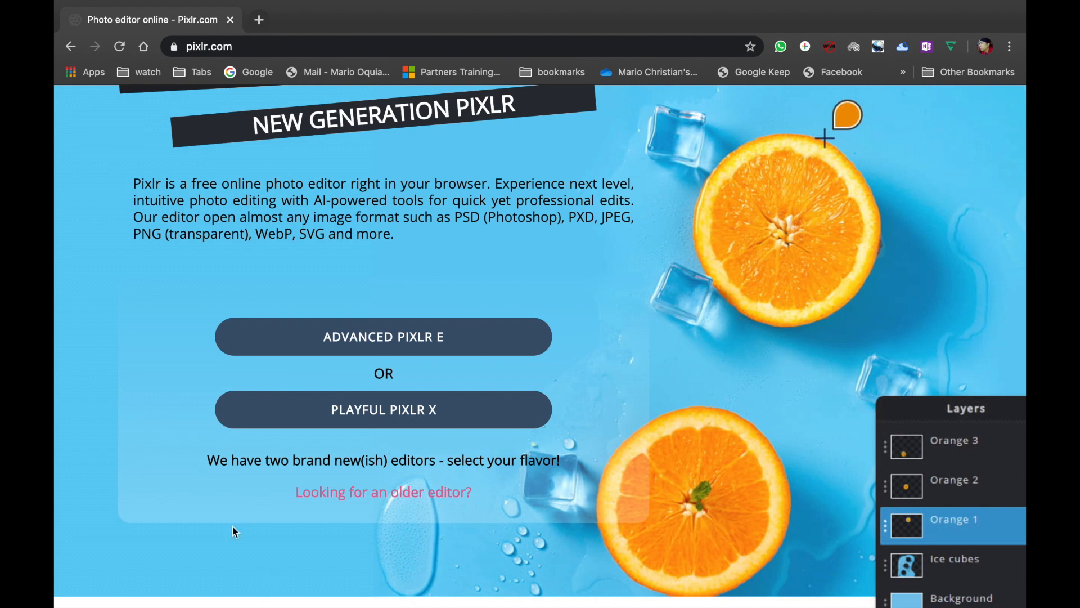
pyautogui.moveTo(463, 354)
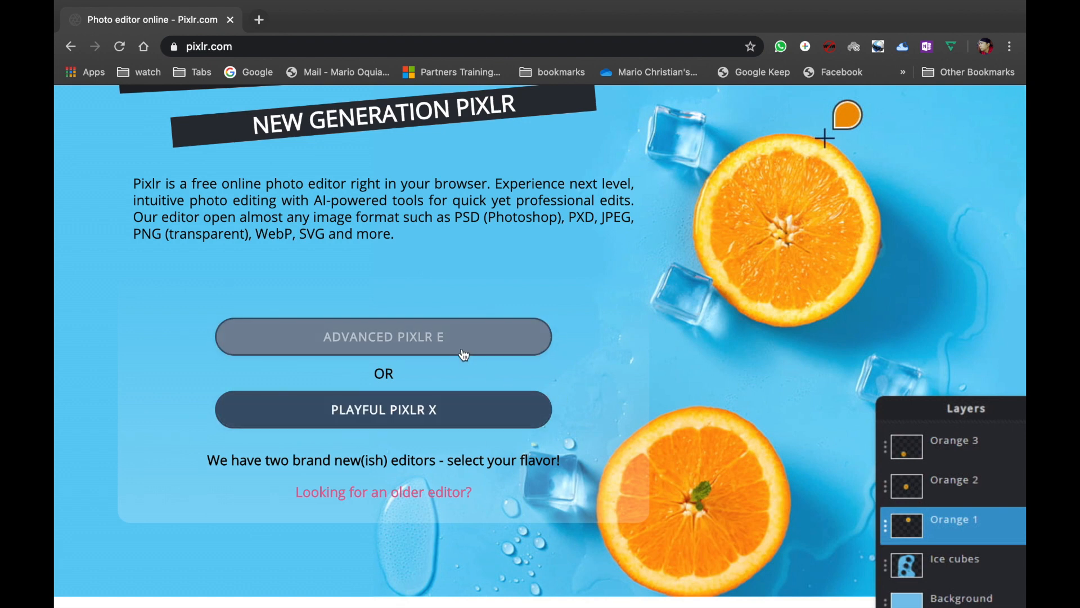
pyautogui.moveTo(467, 430)
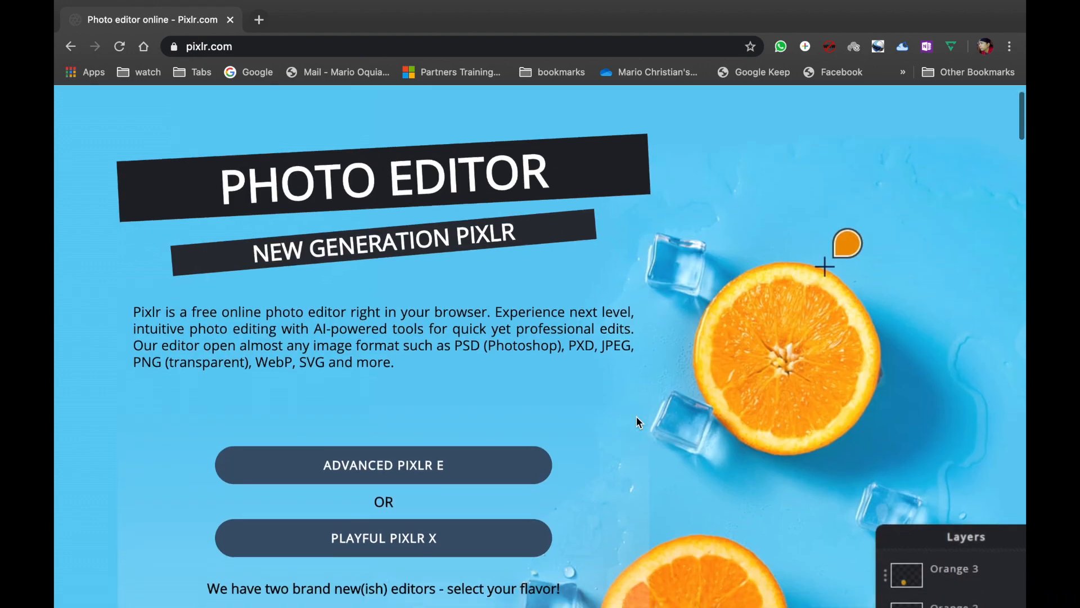
pyautogui.scroll(-3)
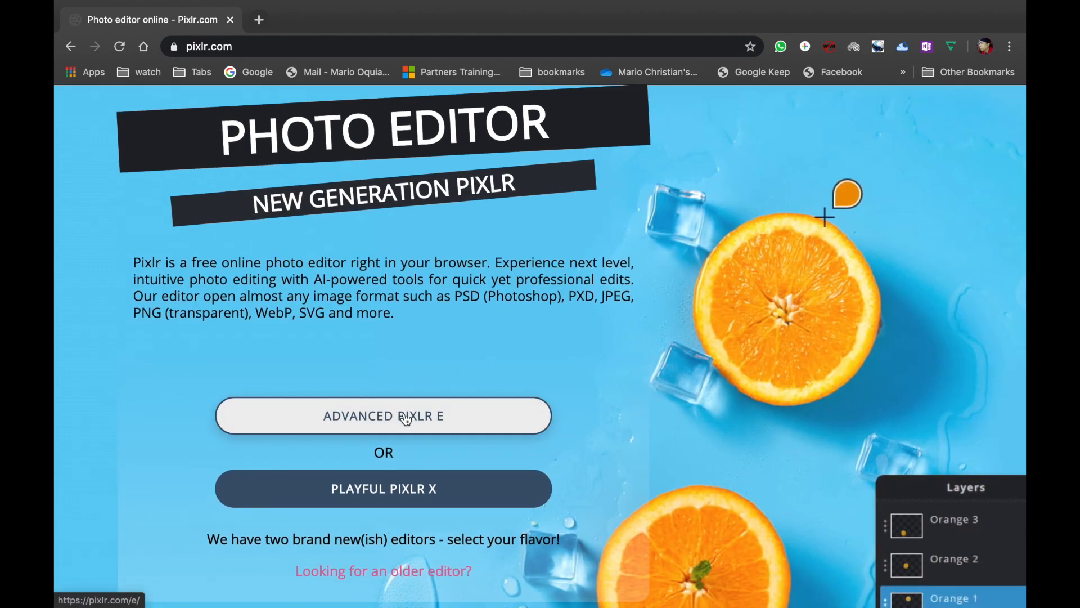
# Step: Launch Advanced Pixlr E and load the first sample aerial city photo
pyautogui.click(383, 415)
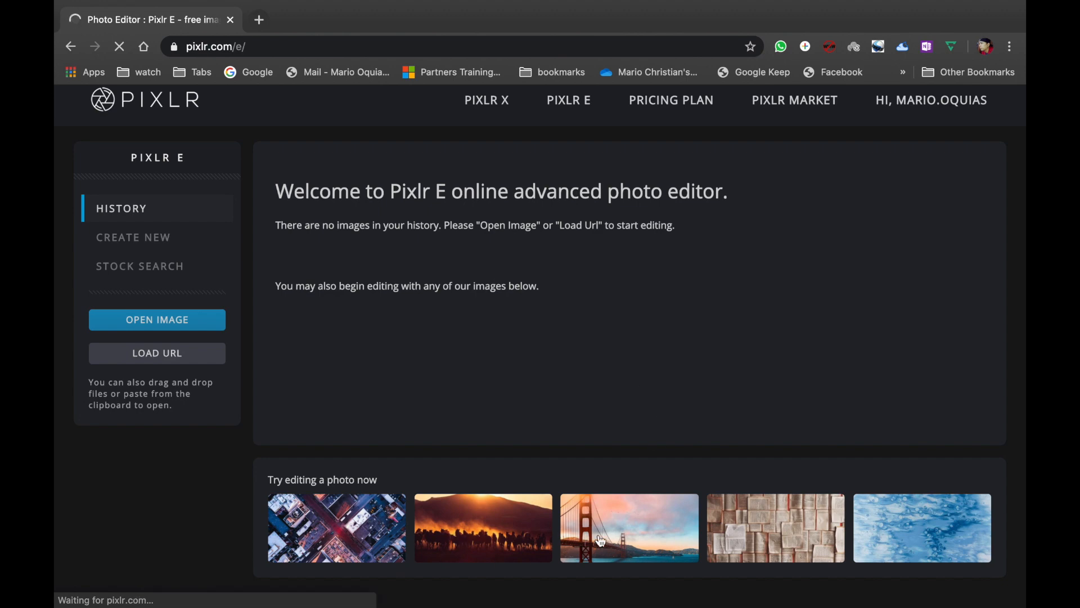
pyautogui.click(337, 527)
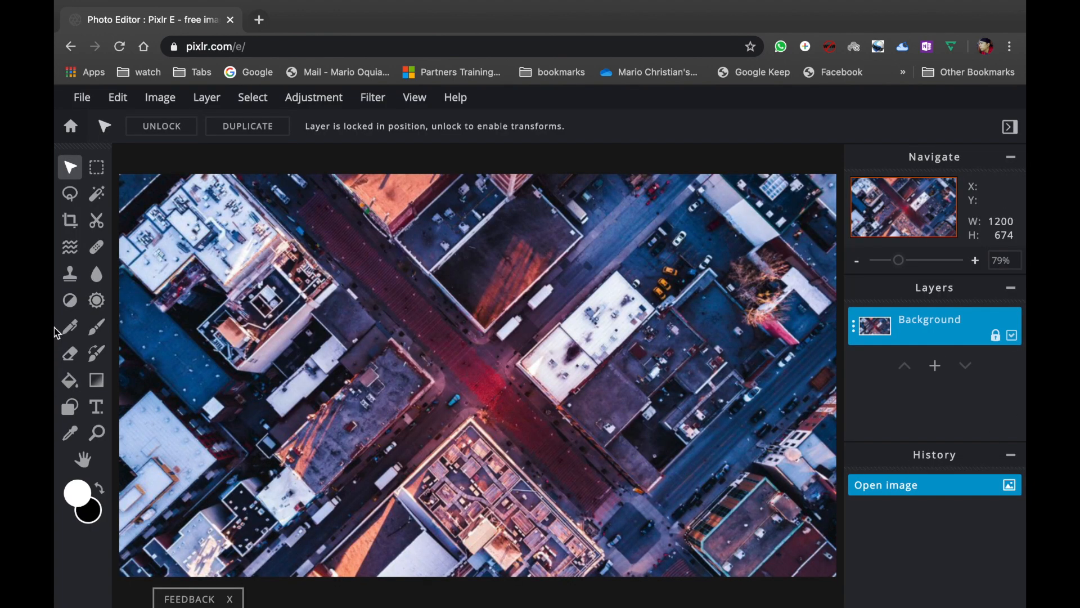
pyautogui.moveTo(70, 274)
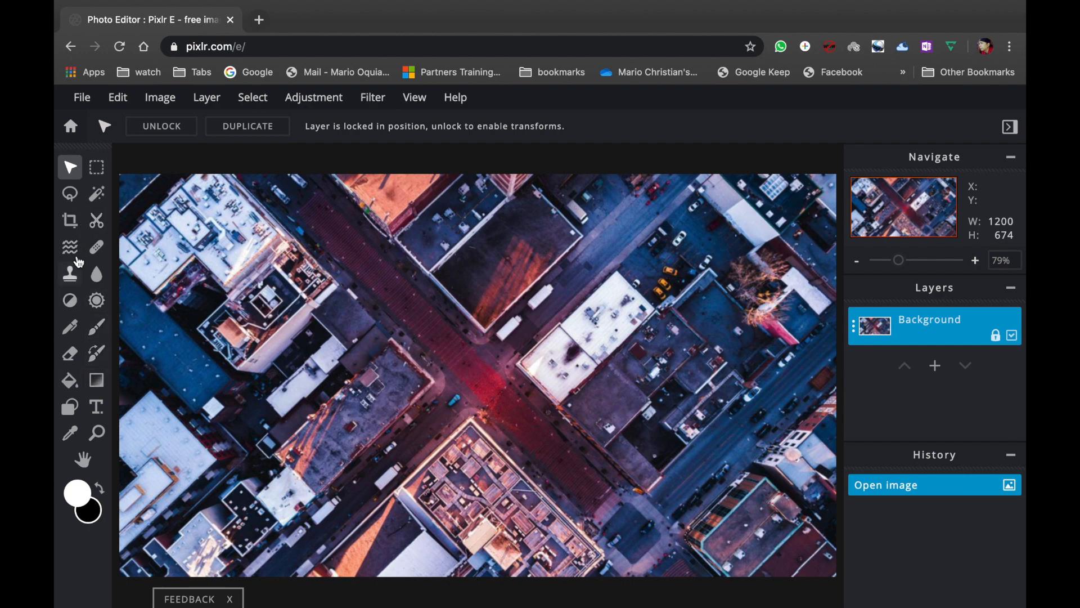
pyautogui.moveTo(82, 238)
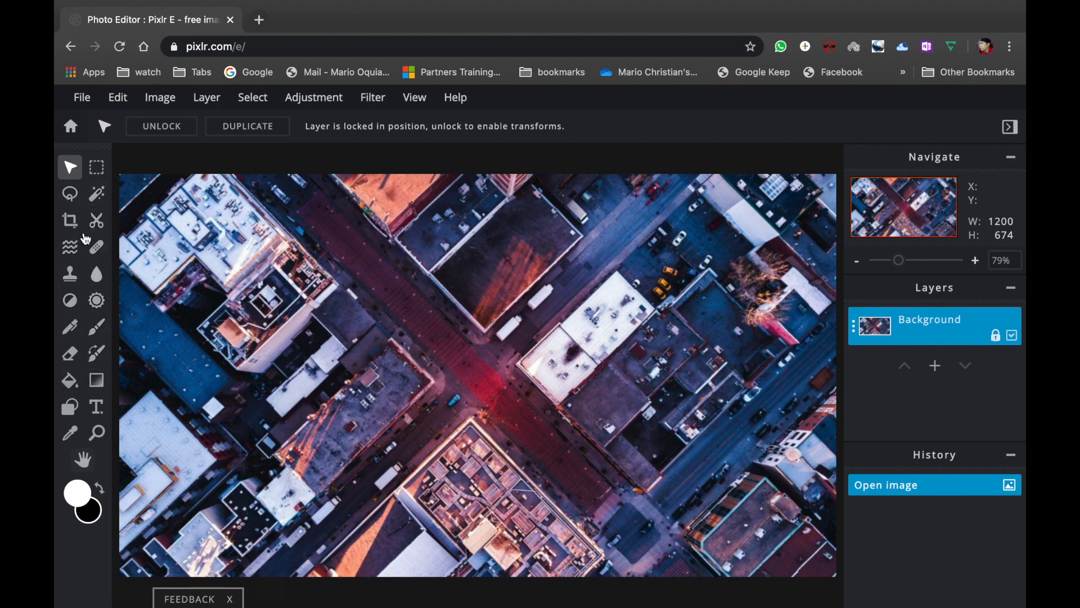
pyautogui.moveTo(96, 247)
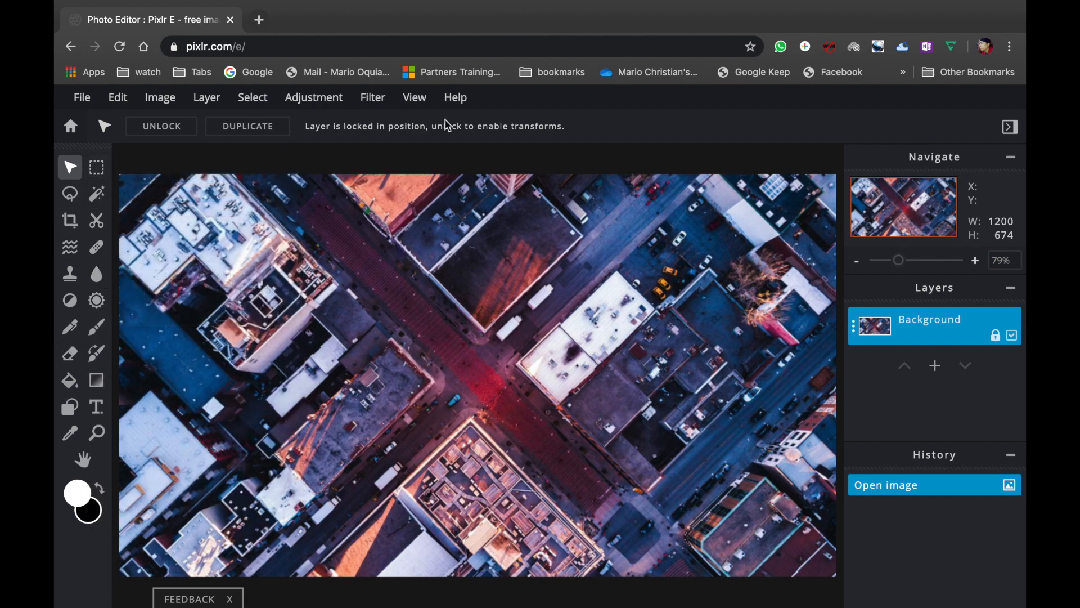
pyautogui.moveTo(70, 194)
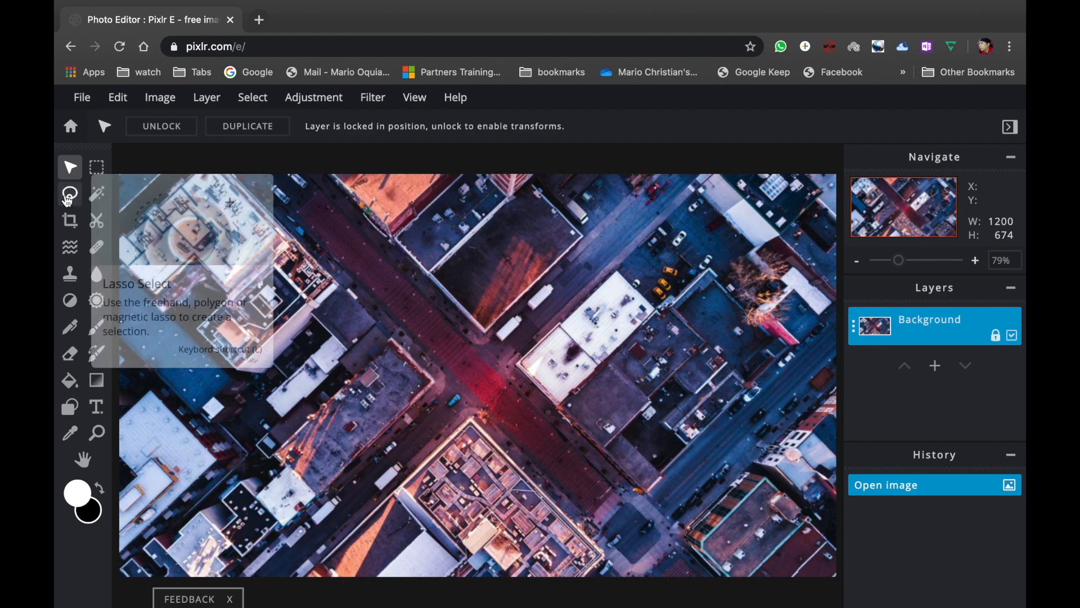
pyautogui.moveTo(96, 220)
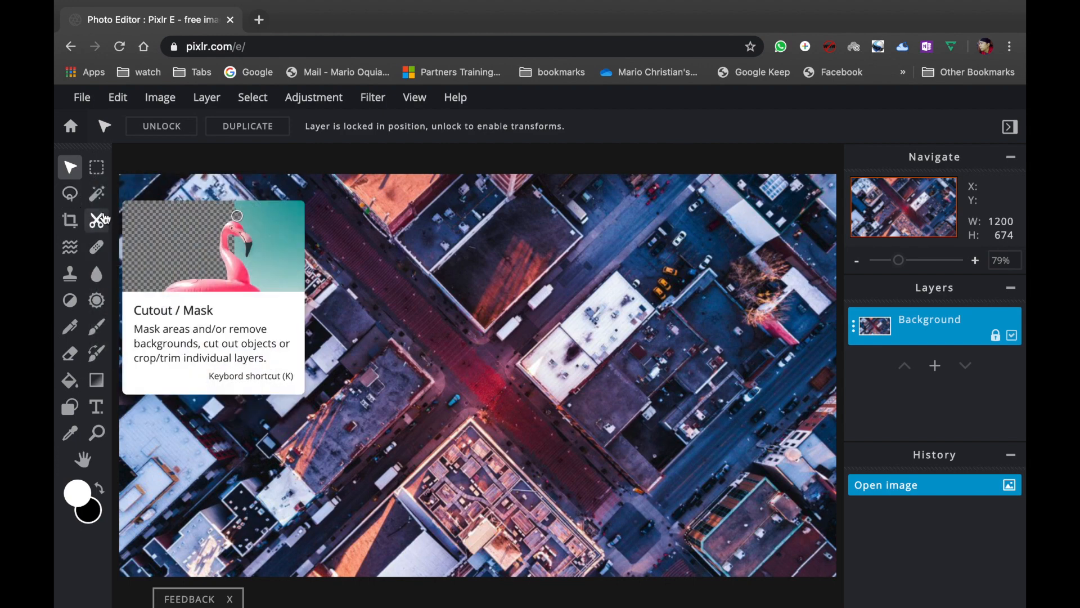
pyautogui.moveTo(739, 114)
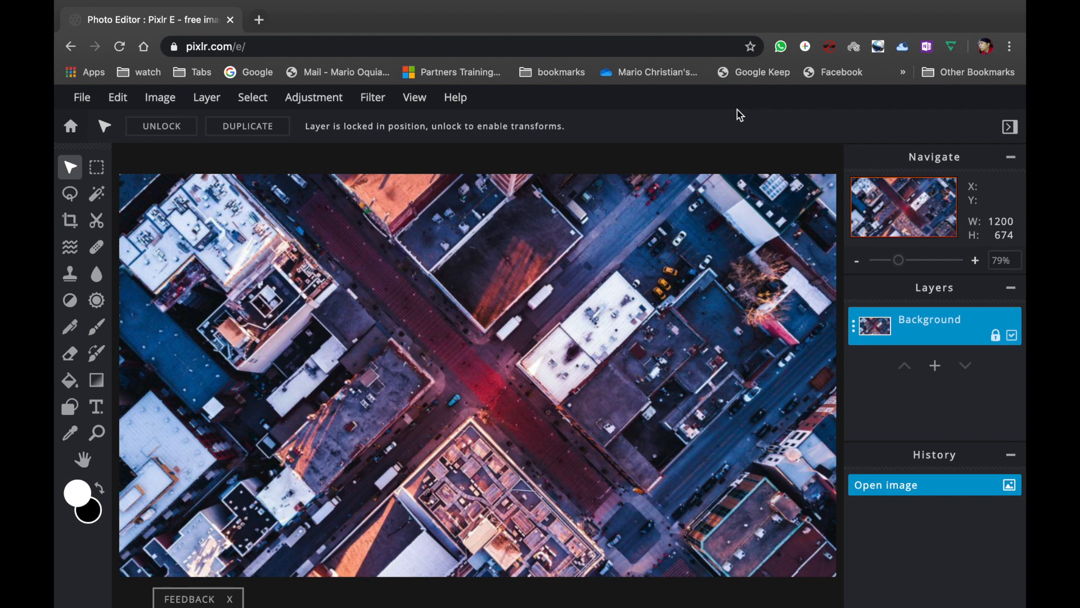
pyautogui.moveTo(375, 300)
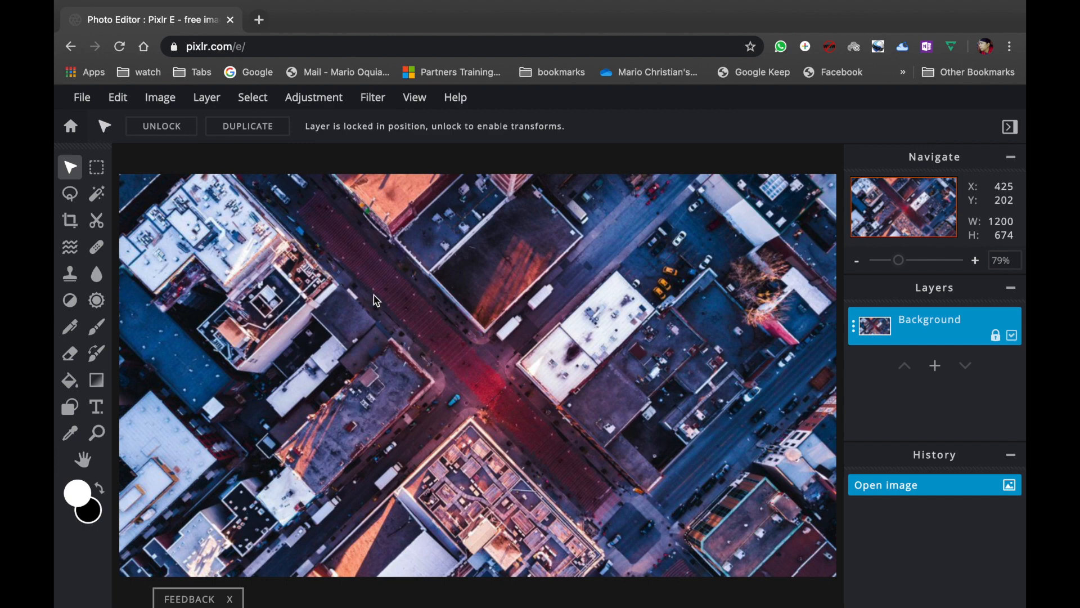
pyautogui.moveTo(120, 412)
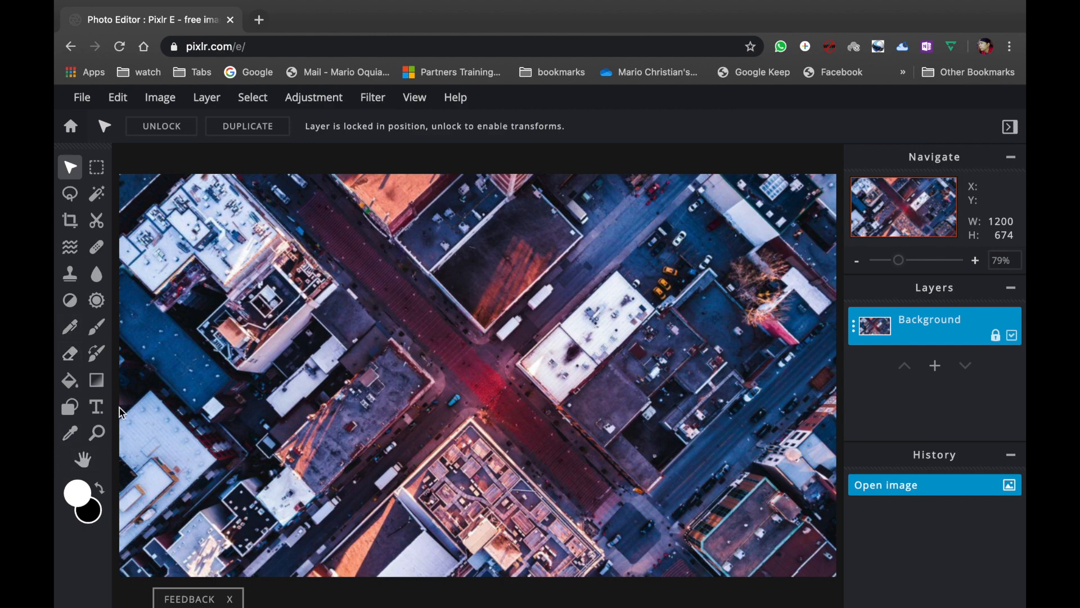
pyautogui.moveTo(403, 386)
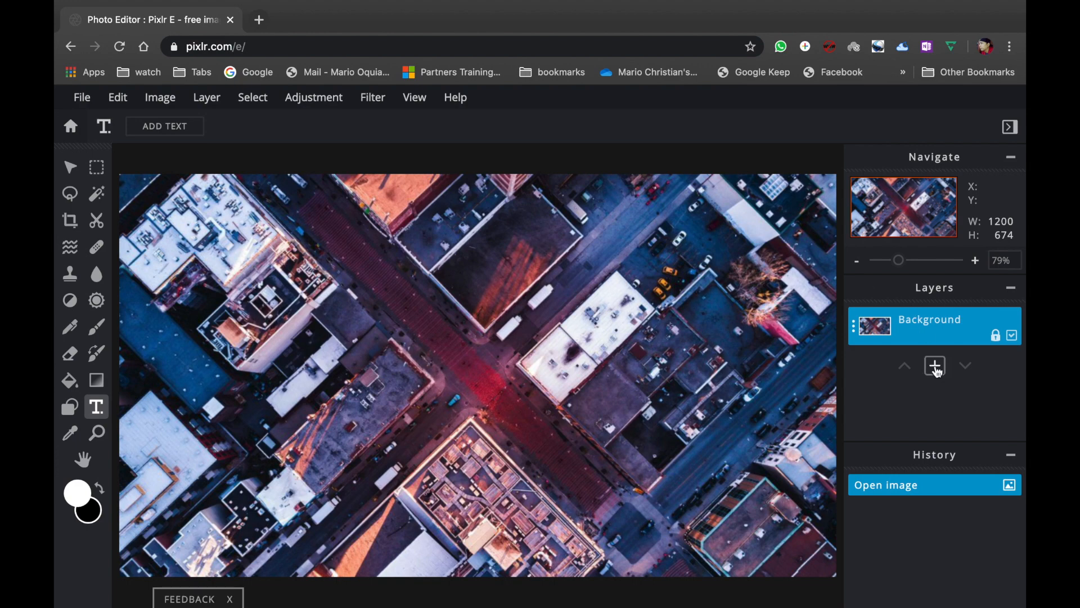
# Step: Add a new text layer and remove its 'Lorem ipsum' placeholder text
pyautogui.click(935, 366)
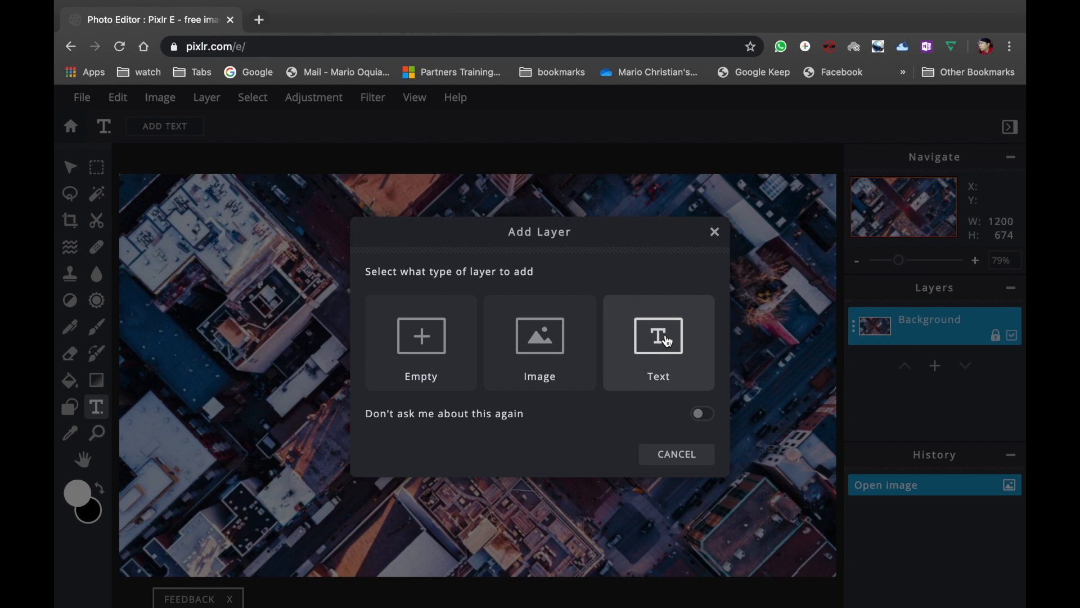
pyautogui.click(657, 337)
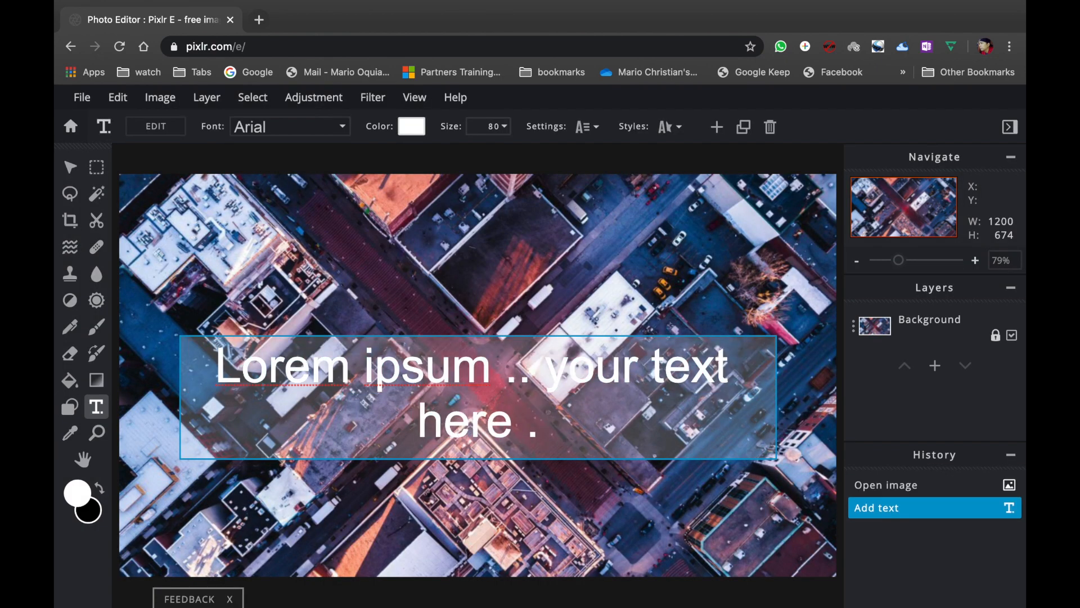
pyautogui.write('Lorem ipsum')
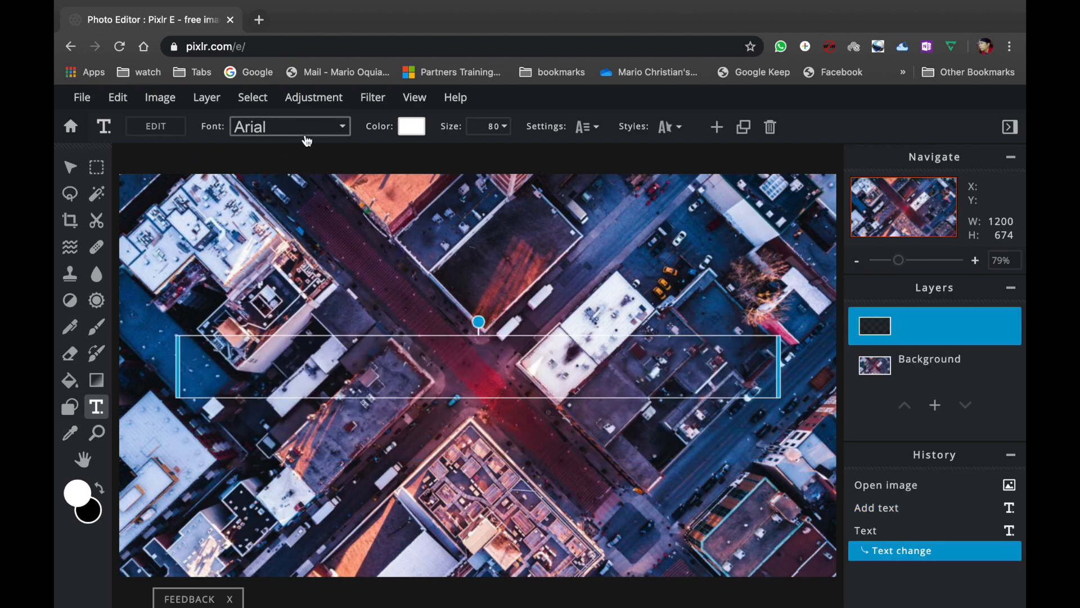
# Step: Choose Hippo Letto from the Font list for the empty text box
pyautogui.click(288, 126)
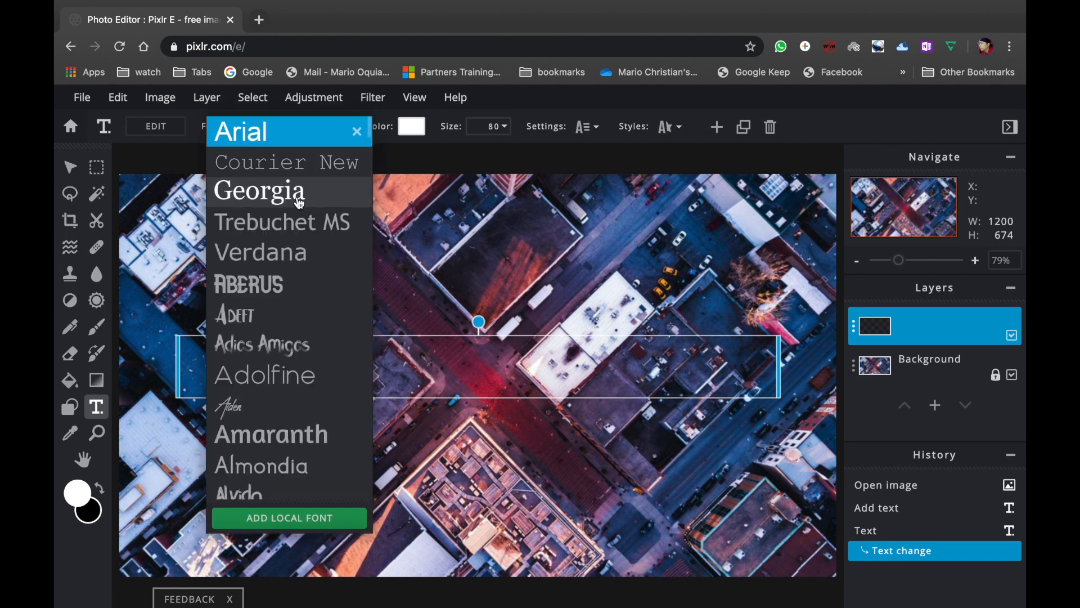
pyautogui.scroll(-3)
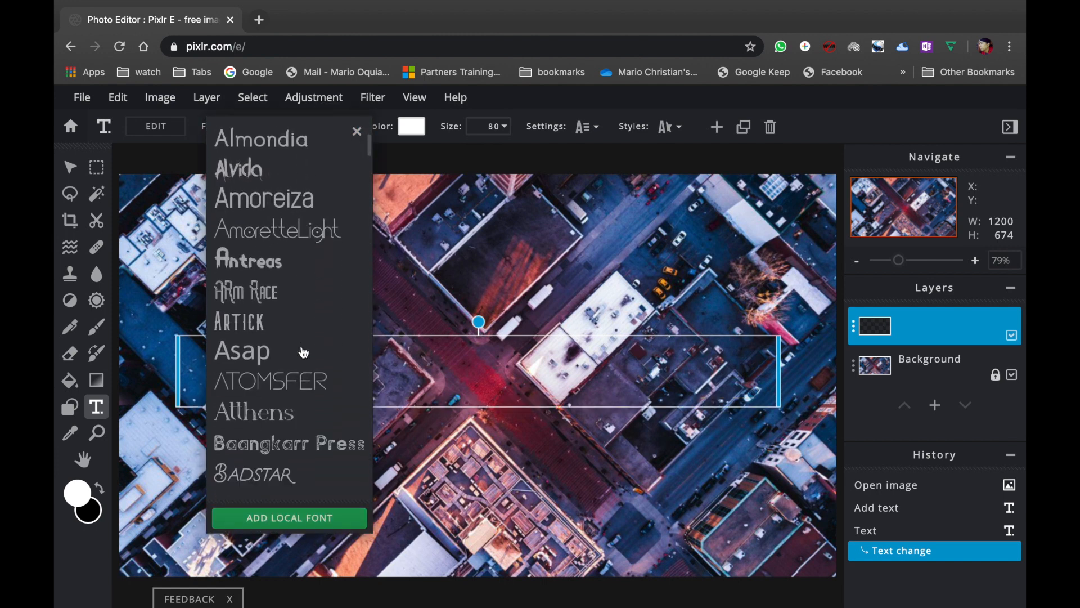
pyautogui.scroll(-3)
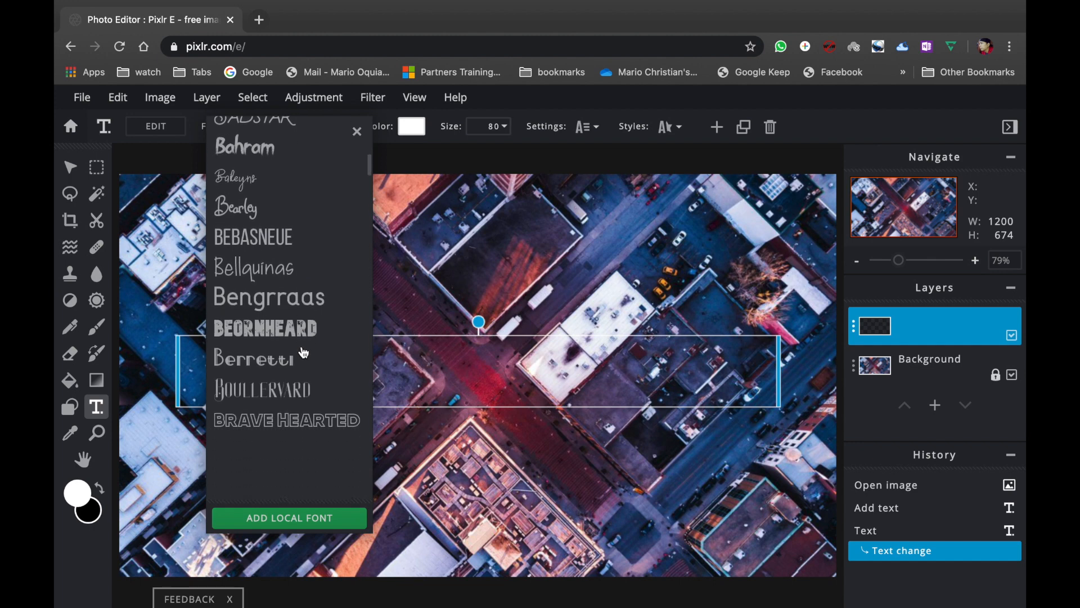
pyautogui.scroll(-3)
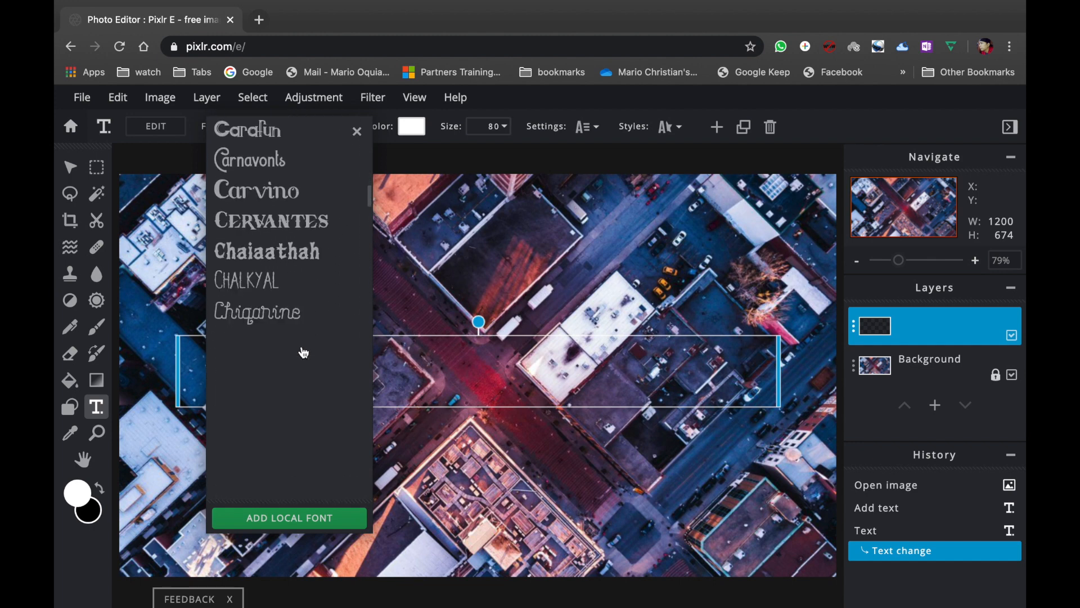
pyautogui.scroll(-3)
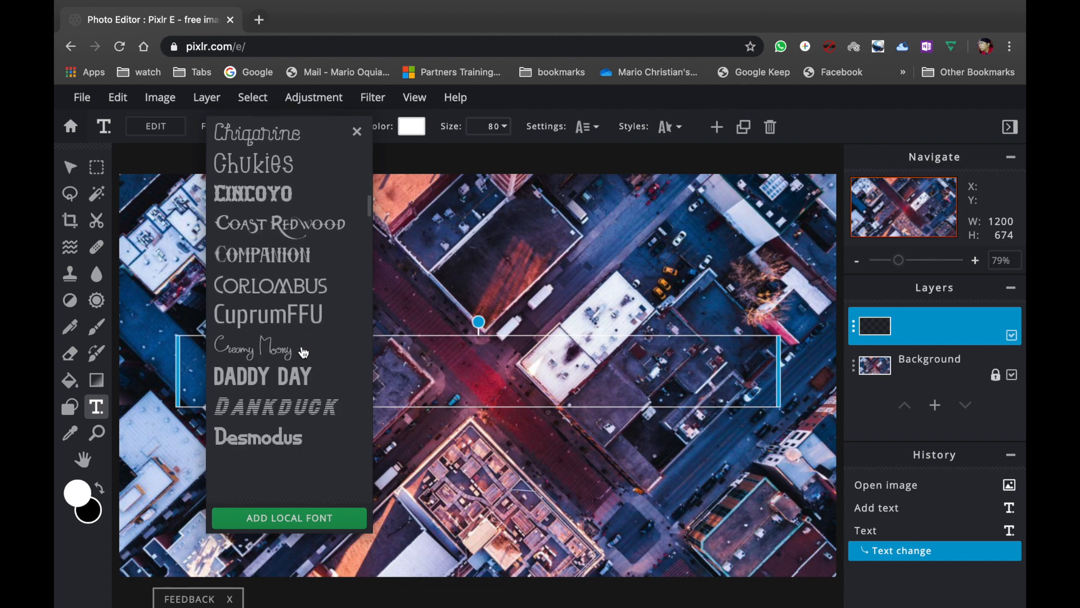
pyautogui.scroll(-3)
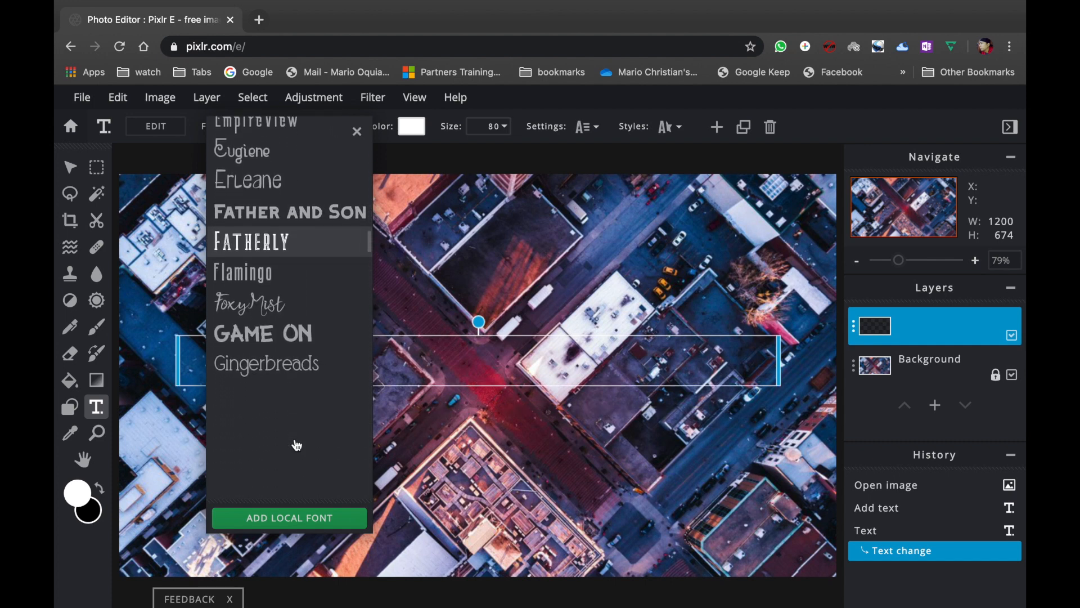
pyautogui.scroll(-3)
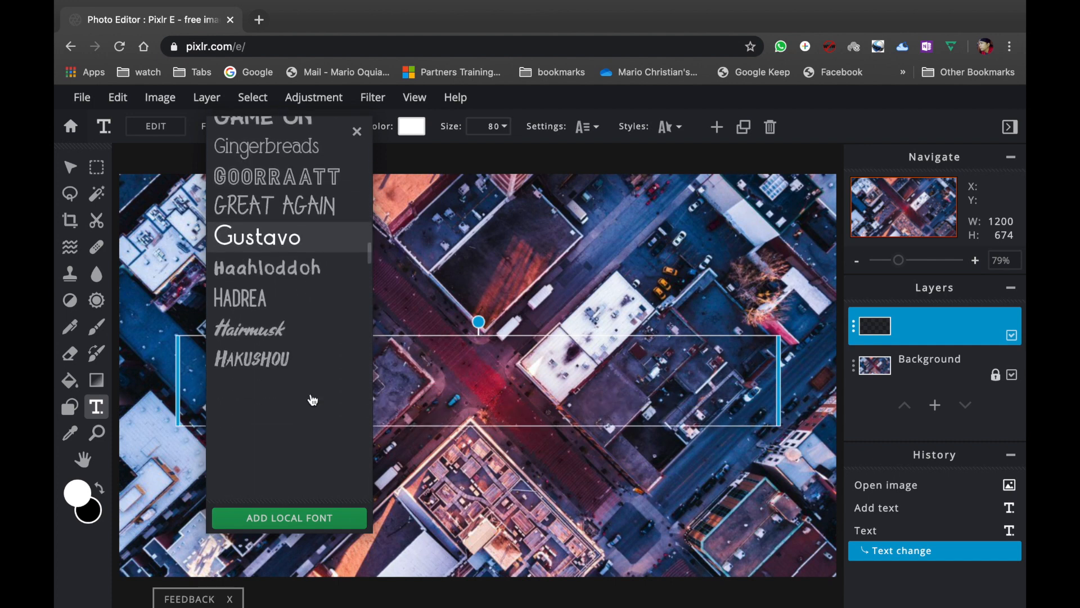
pyautogui.scroll(-3)
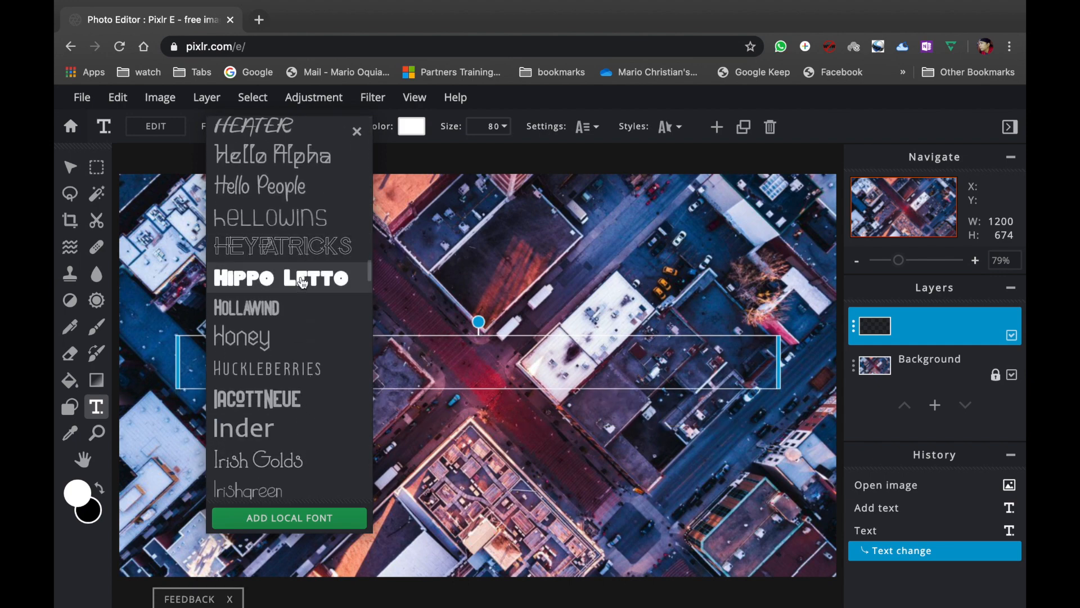
pyautogui.click(282, 278)
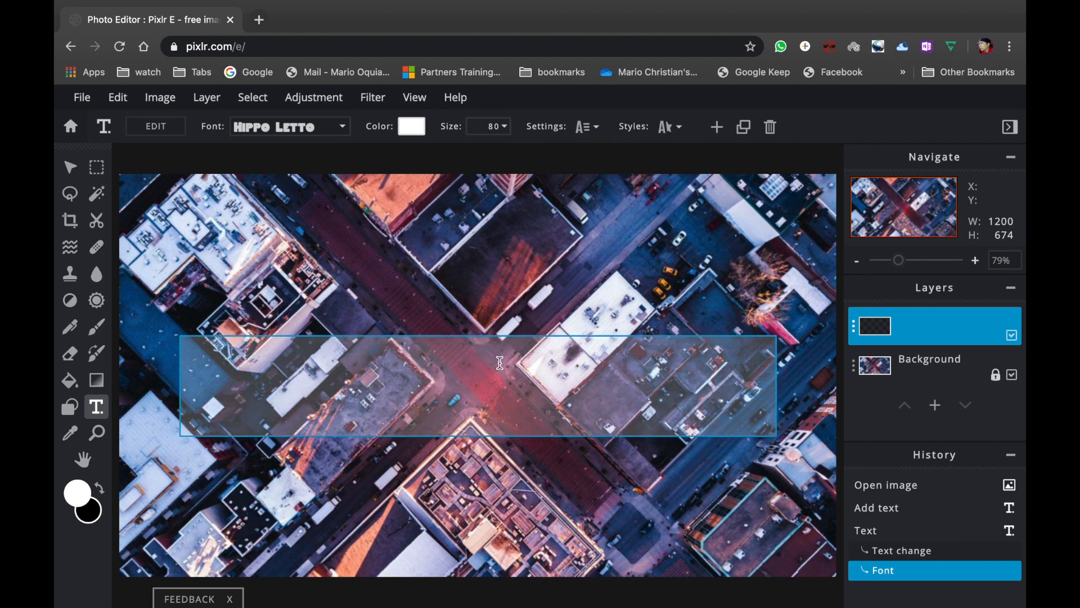
# Step: Type 'HELLO WORLD' into the Hippo Letto text box
pyautogui.write('HELLO WOR')
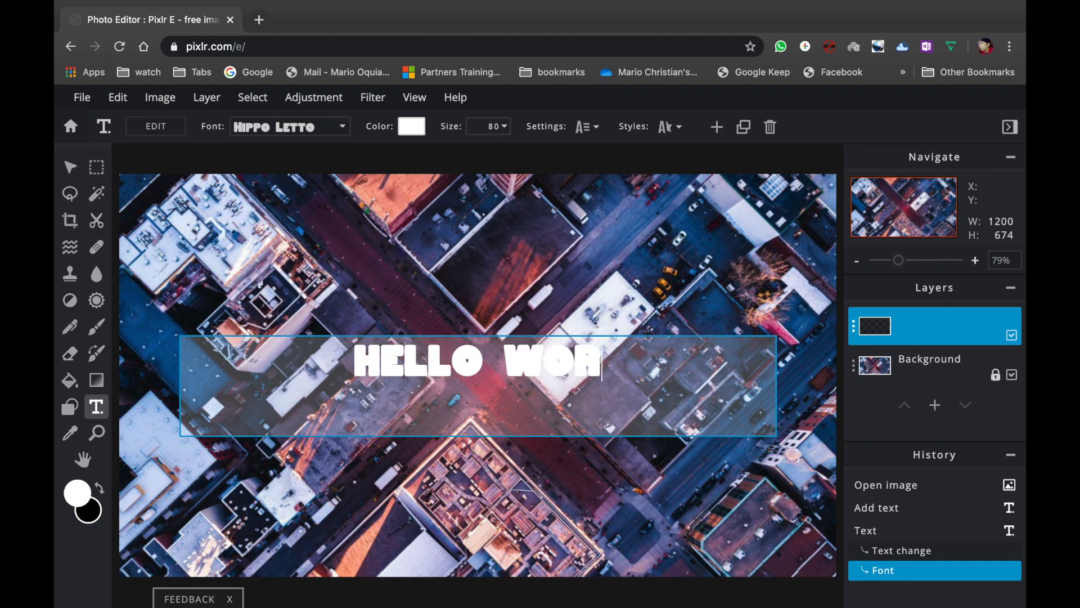
pyautogui.write('LD')
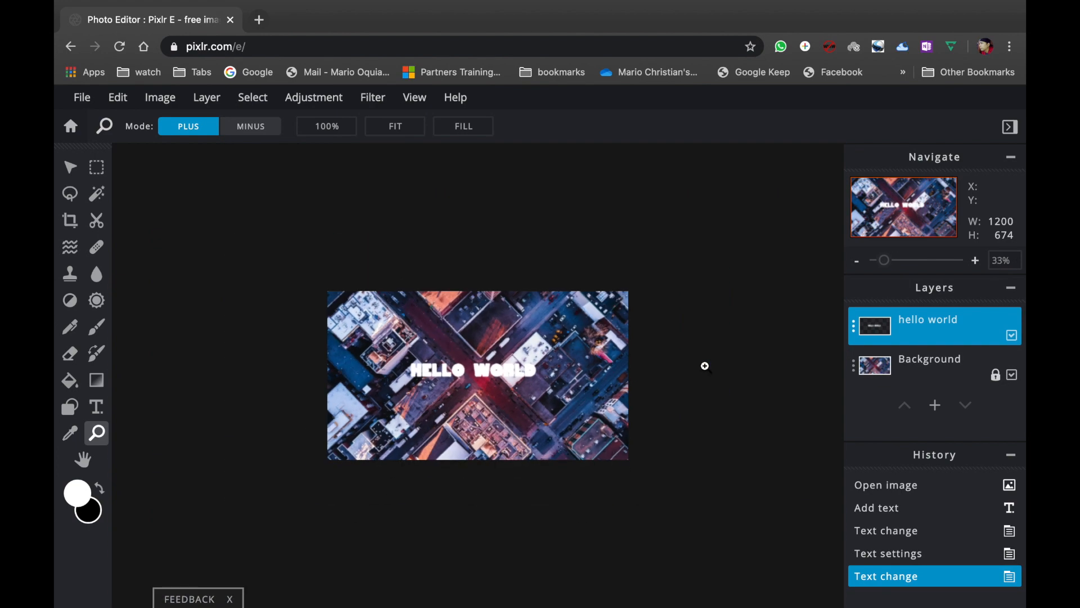
pyautogui.moveTo(537, 363)
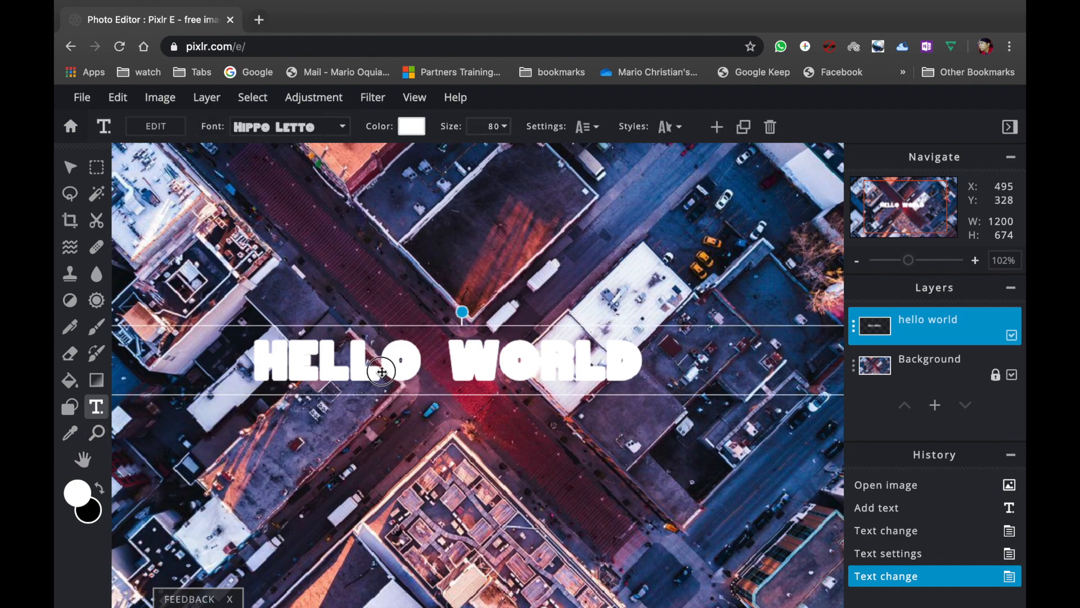
# Step: Drag HELLO WORLD near the top of the photo and bring up Add Layer
pyautogui.moveTo(380, 372); pyautogui.dragTo(417, 229)
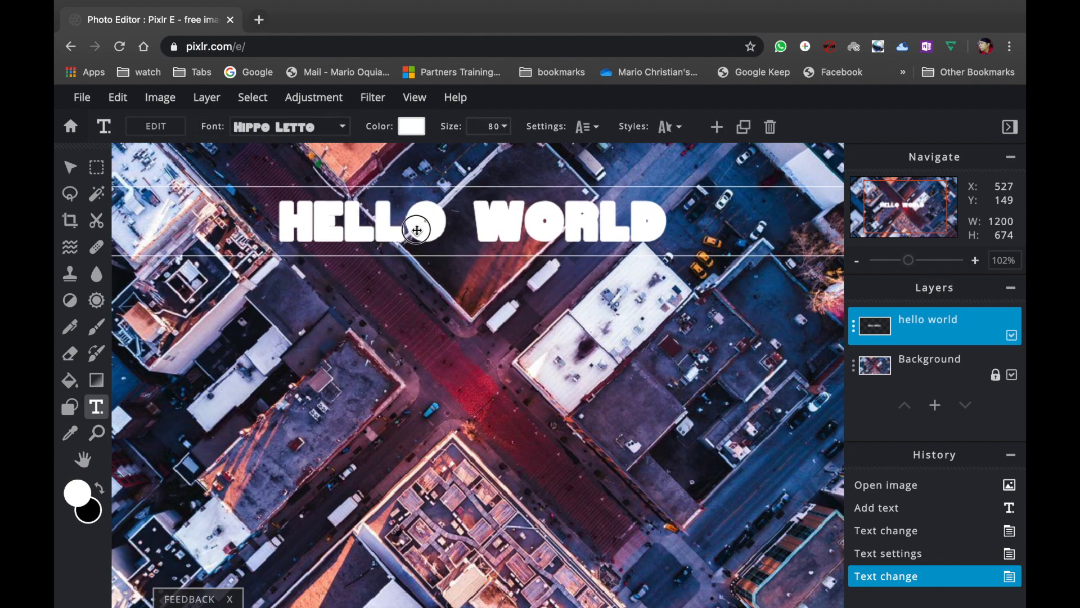
pyautogui.moveTo(416, 221); pyautogui.dragTo(408, 284)
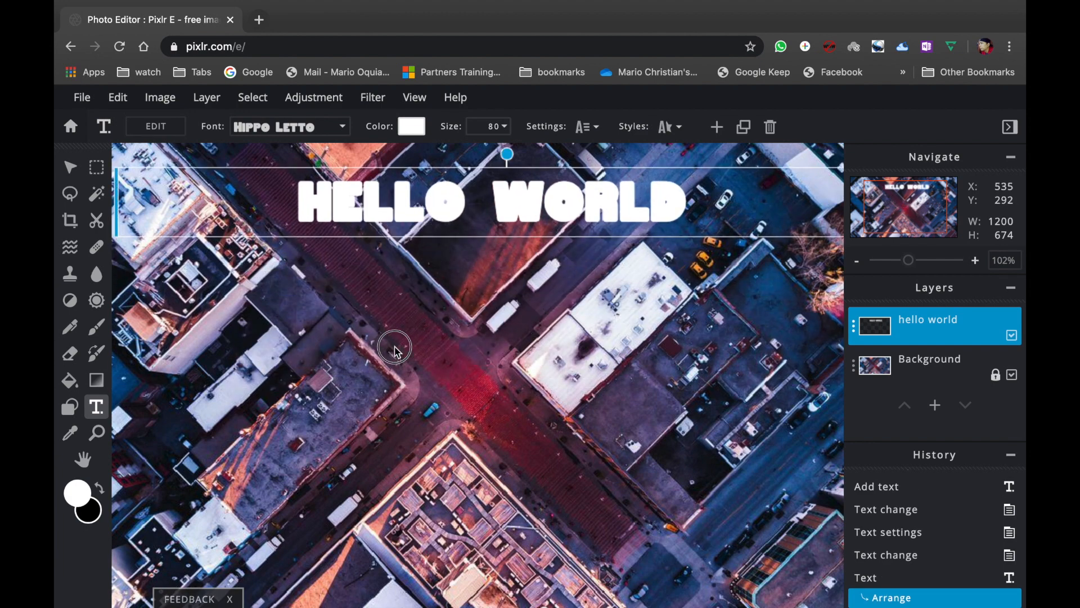
pyautogui.click(929, 358)
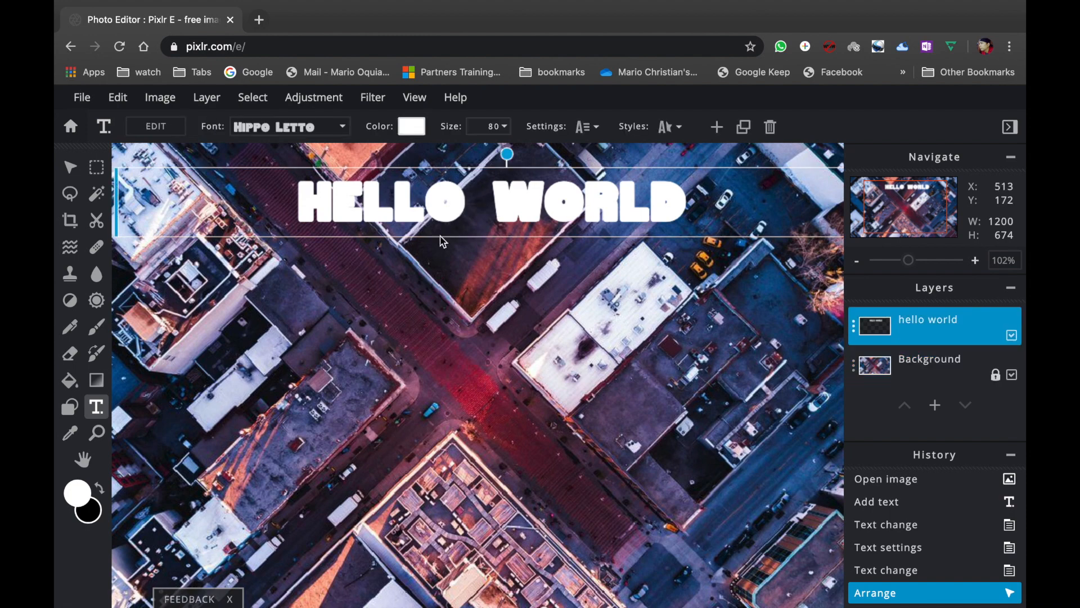
pyautogui.click(935, 405)
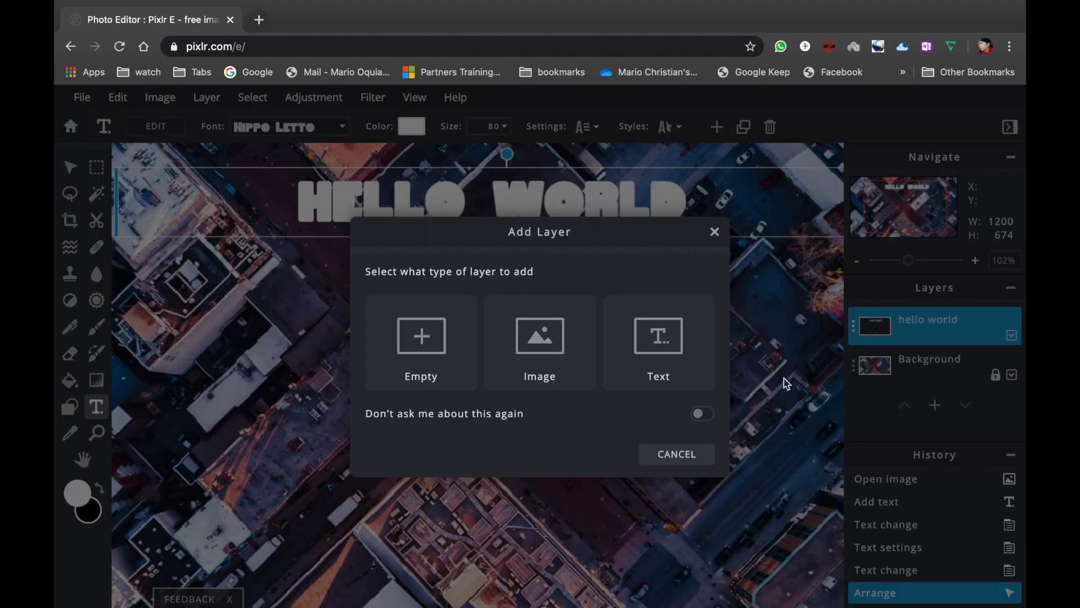
# Step: Add a text layer with a purple colour and type 'SENTINEL TECH TV'
pyautogui.click(657, 338)
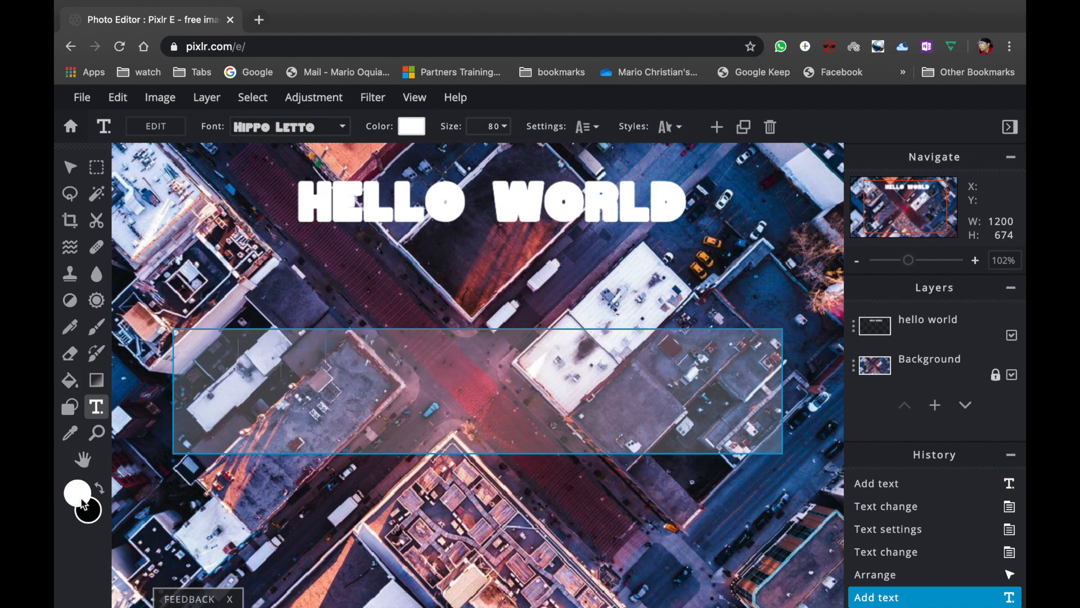
pyautogui.click(412, 126)
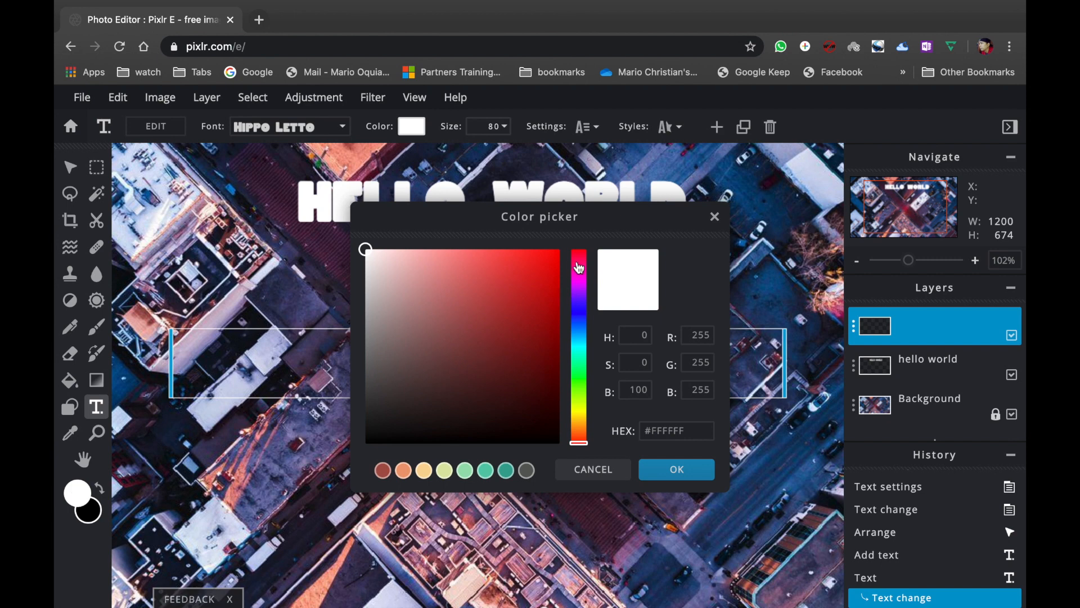
pyautogui.click(579, 289)
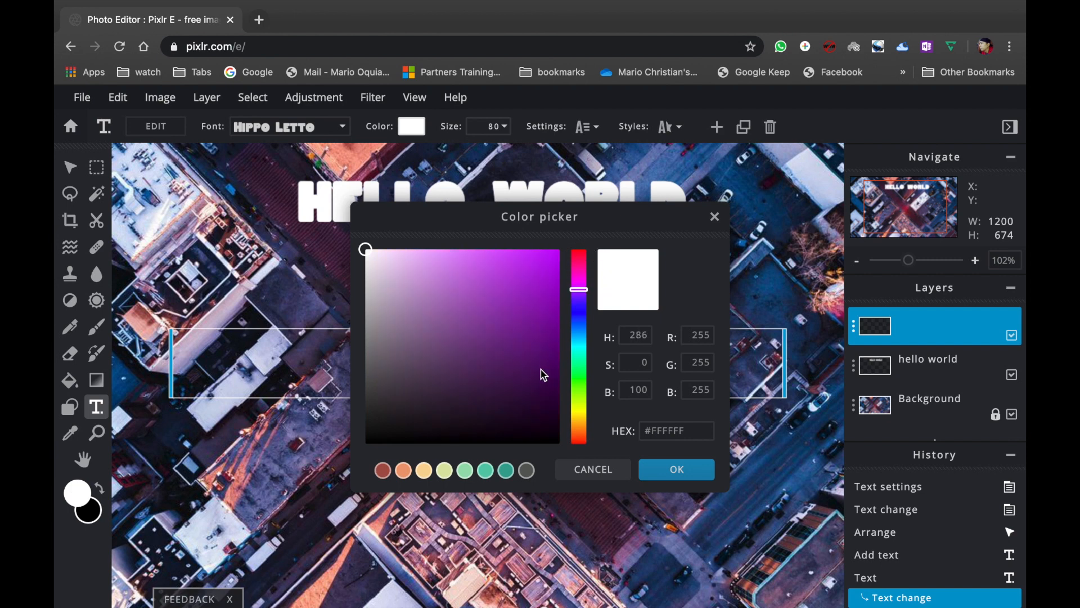
pyautogui.click(552, 276)
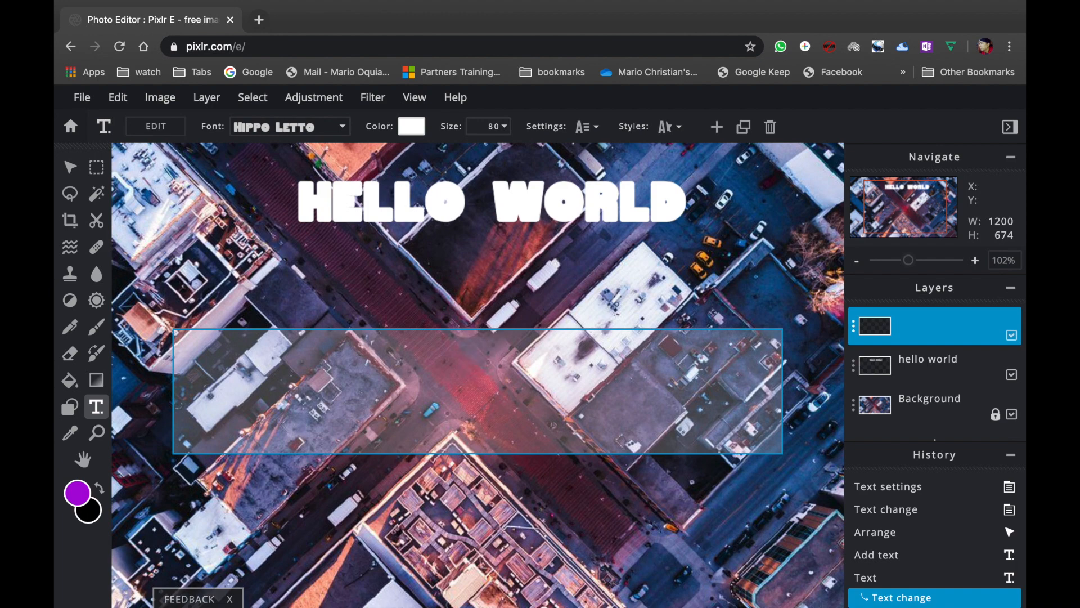
pyautogui.write('SENTINEL TECH')
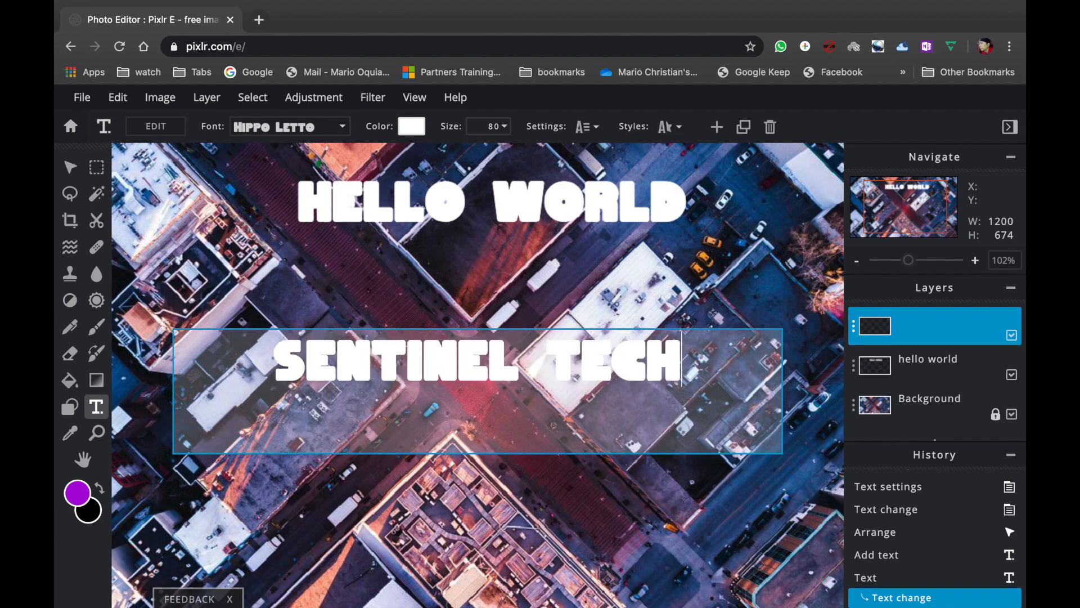
pyautogui.write('TV')
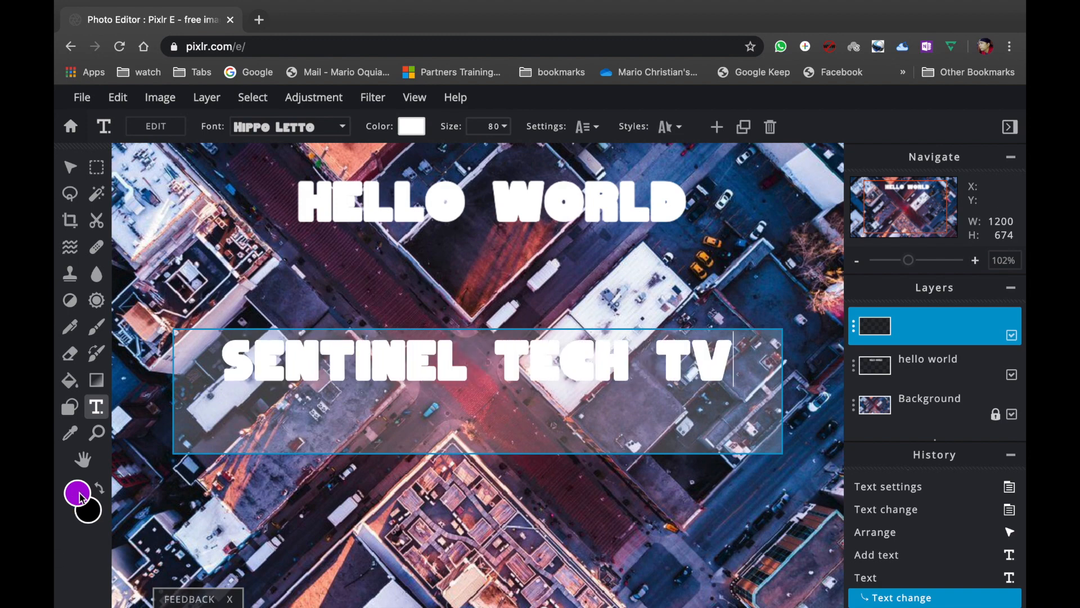
# Step: Apply purple #AA08DB to the SENTINEL TECH TV text
pyautogui.click(412, 126)
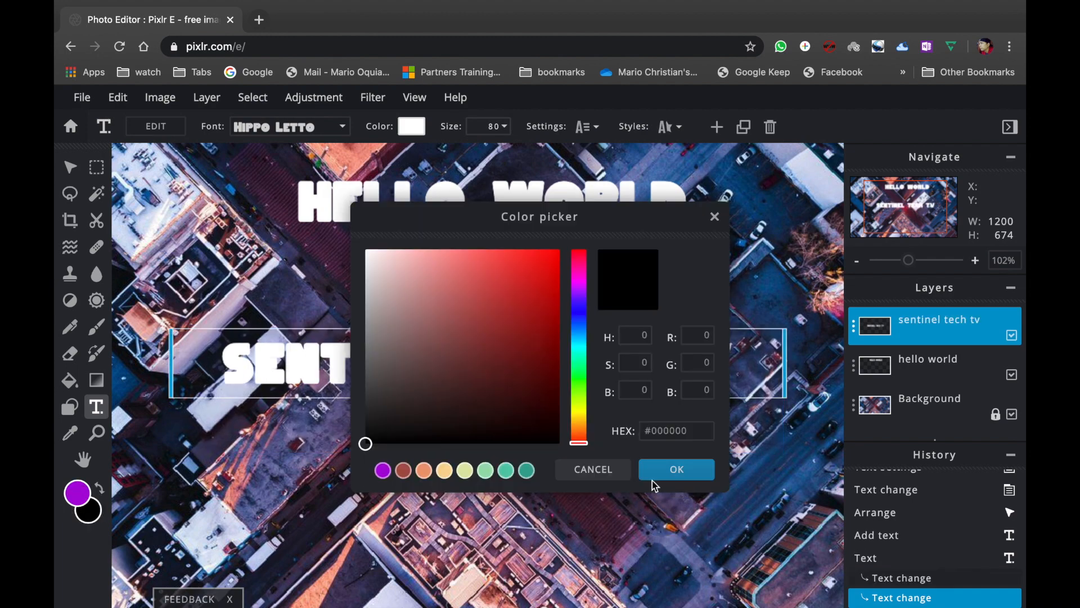
pyautogui.click(675, 469)
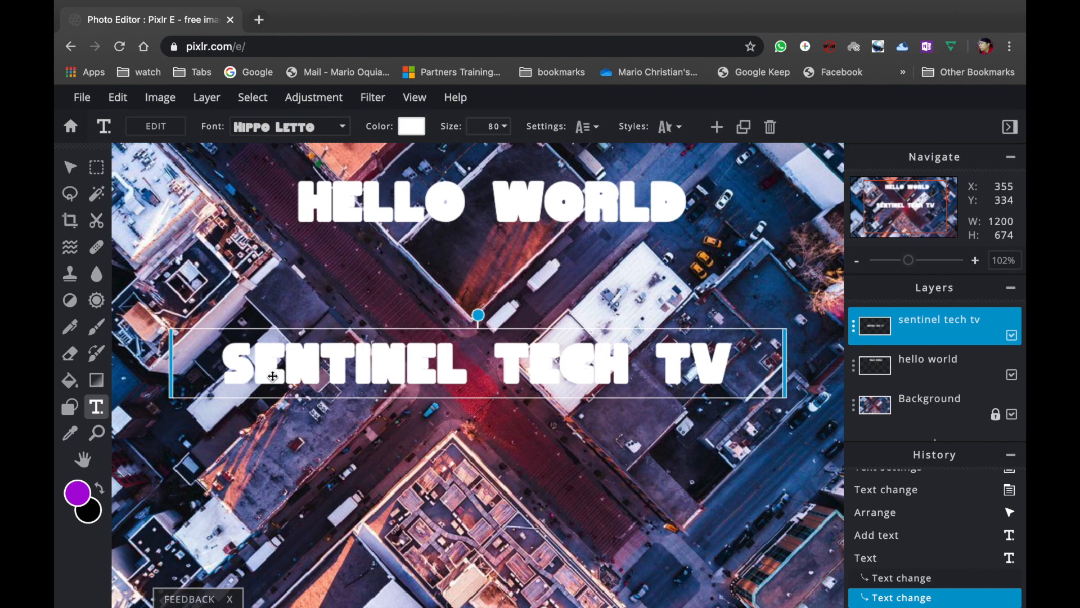
pyautogui.click(412, 126)
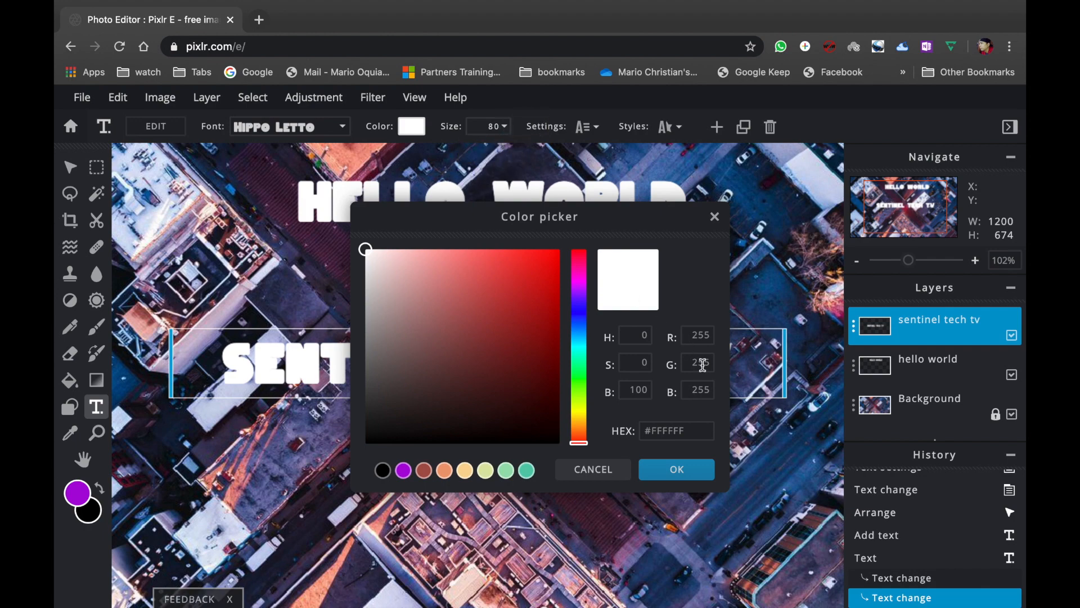
pyautogui.click(403, 470)
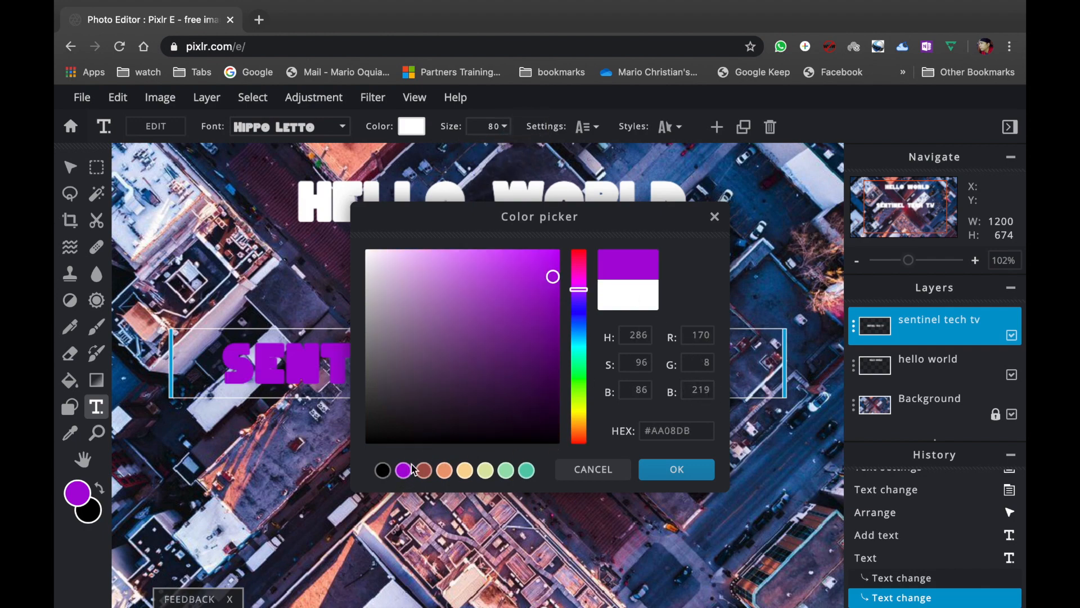
pyautogui.click(675, 469)
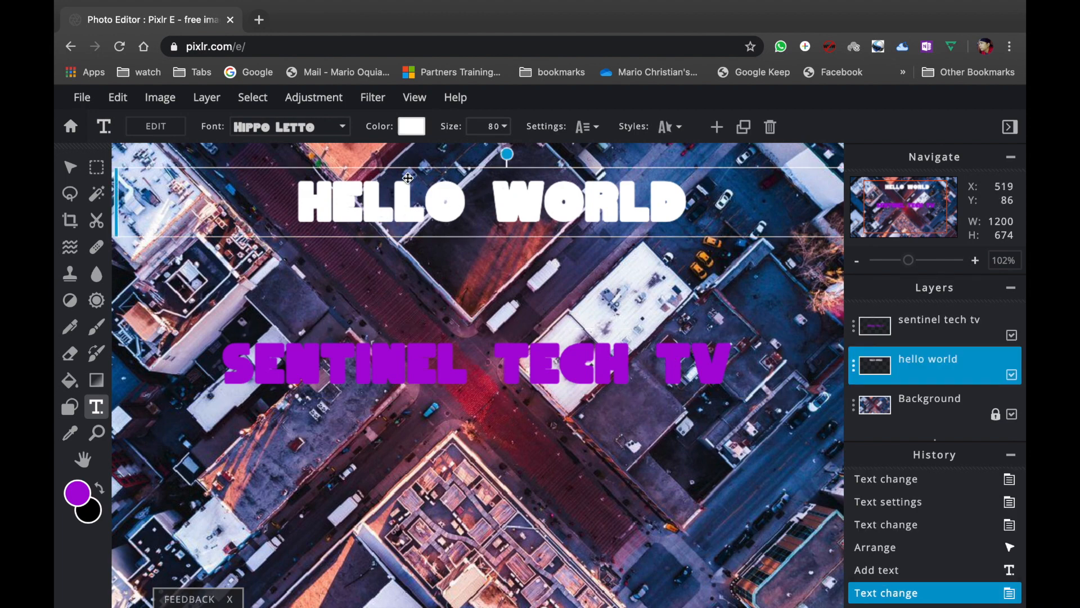
# Step: Recolour the HELLO WORLD text to bright green #39EF60
pyautogui.click(412, 126)
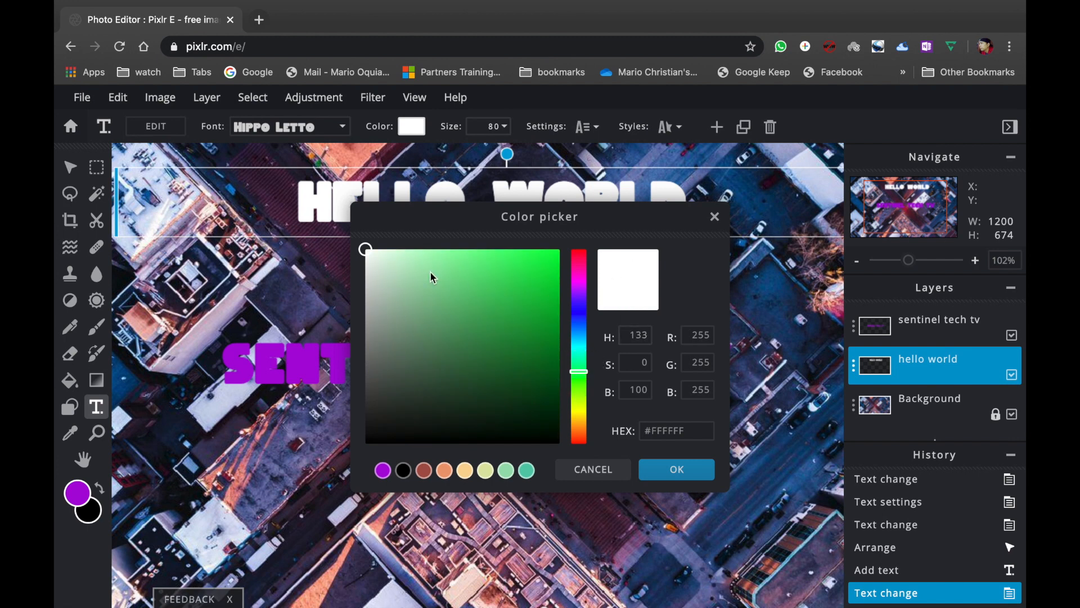
pyautogui.click(513, 262)
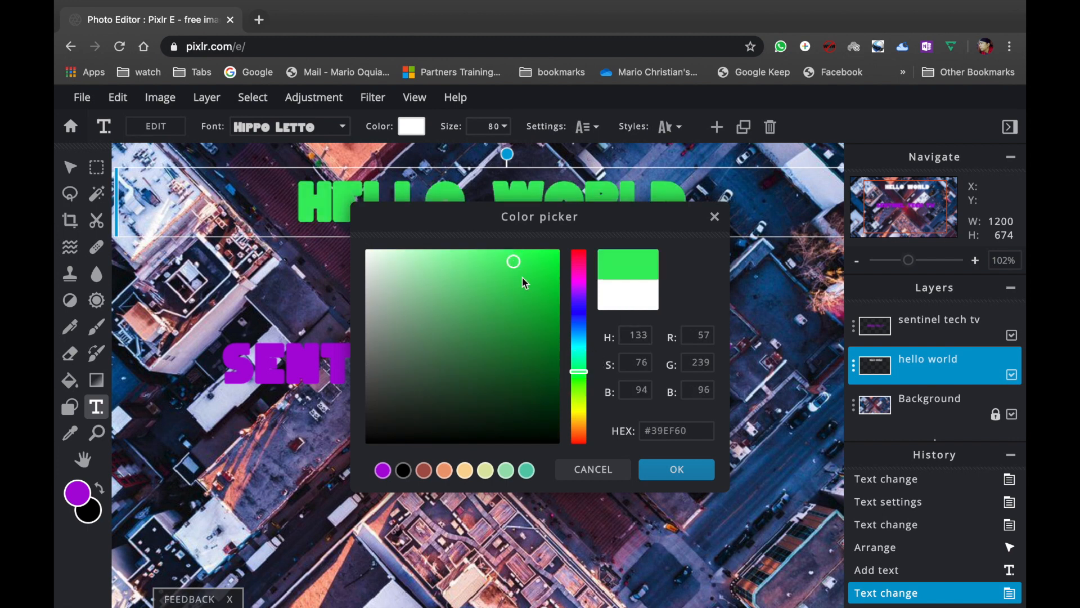
pyautogui.click(676, 469)
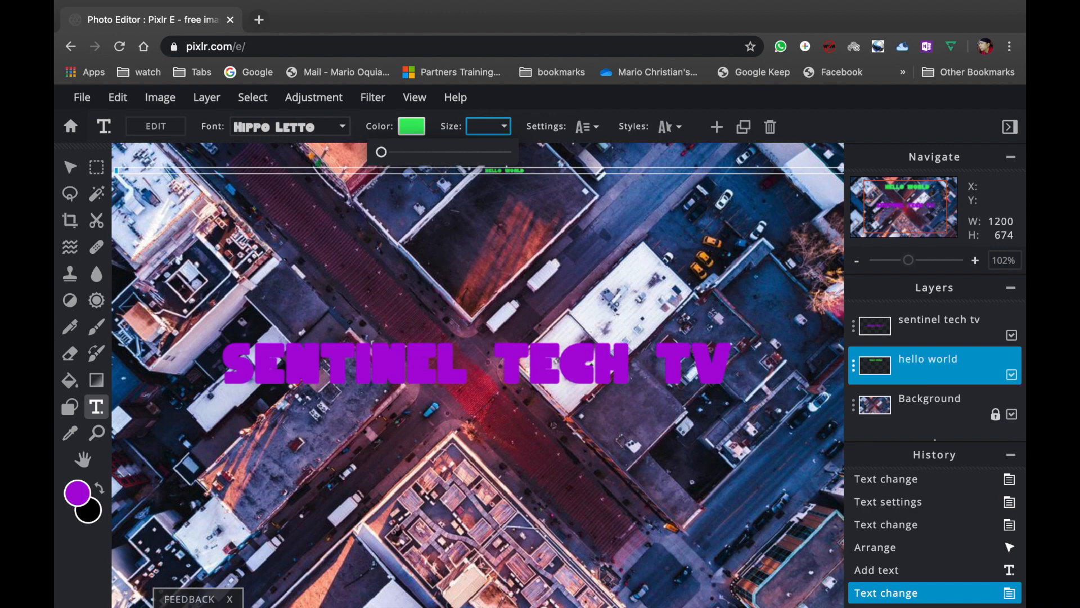
# Step: Resize the green HELLO WORLD text to size 100 across the top of the photo
pyautogui.moveTo(381, 152); pyautogui.dragTo(391, 152)
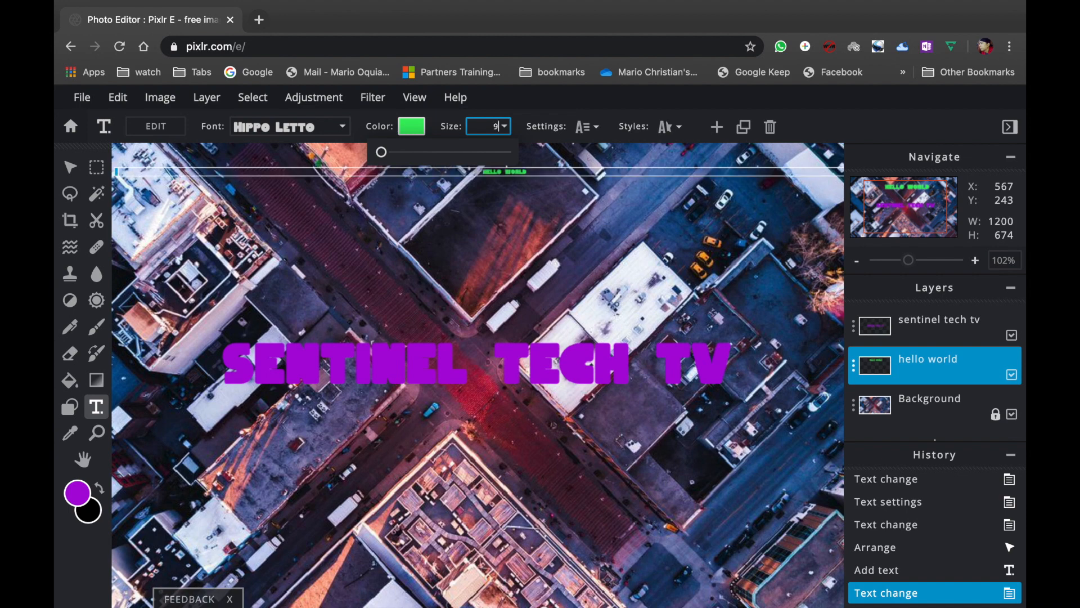
pyautogui.write('95')
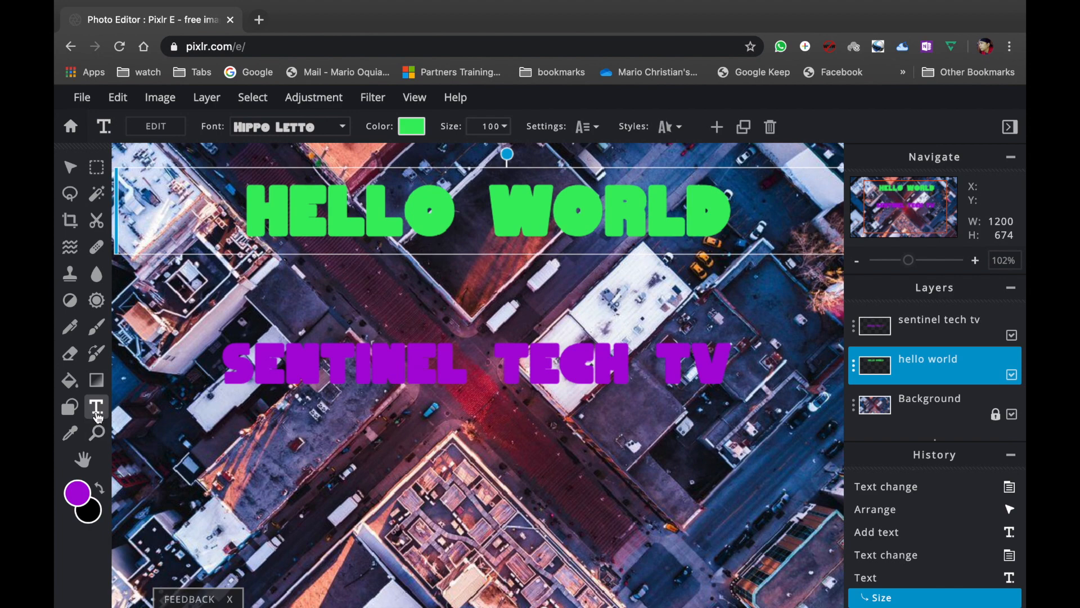
pyautogui.moveTo(68, 406)
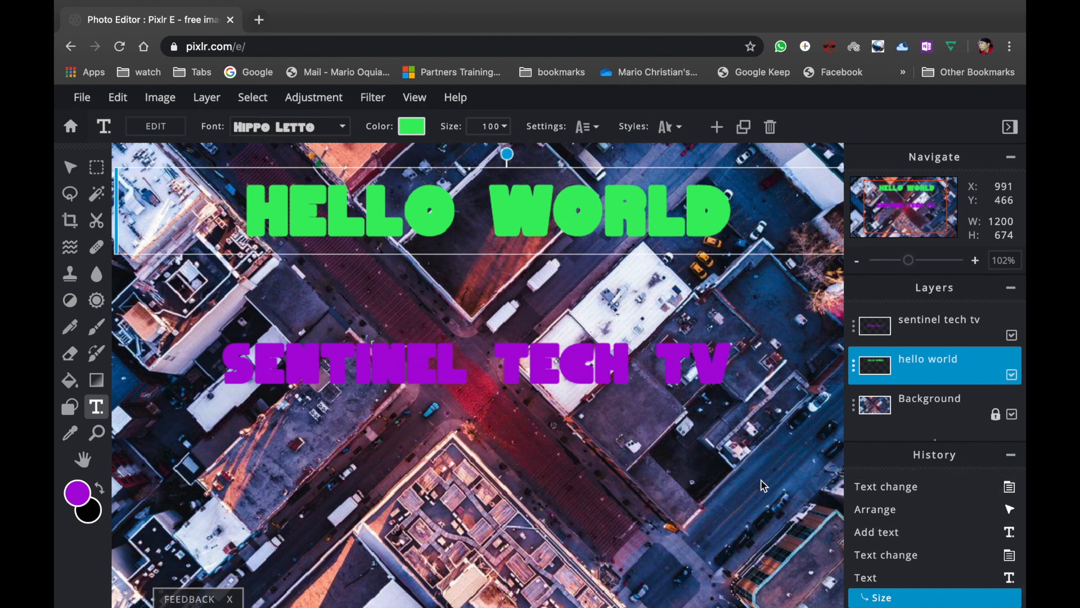
# Step: Insert jeddah waterfront.jpg from file as a new image layer over the city photo
pyautogui.click(930, 399)
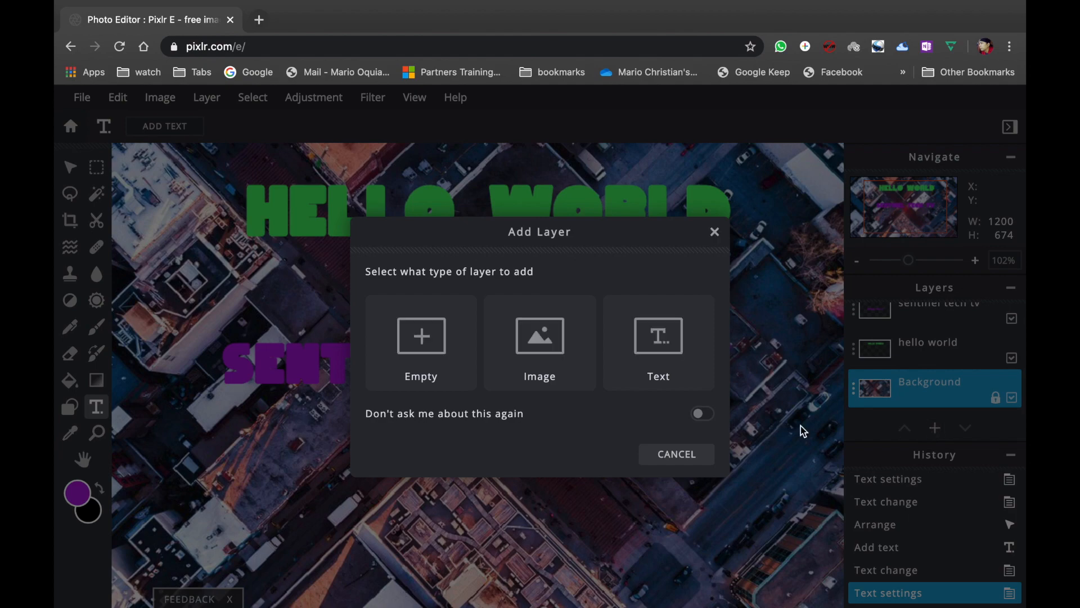
pyautogui.click(540, 342)
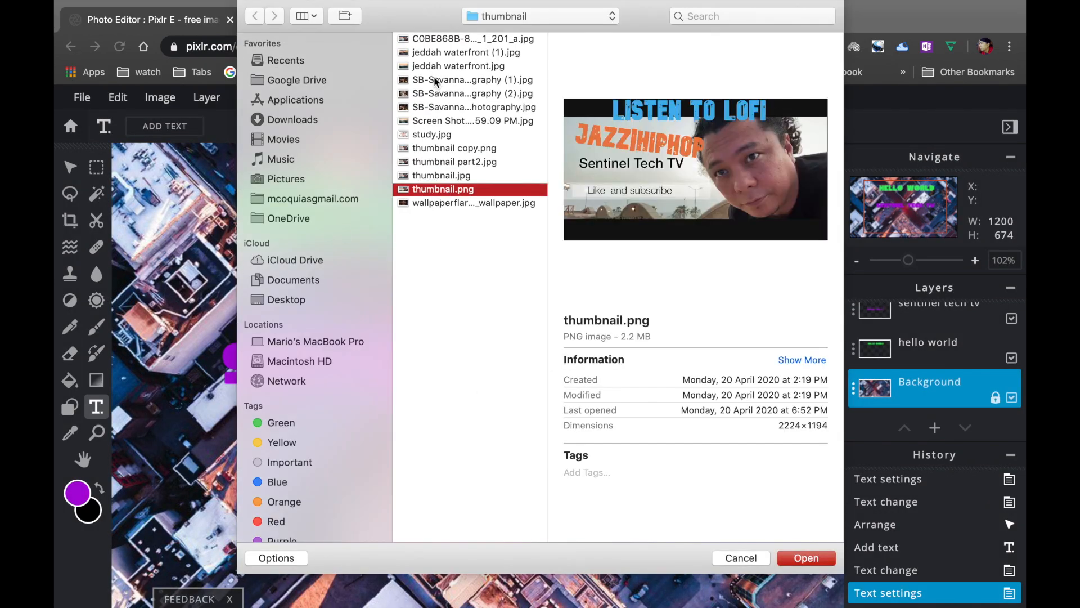
pyautogui.click(470, 79)
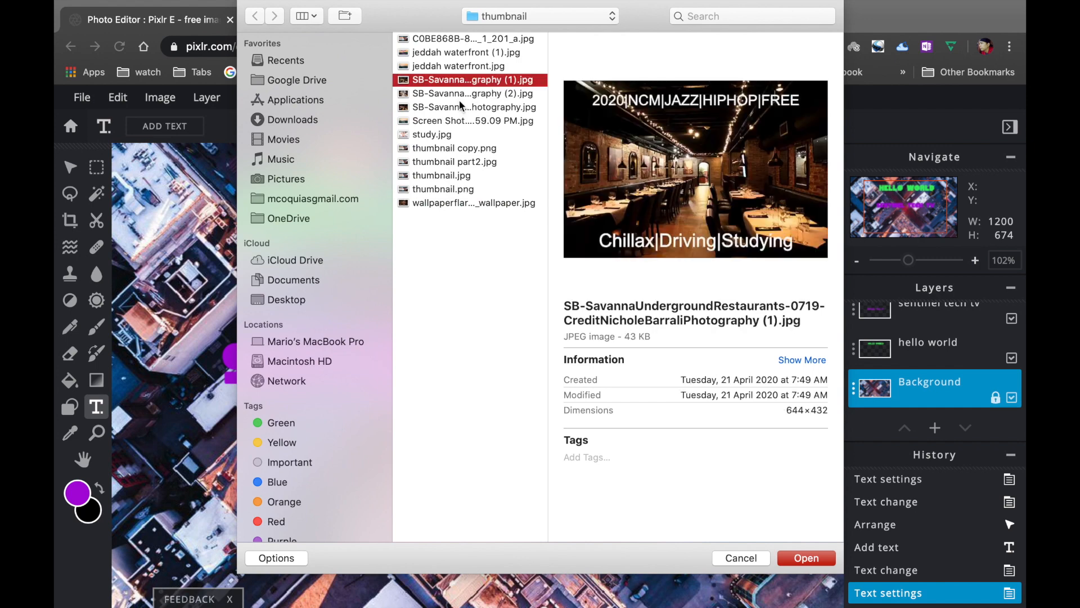
pyautogui.click(433, 134)
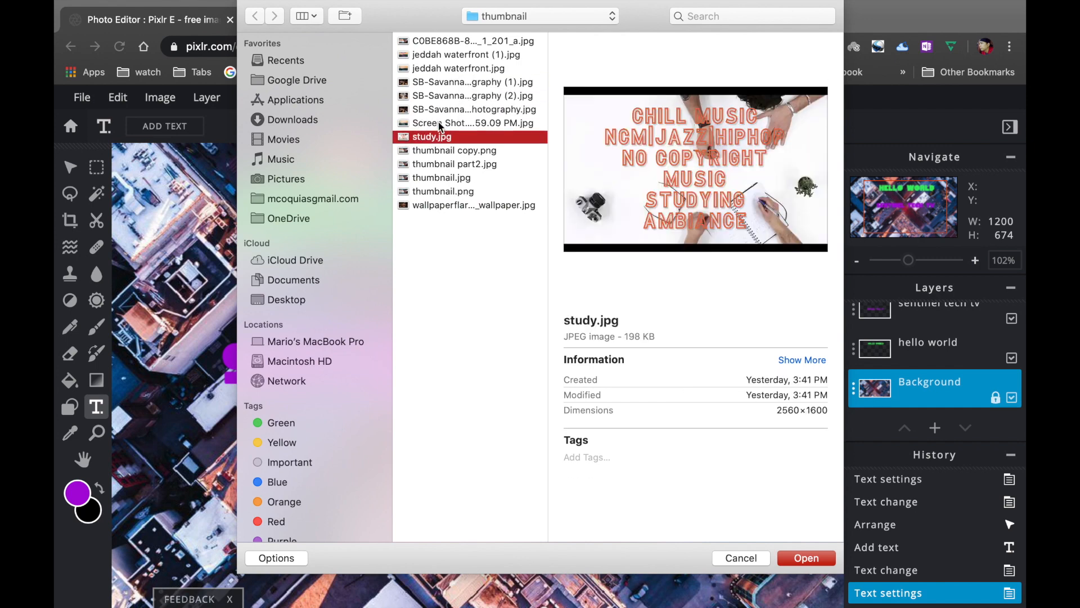
pyautogui.click(463, 53)
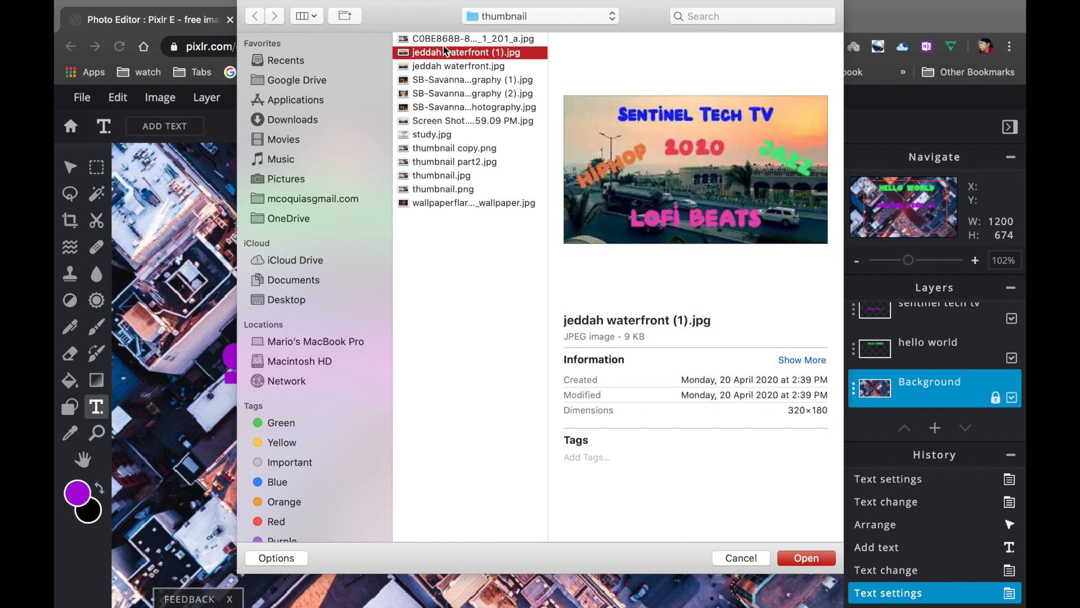
pyautogui.click(456, 66)
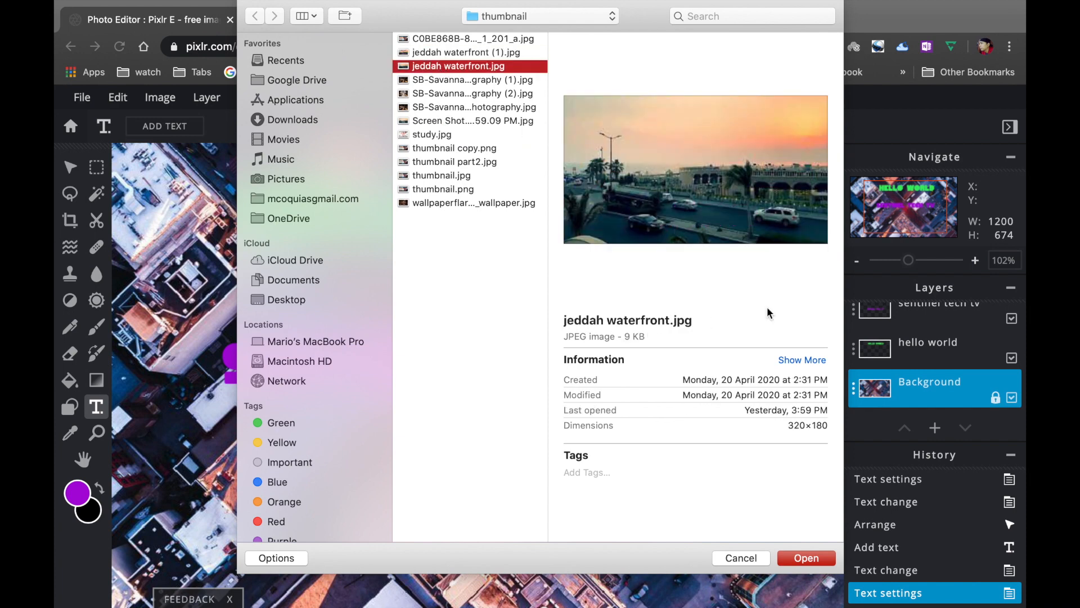
pyautogui.click(740, 558)
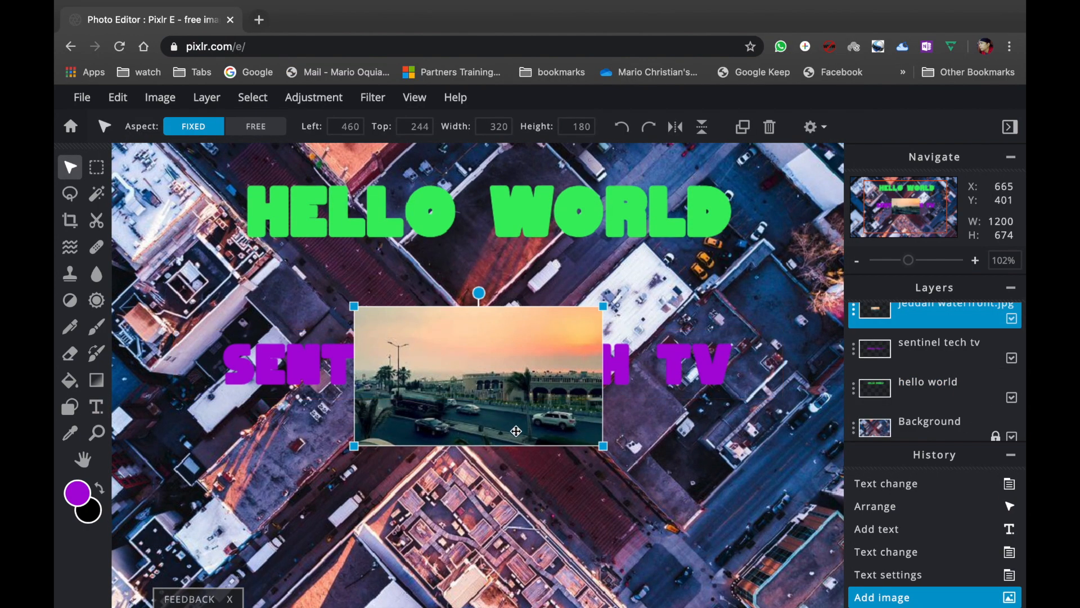
# Step: Move the waterfront photo to the lower-right corner, clear of SENTINEL TECH TV
pyautogui.moveTo(479, 375); pyautogui.dragTo(670, 484)
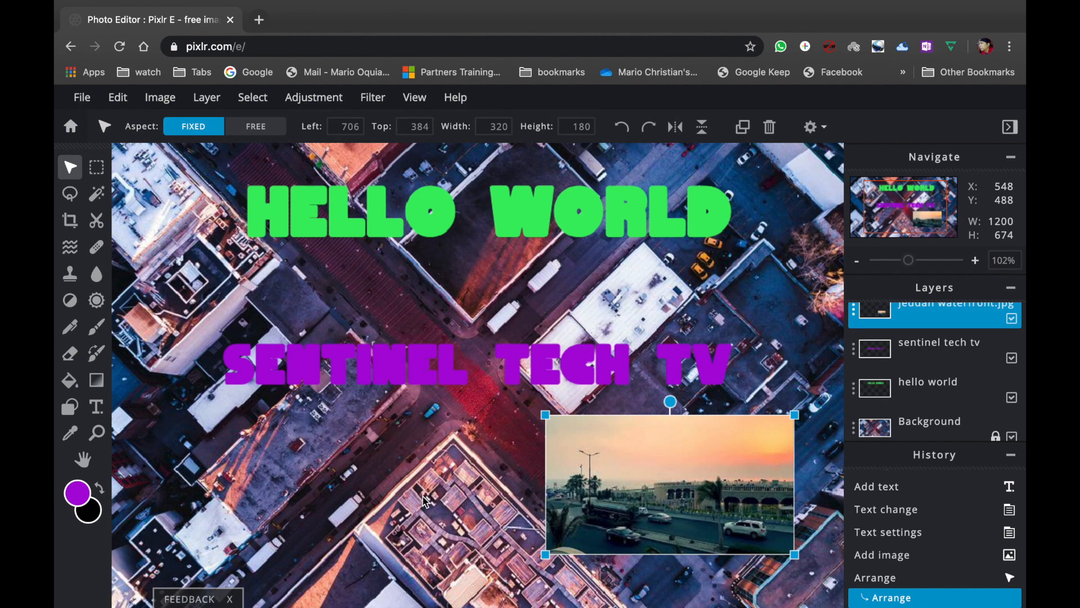
pyautogui.click(929, 426)
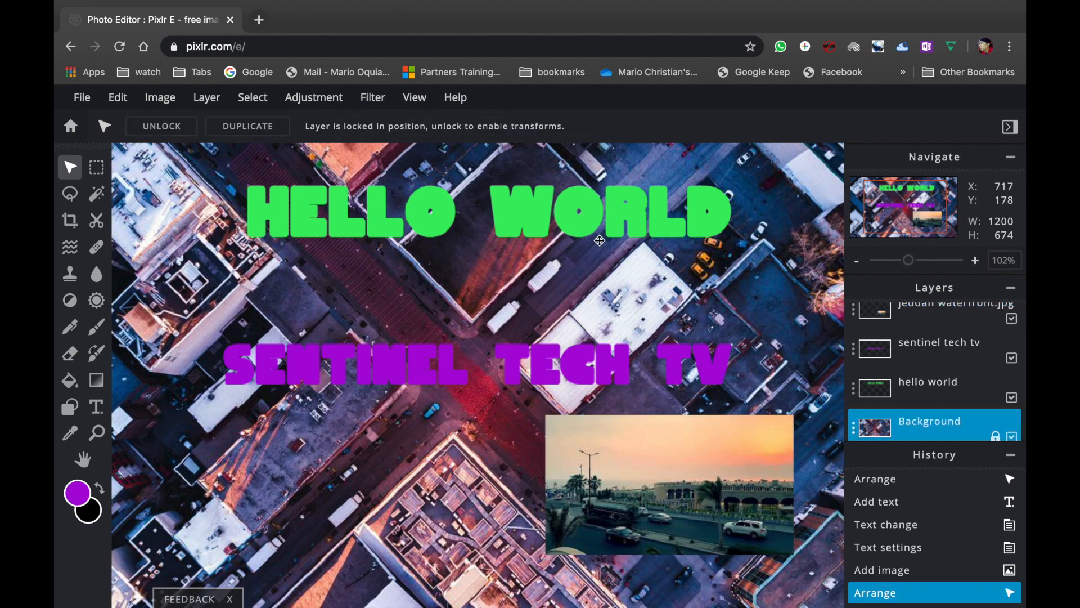
pyautogui.moveTo(377, 326)
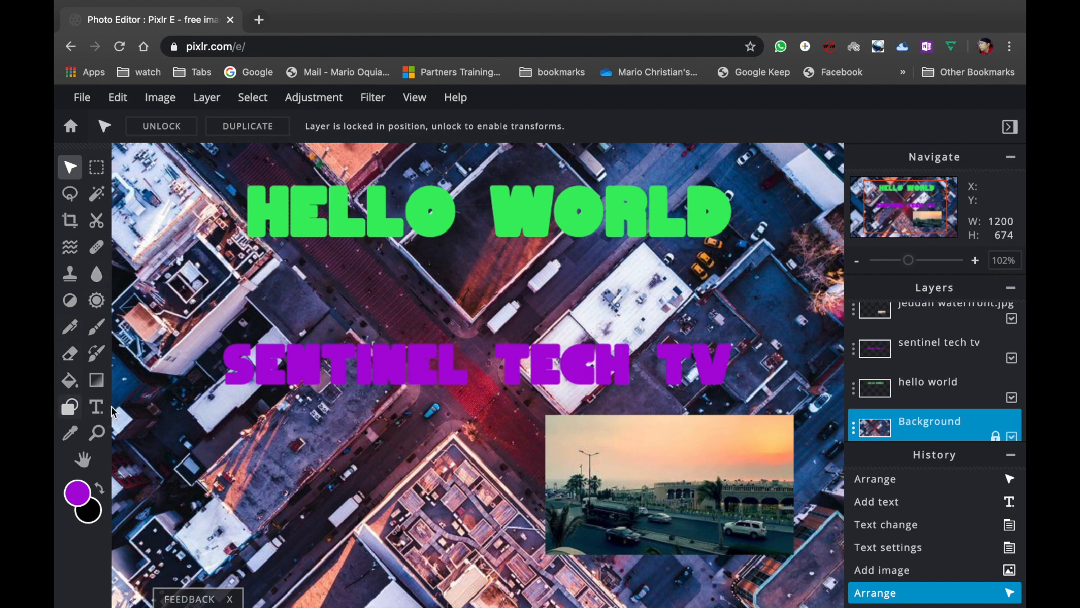
pyautogui.moveTo(96, 431)
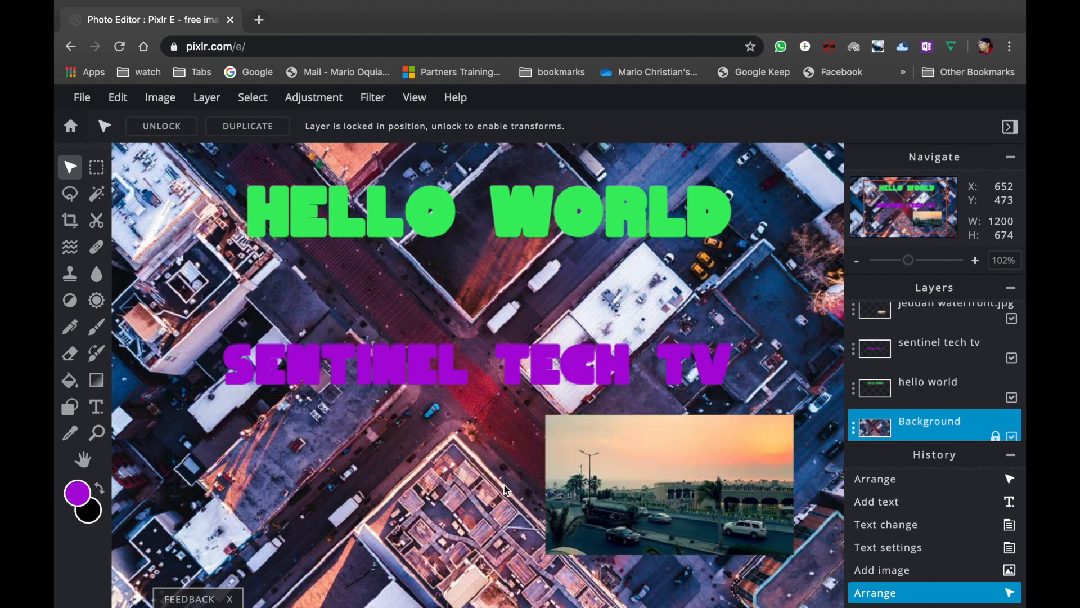
# Step: Zoom out to view the whole composition and bring up File > Save
pyautogui.click(857, 260)
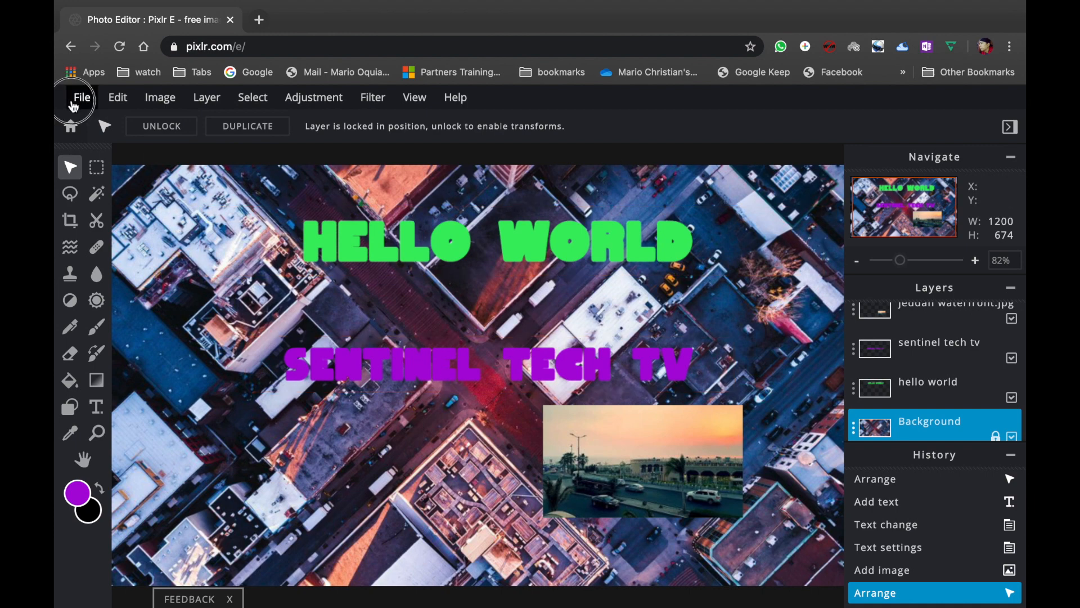
pyautogui.click(81, 97)
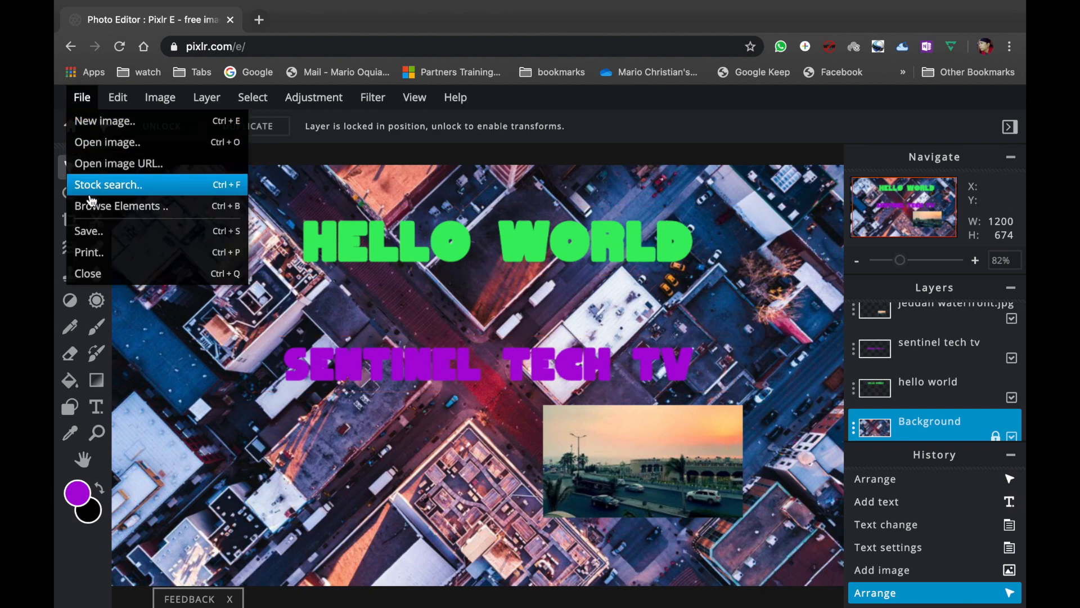
pyautogui.click(117, 98)
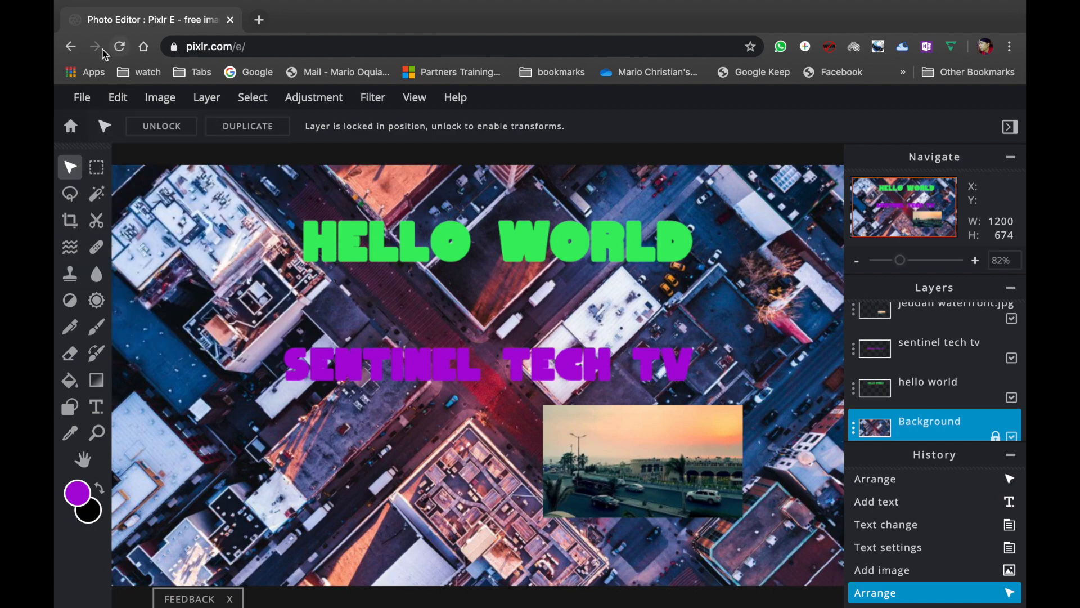
pyautogui.click(81, 97)
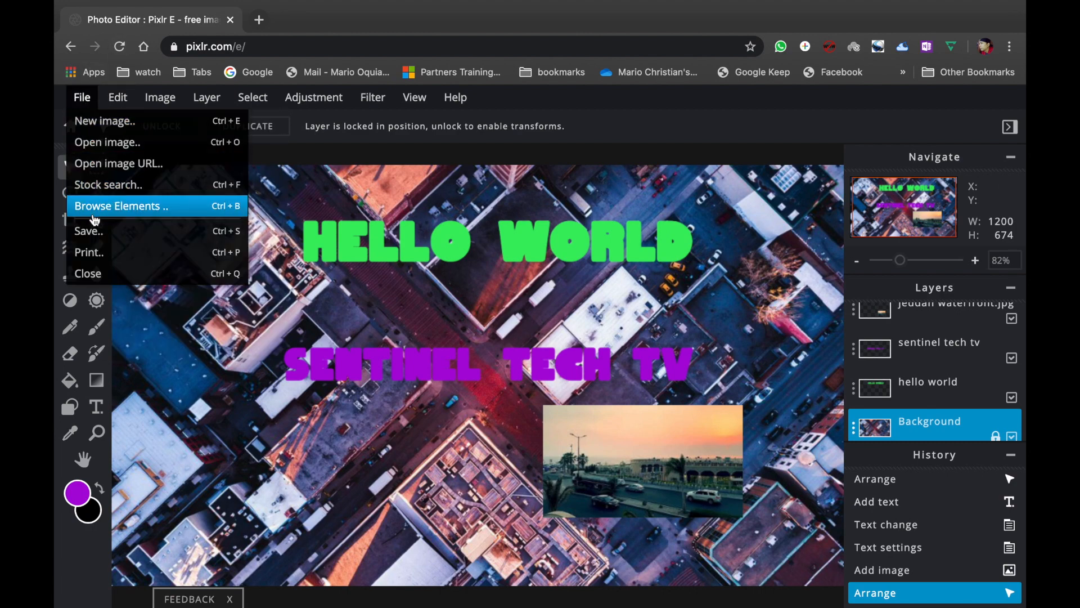
pyautogui.click(87, 230)
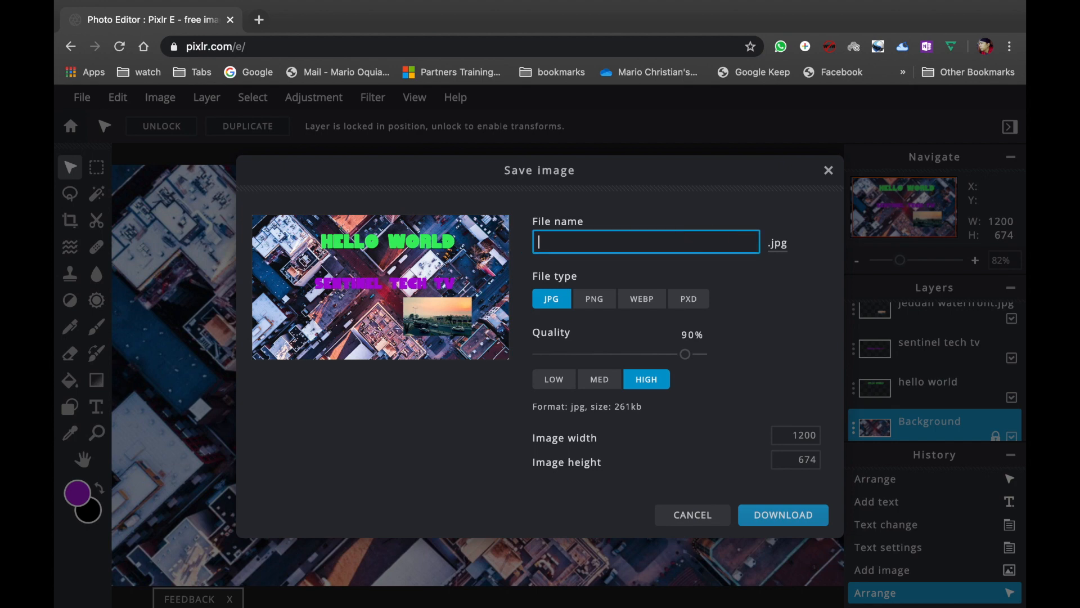
# Step: Name the export 'hello worl' and set the file type to JPG
pyautogui.write('hello')
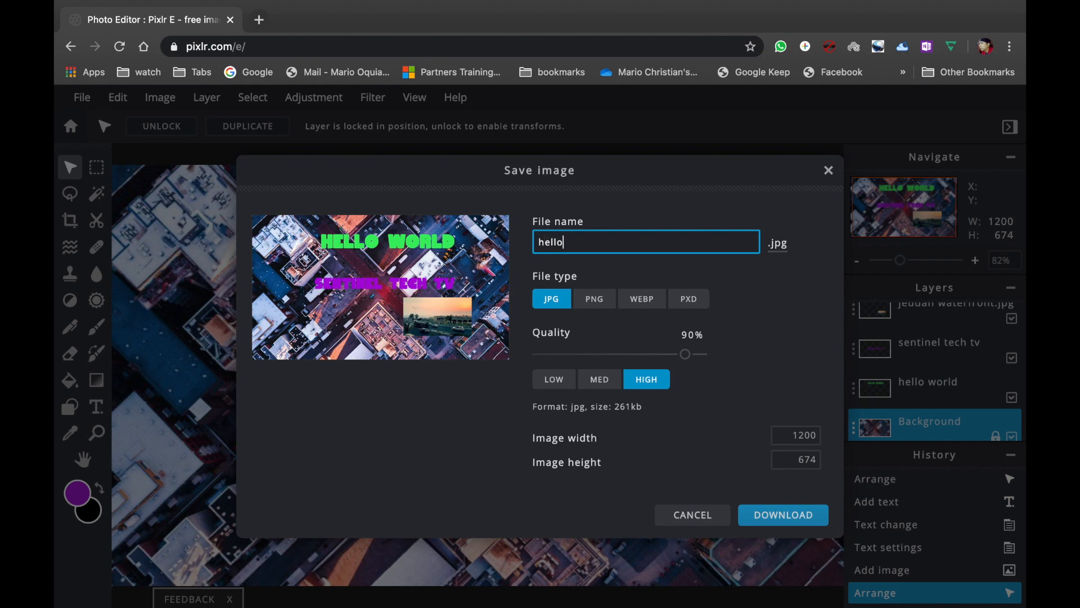
pyautogui.write('worl')
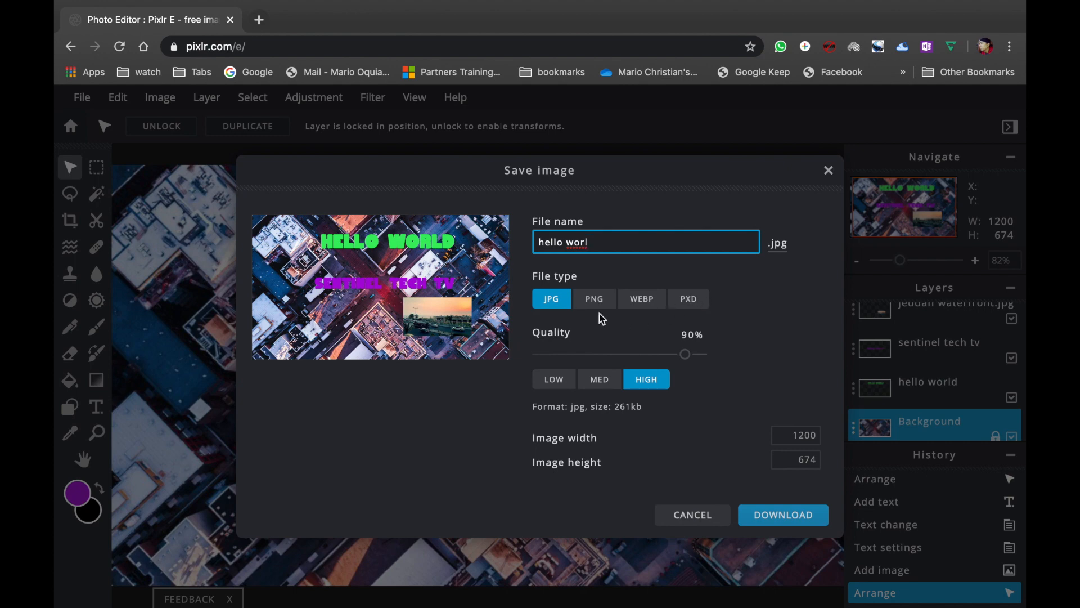
pyautogui.moveTo(608, 307)
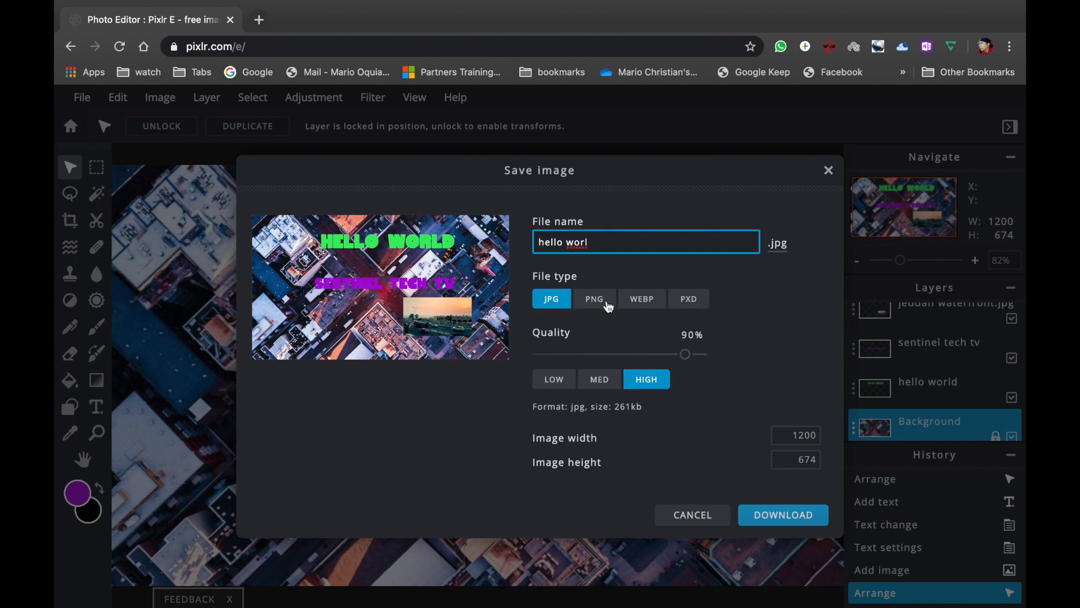
pyautogui.click(594, 298)
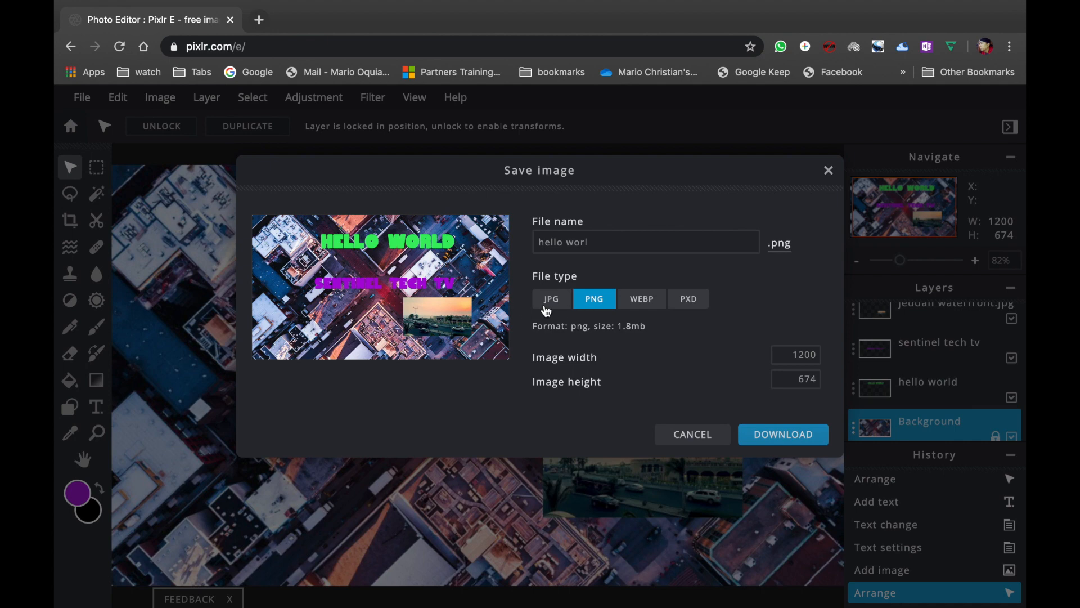
pyautogui.click(551, 298)
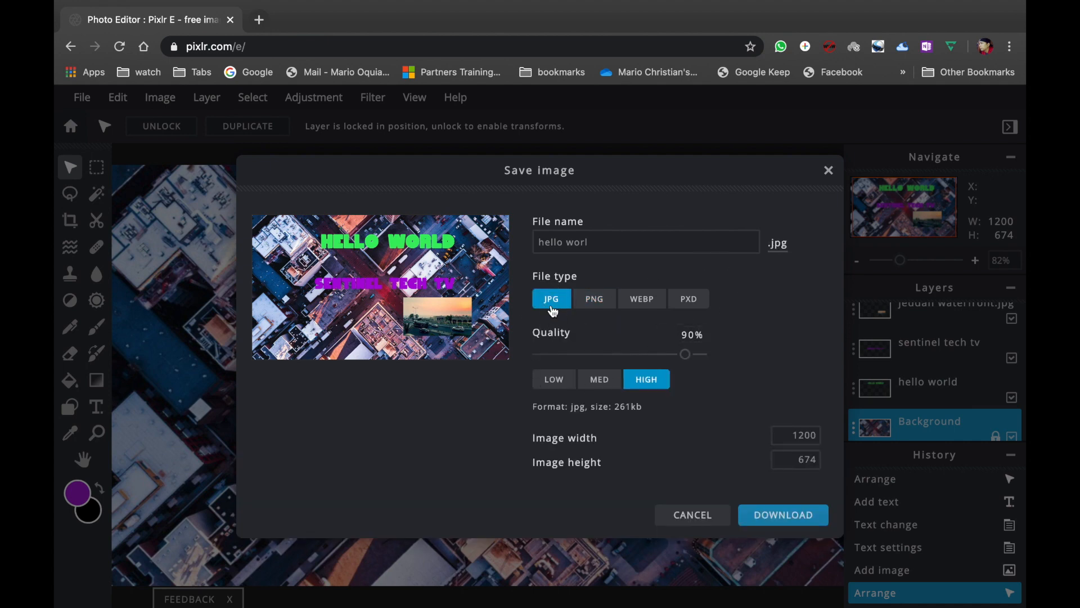
pyautogui.click(594, 298)
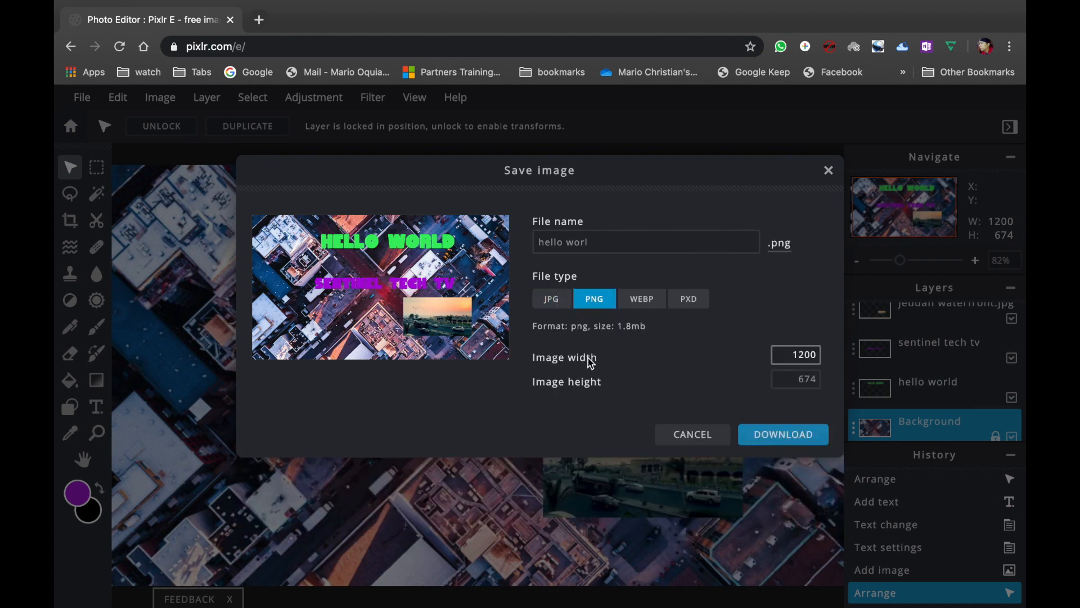
pyautogui.click(551, 298)
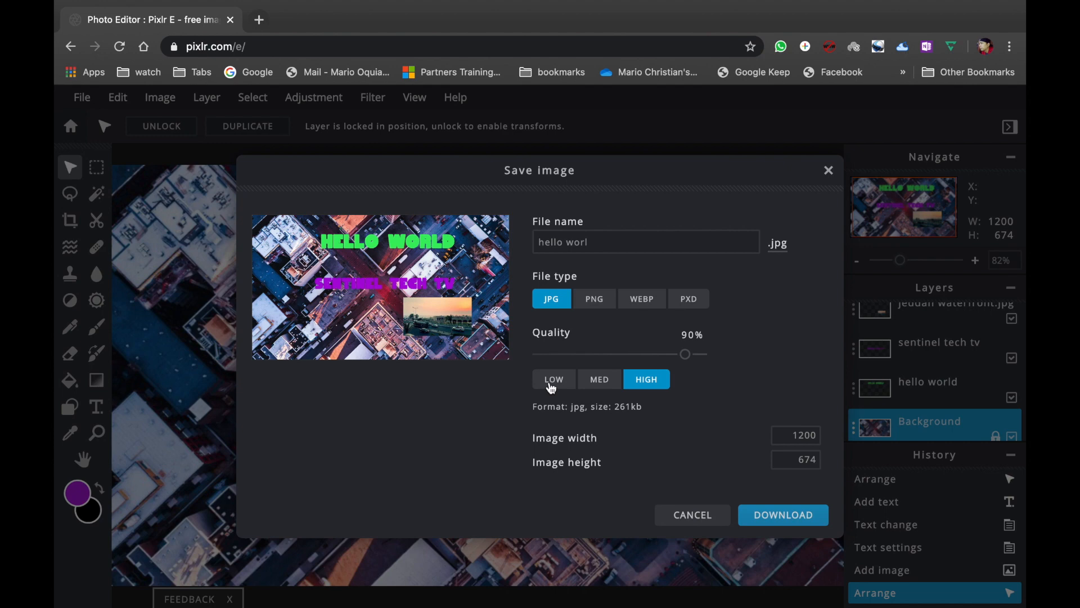
# Step: Set the JPG quality to LOW (50%), estimating about 129 KB
pyautogui.click(553, 378)
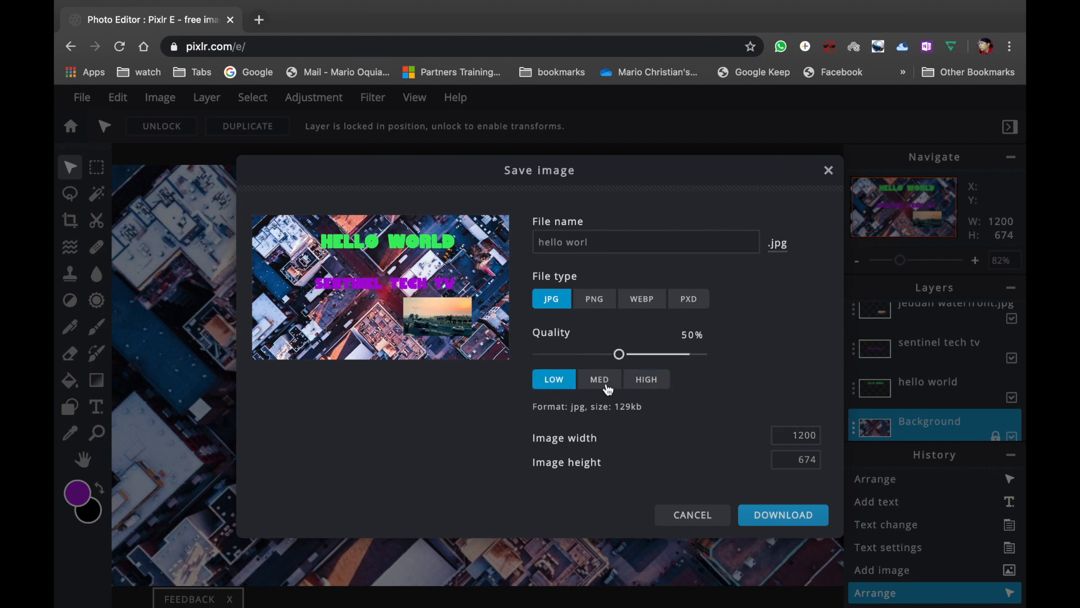
pyautogui.click(599, 379)
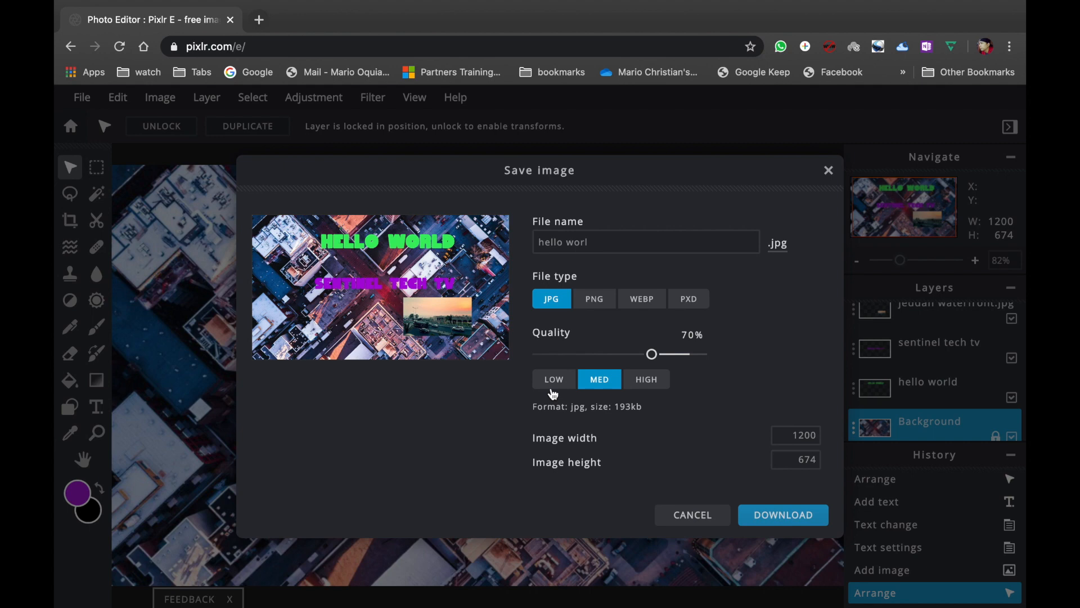
pyautogui.click(553, 379)
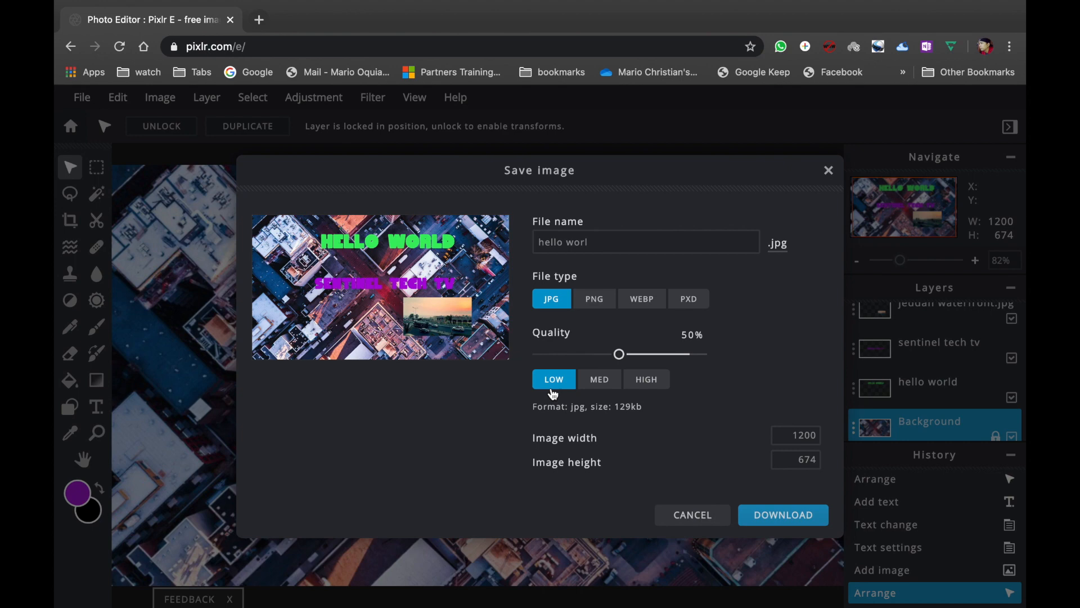
pyautogui.moveTo(735, 376)
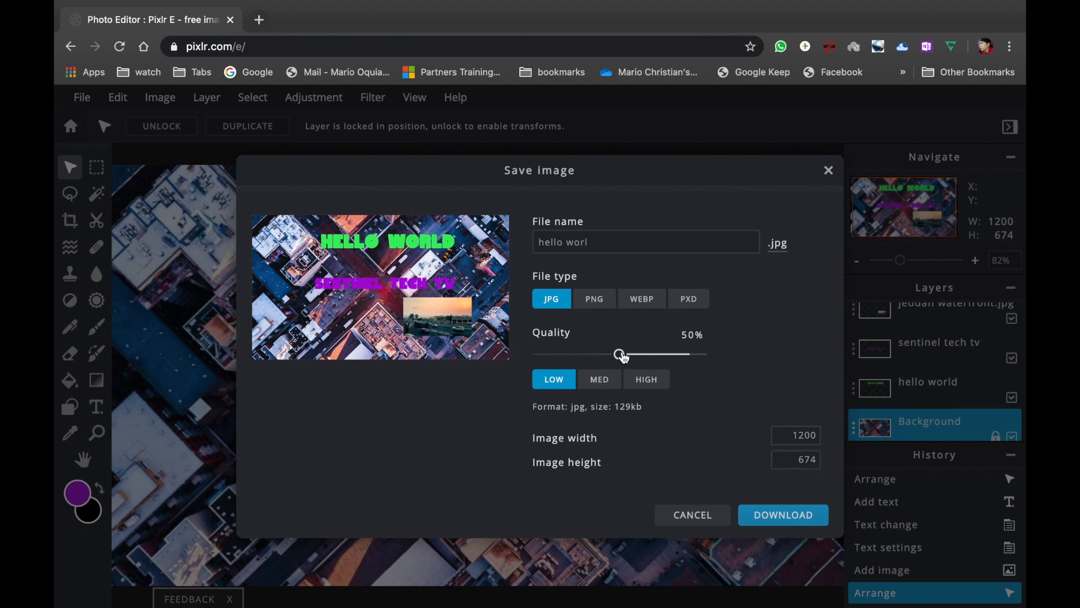
pyautogui.click(599, 378)
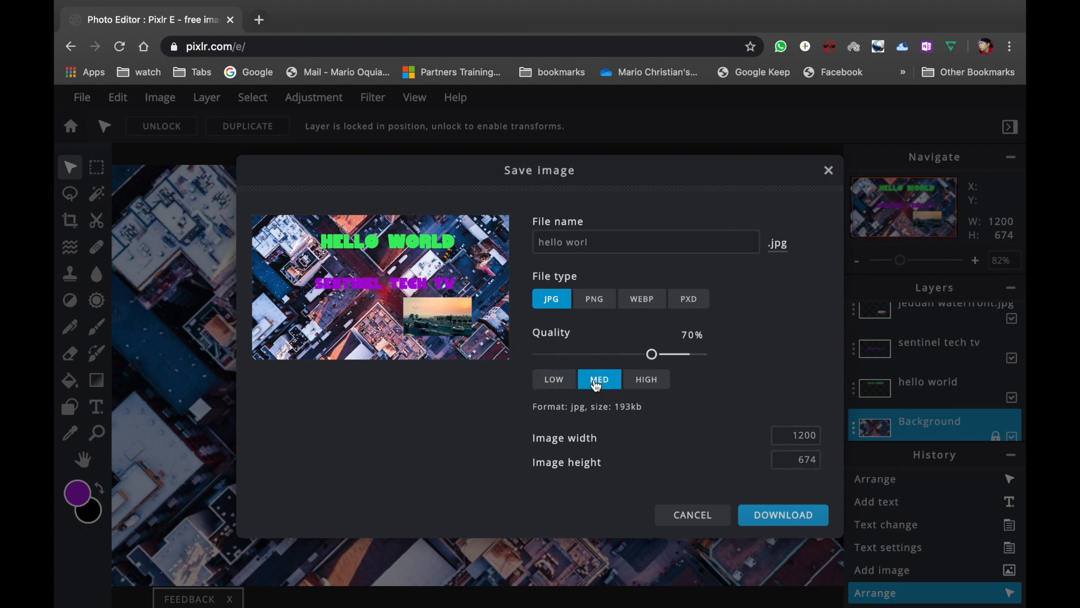
pyautogui.click(691, 335)
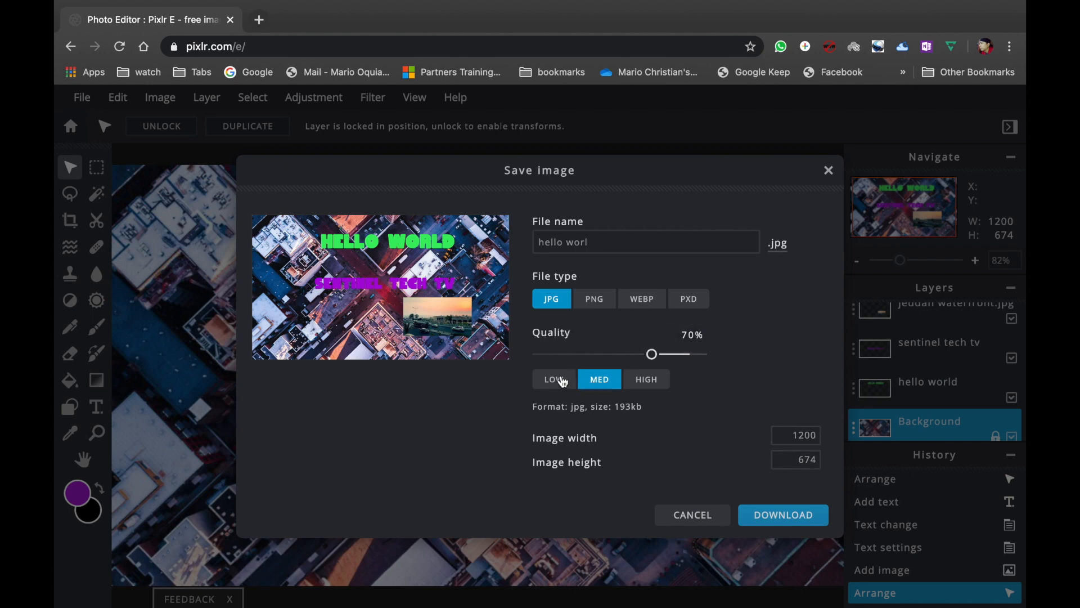
pyautogui.moveTo(579, 383)
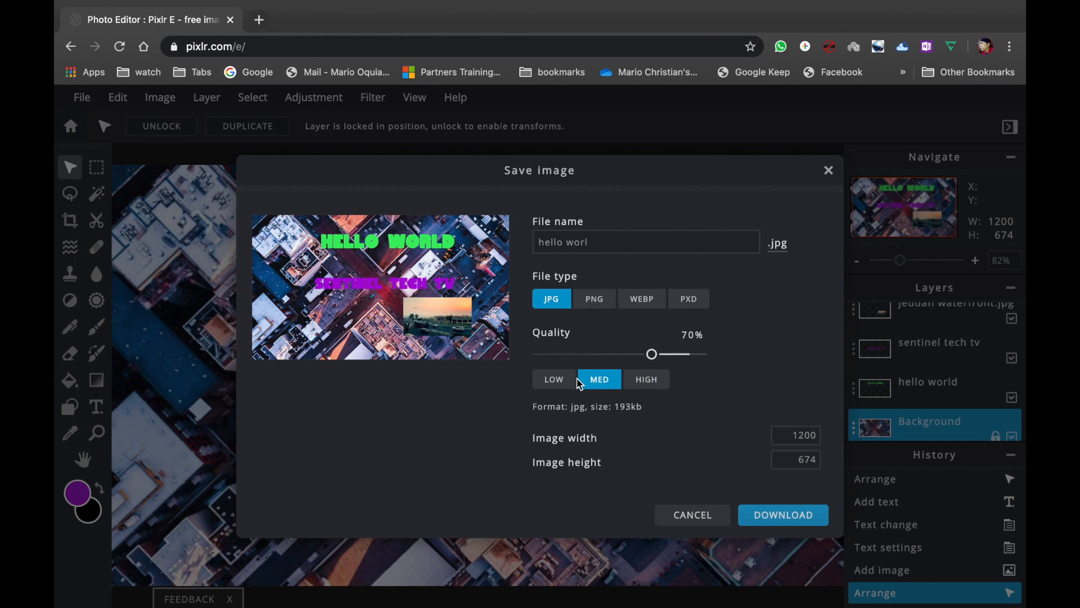
pyautogui.click(554, 379)
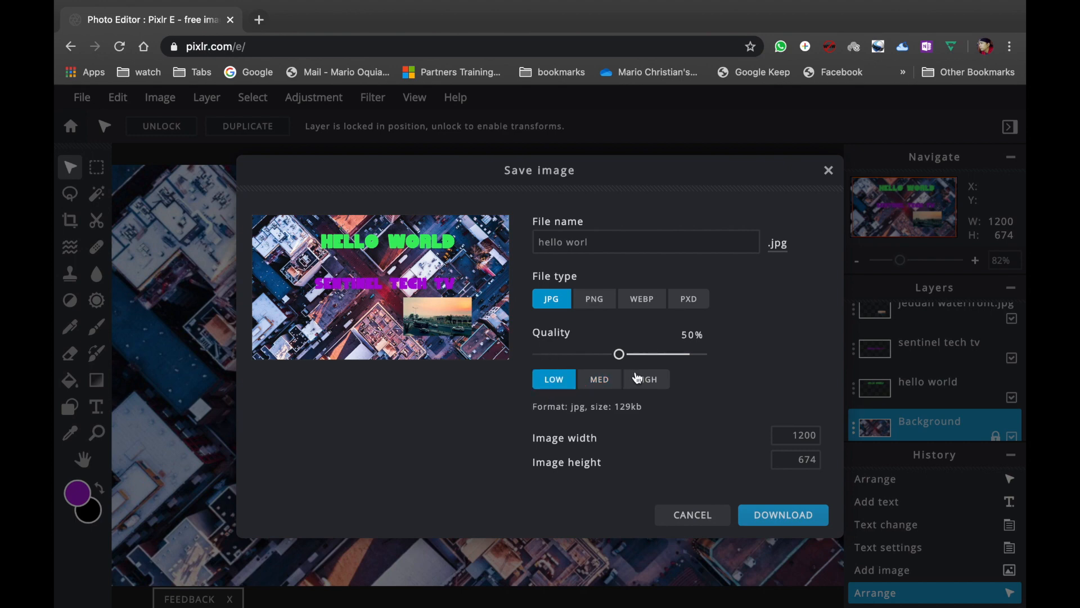
pyautogui.click(690, 334)
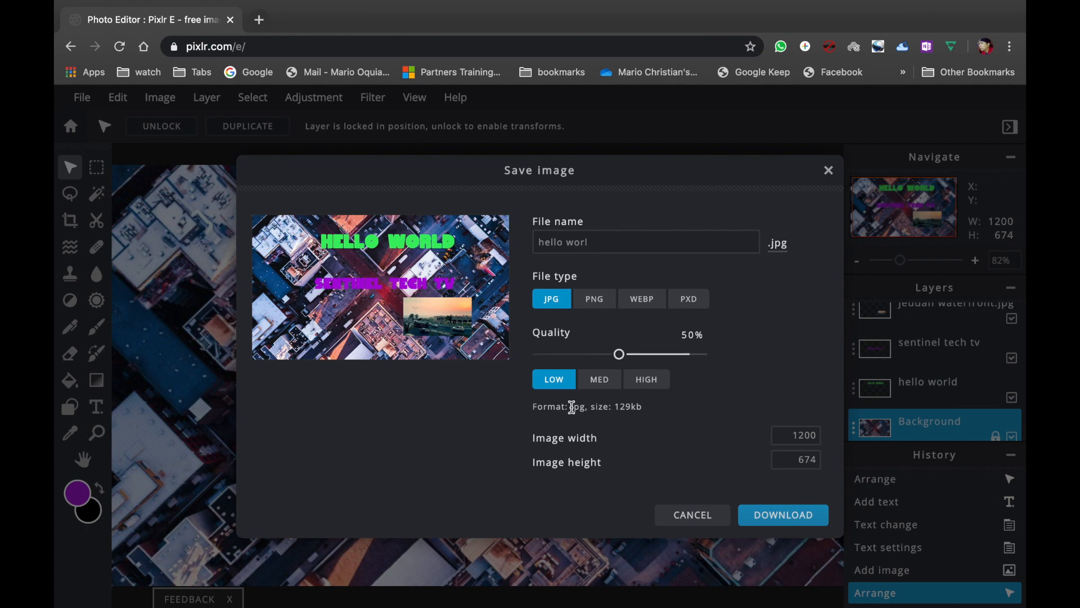
pyautogui.moveTo(666, 412)
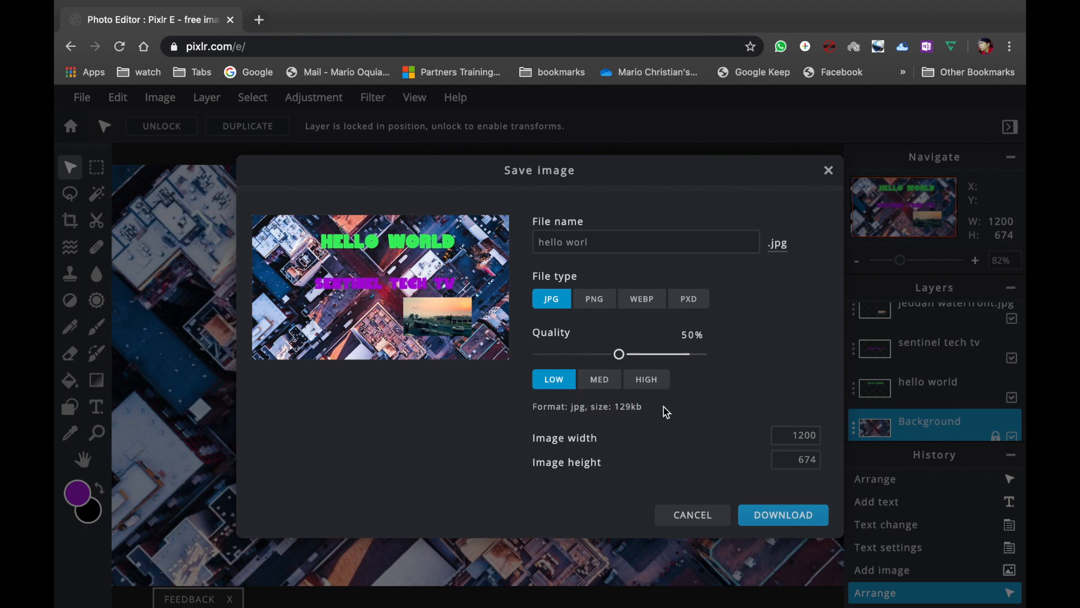
pyautogui.moveTo(796, 504)
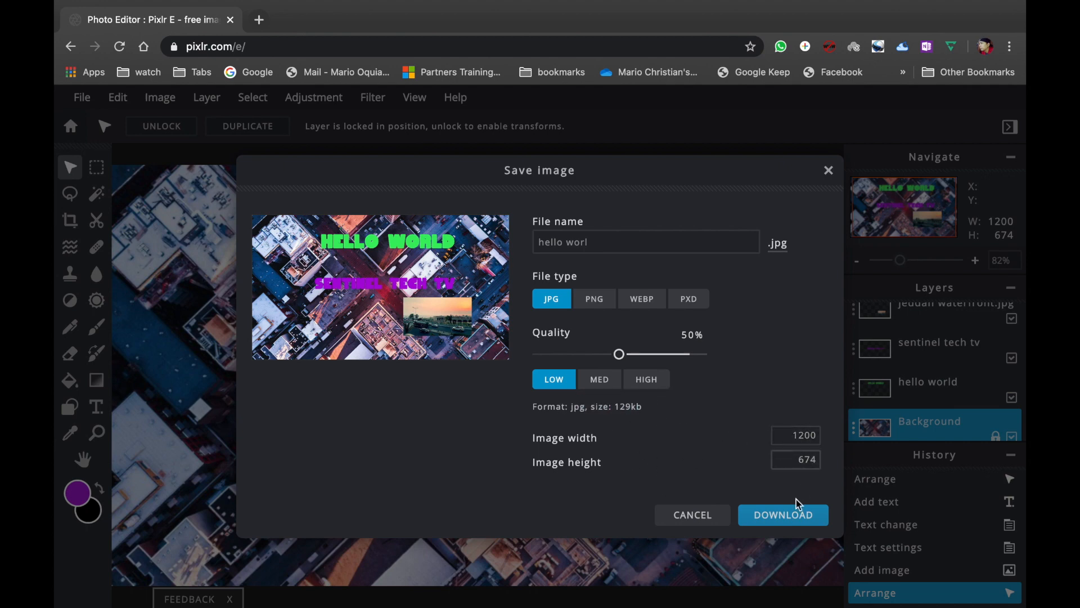
pyautogui.moveTo(613, 375)
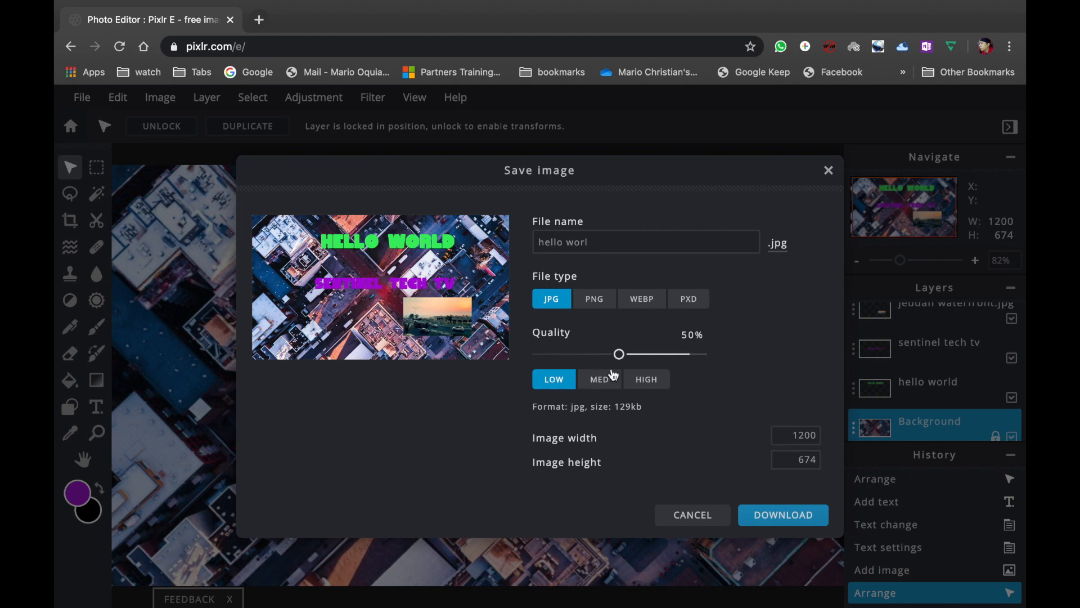
pyautogui.moveTo(581, 428)
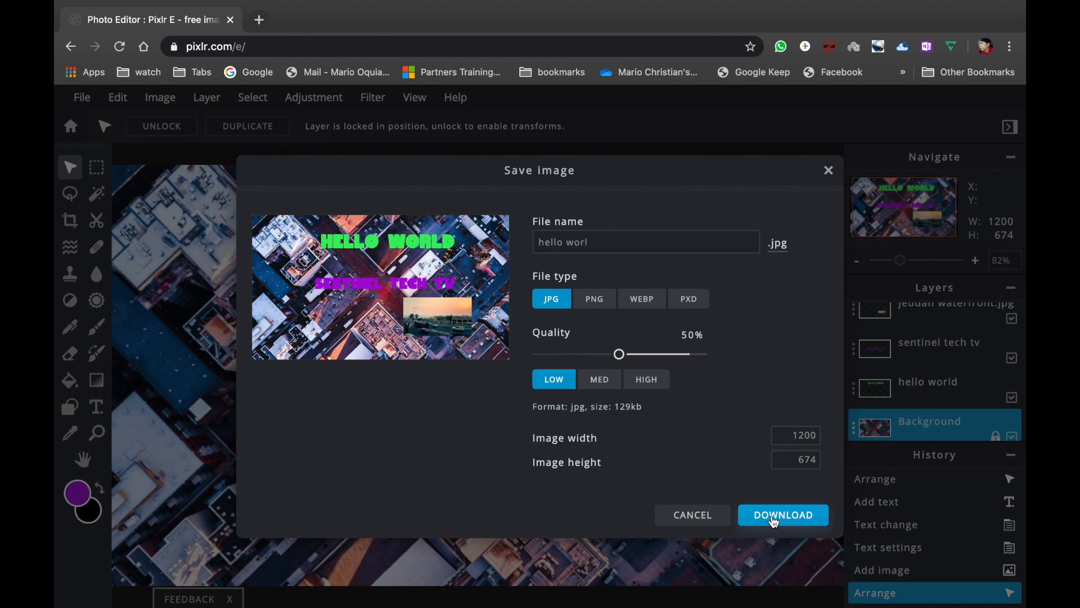
# Step: Download the image as hello world.jpg into the thumbnail folder and open it from Finder
pyautogui.click(783, 515)
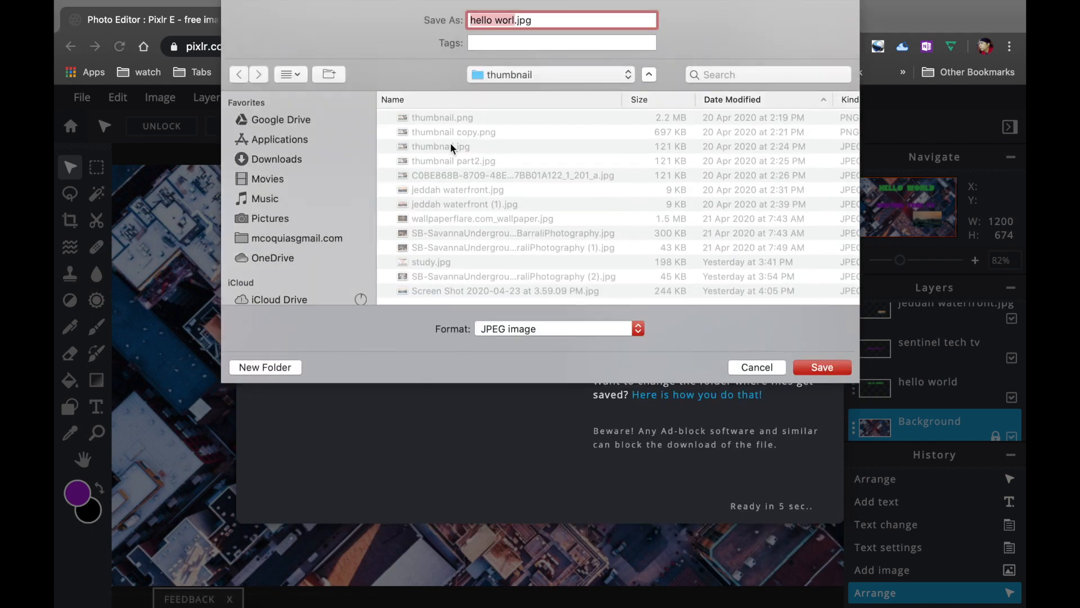
pyautogui.press('Backspace')
pyautogui.write('d')
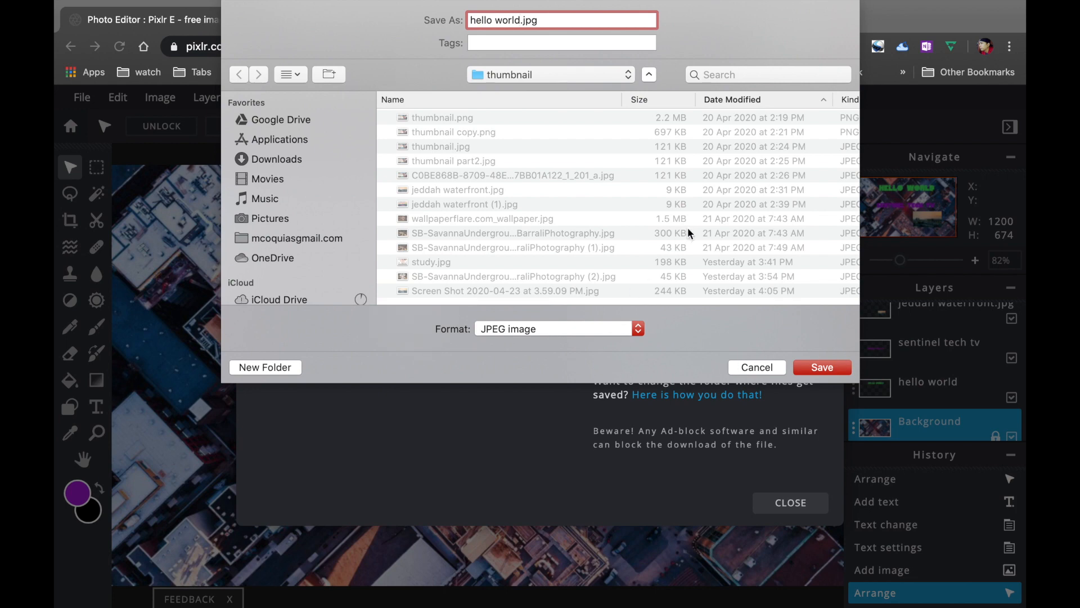
pyautogui.click(549, 74)
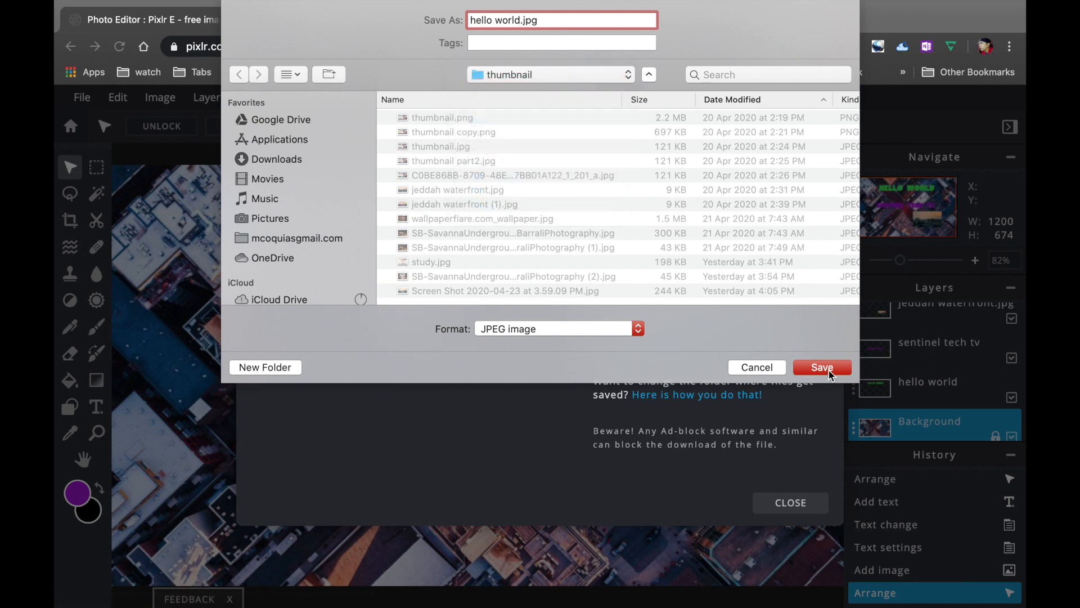
pyautogui.click(821, 366)
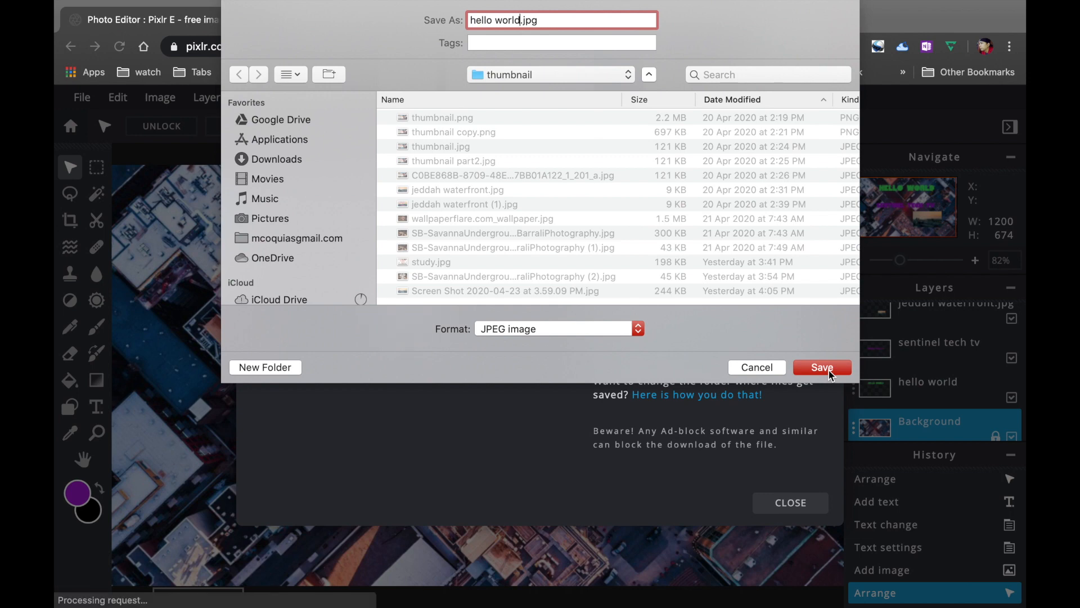
pyautogui.click(822, 366)
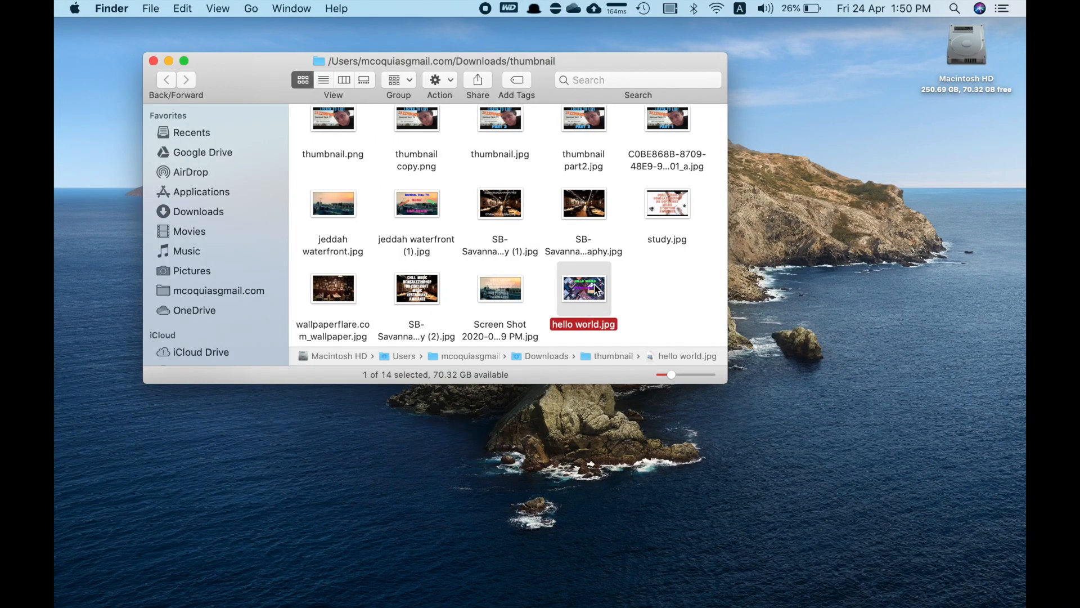
pyautogui.doubleClick(582, 288)
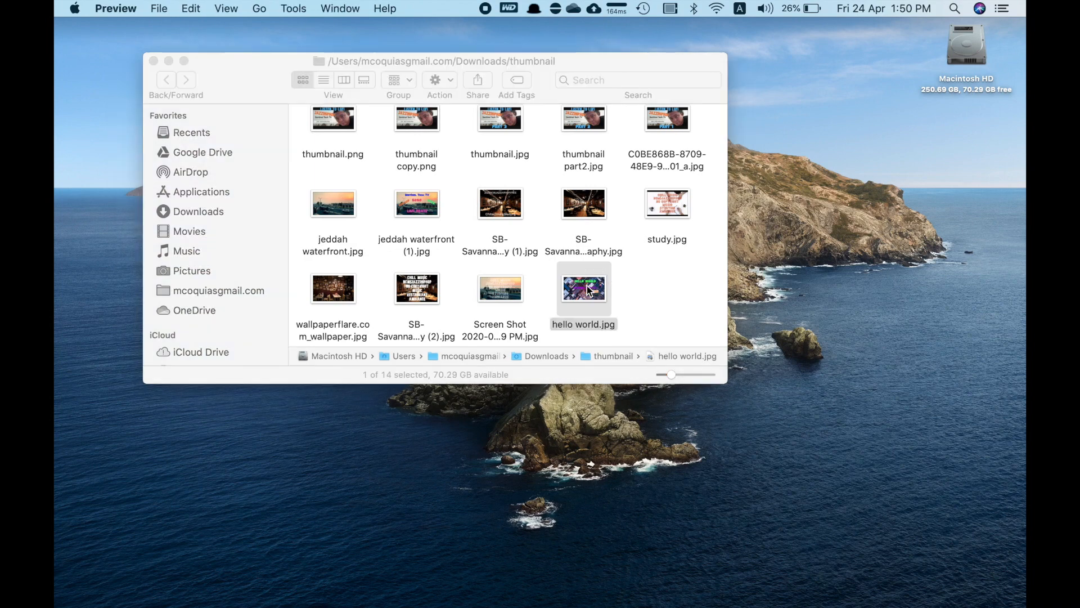
# Step: Open hello world.jpg in Preview to inspect the city photo with text and inset
pyautogui.doubleClick(583, 289)
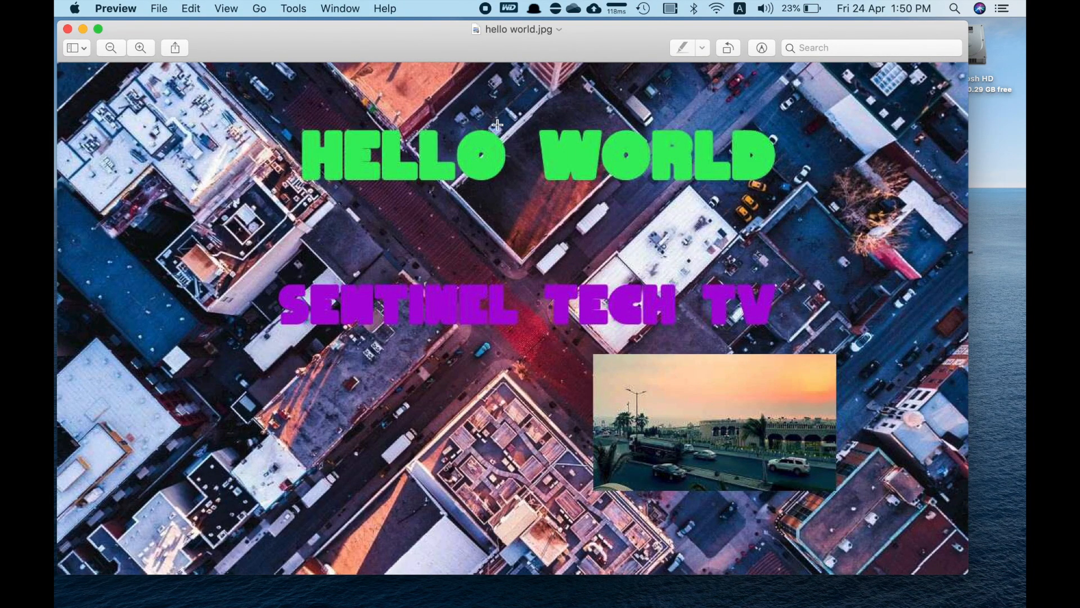
pyautogui.moveTo(611, 311)
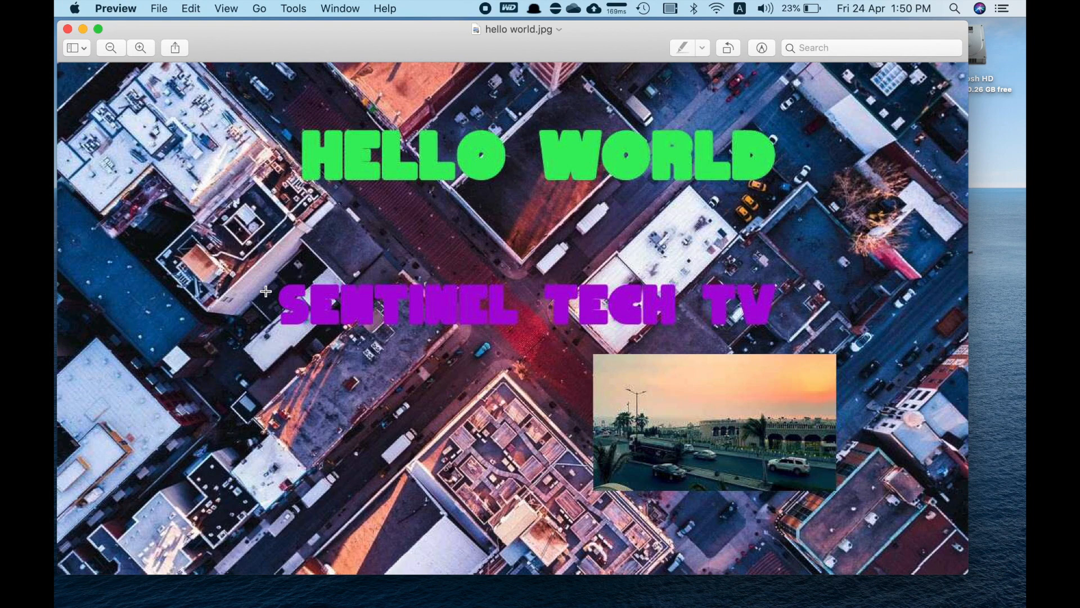
pyautogui.moveTo(237, 286)
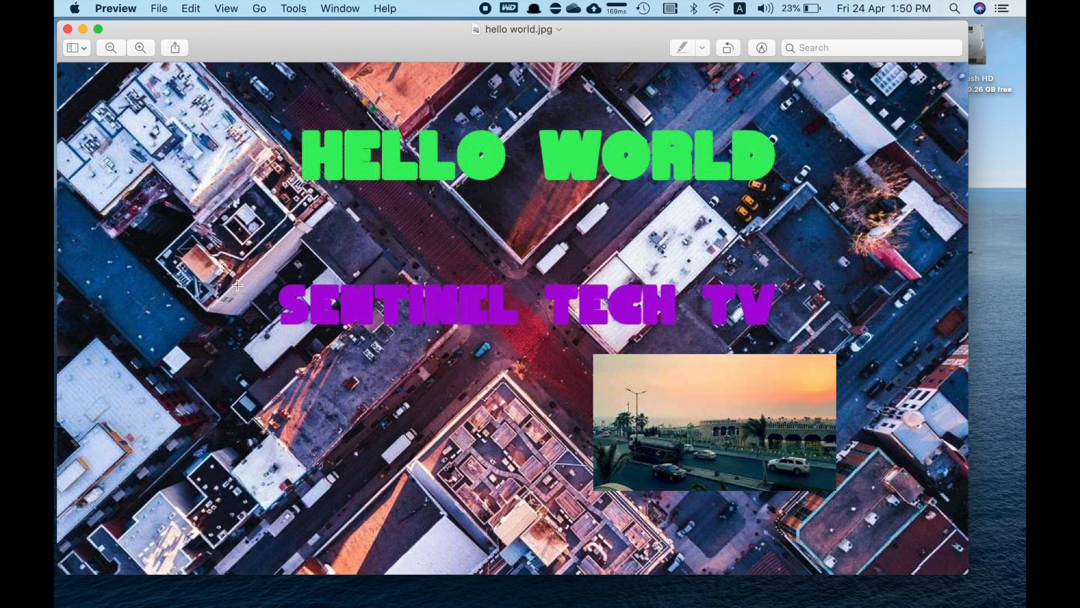